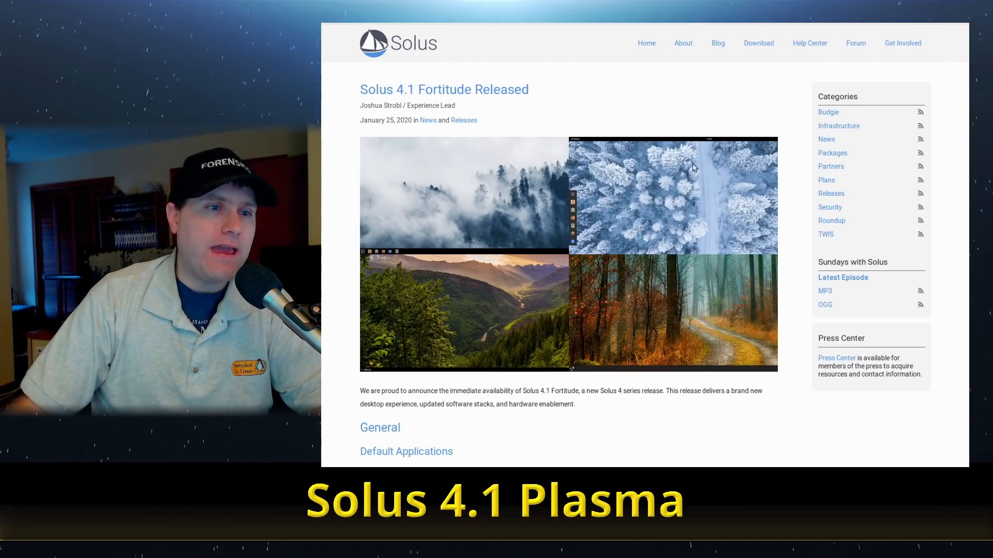
mouse_move(438, 296)
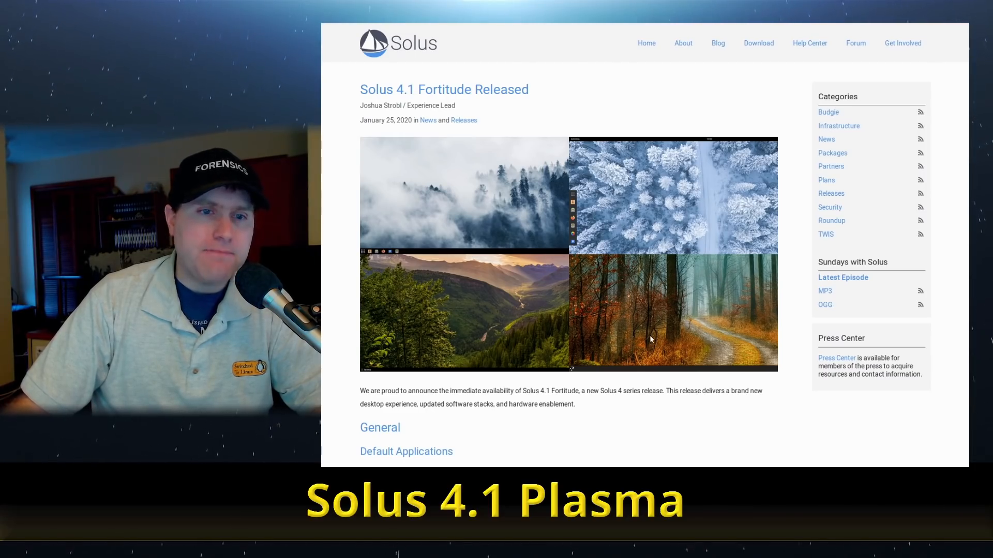
Scroll the Solus 4.1 release post down to the Default Applications and Hardware and Kernel Enablement sections
scroll(down, 3)
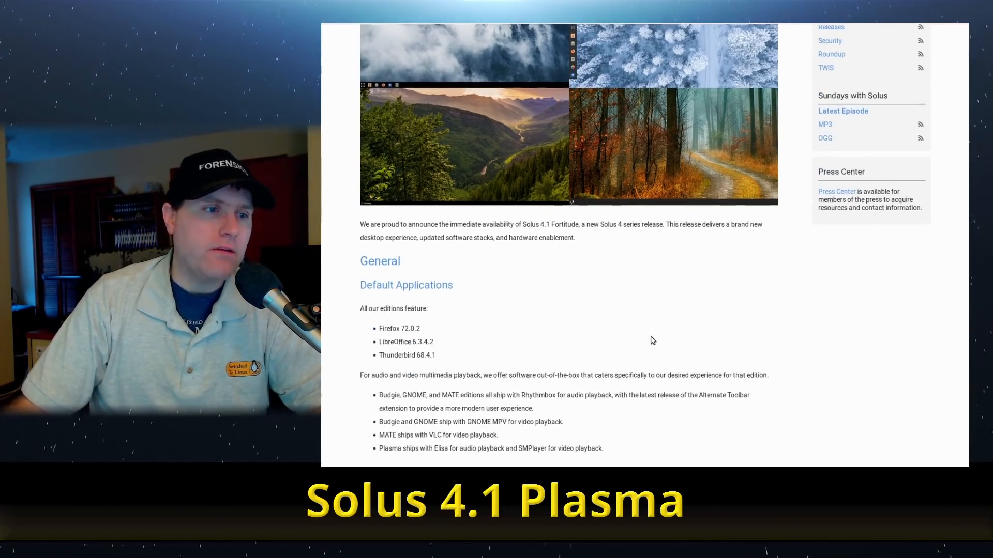
scroll(down, 3)
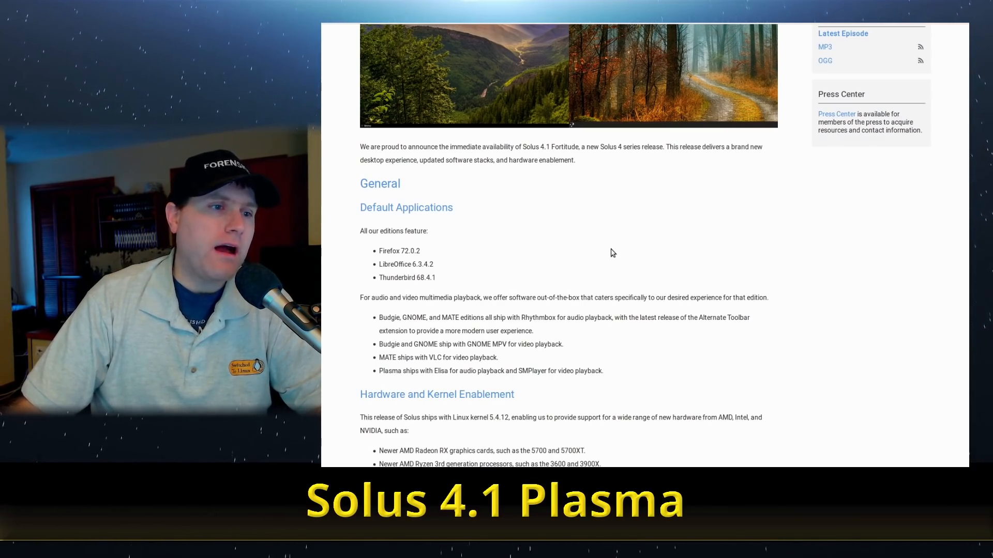
mouse_move(680, 291)
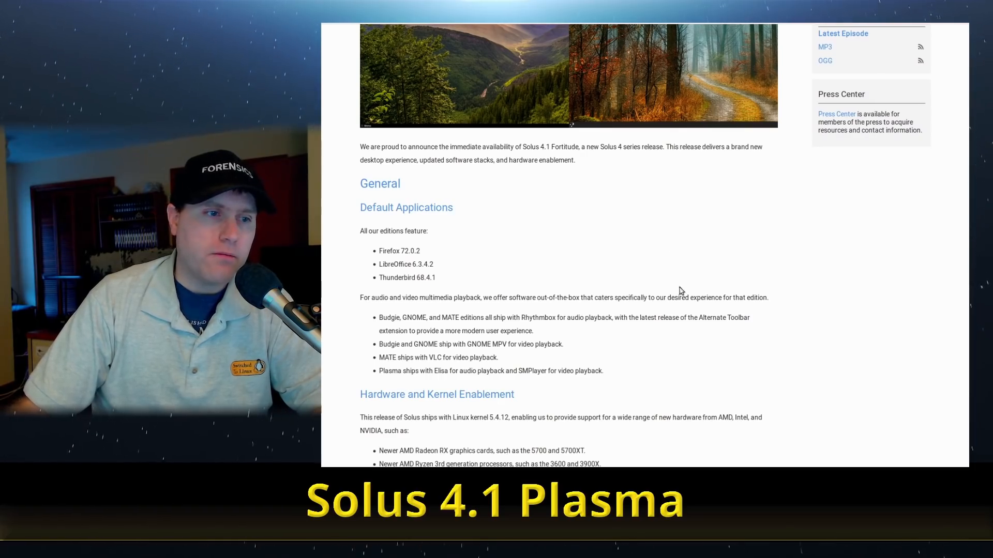
scroll(down, 3)
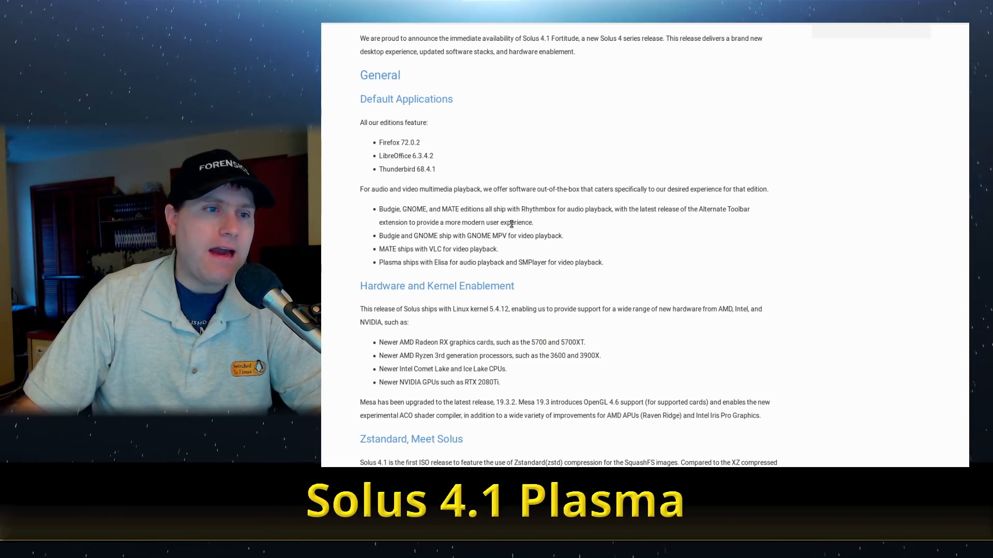
mouse_move(555, 198)
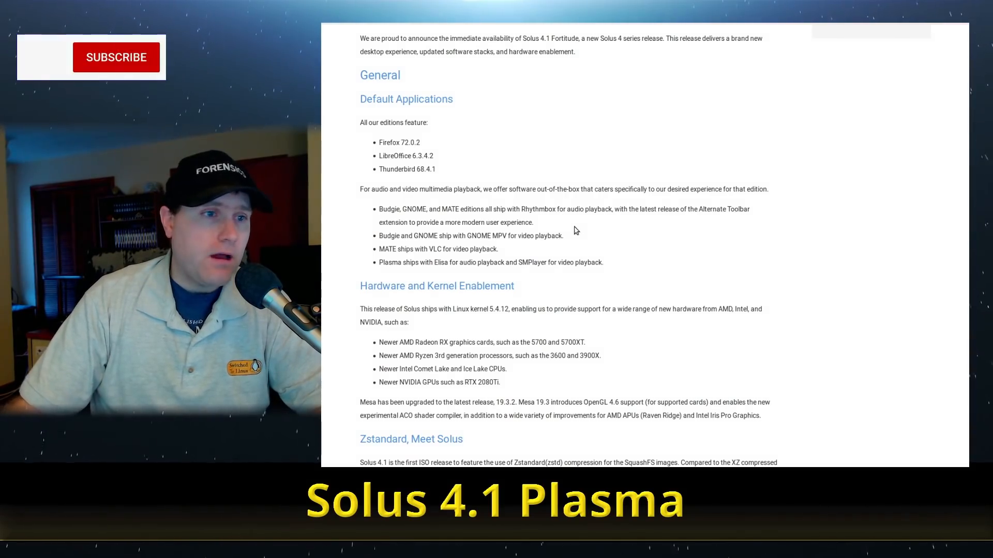
click(116, 57)
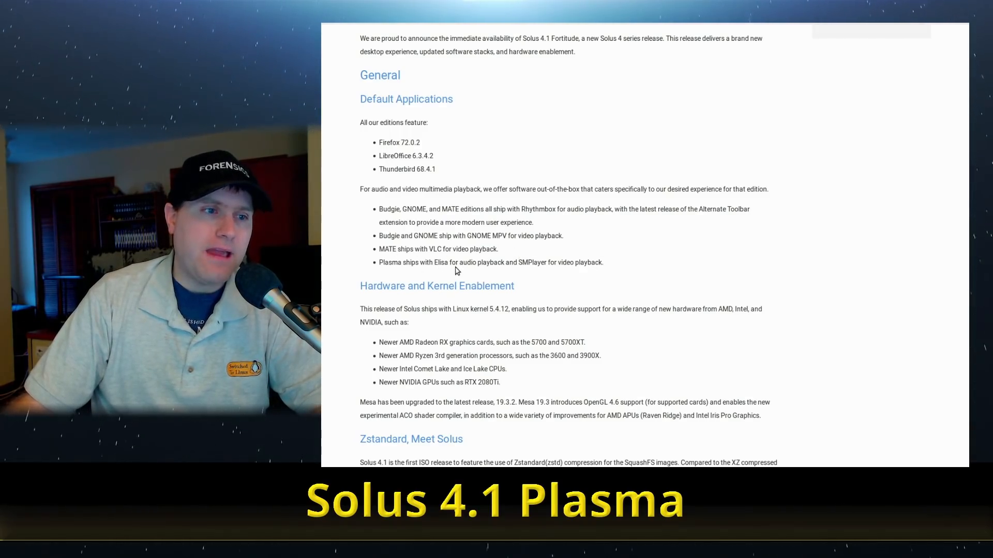
mouse_move(571, 302)
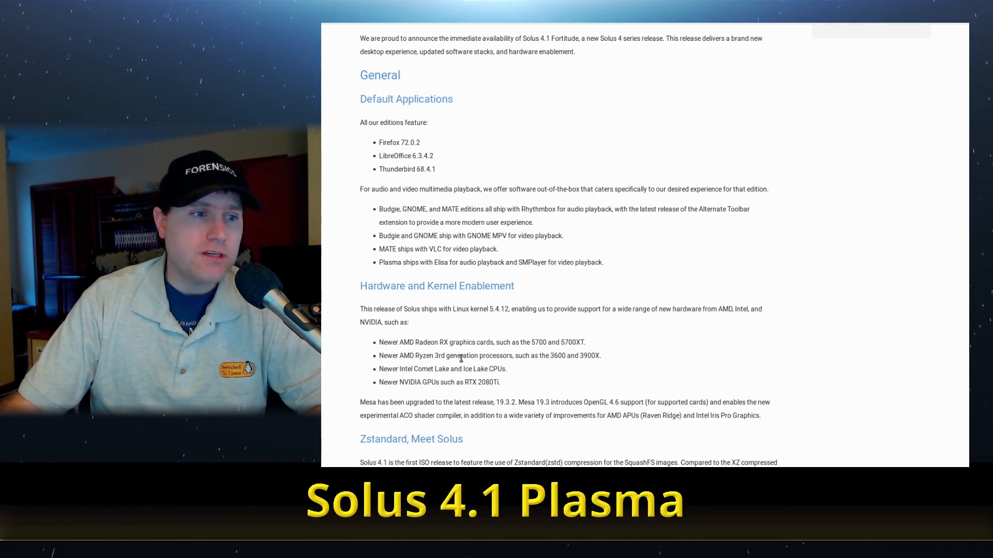
Scroll past the multimedia, systemd, Budgie, GNOME and MATE notes to the Plasma edition screenshot
scroll(down, 3)
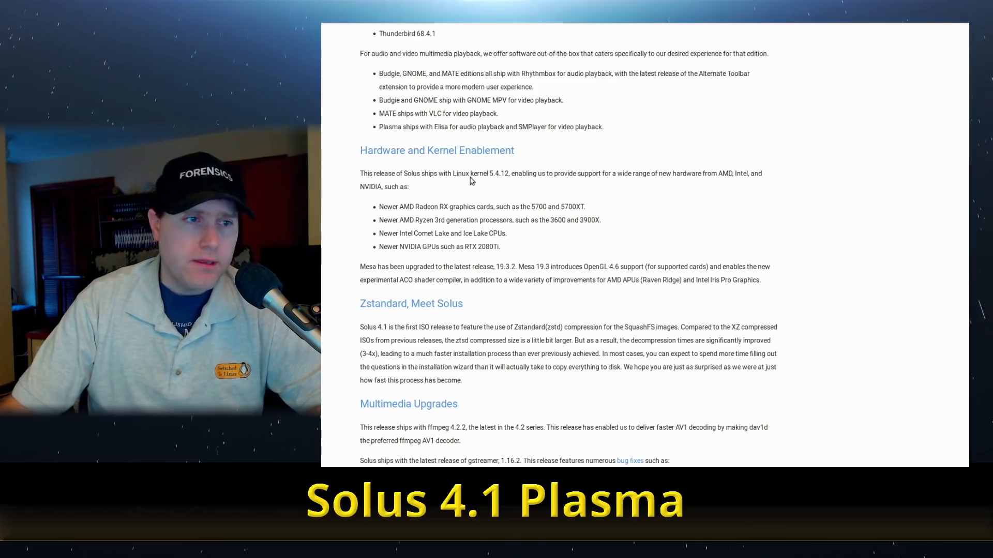
scroll(down, 3)
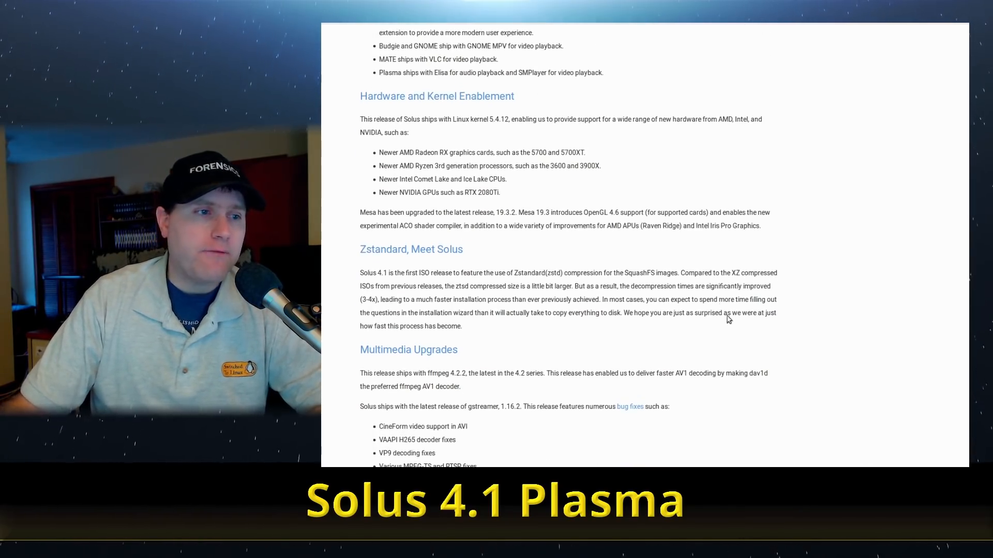
scroll(down, 3)
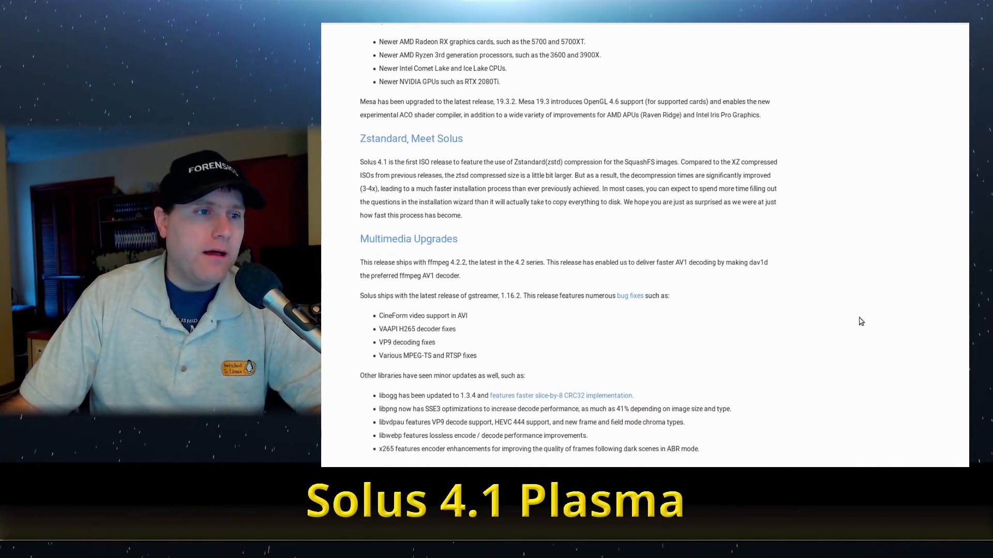
scroll(down, 3)
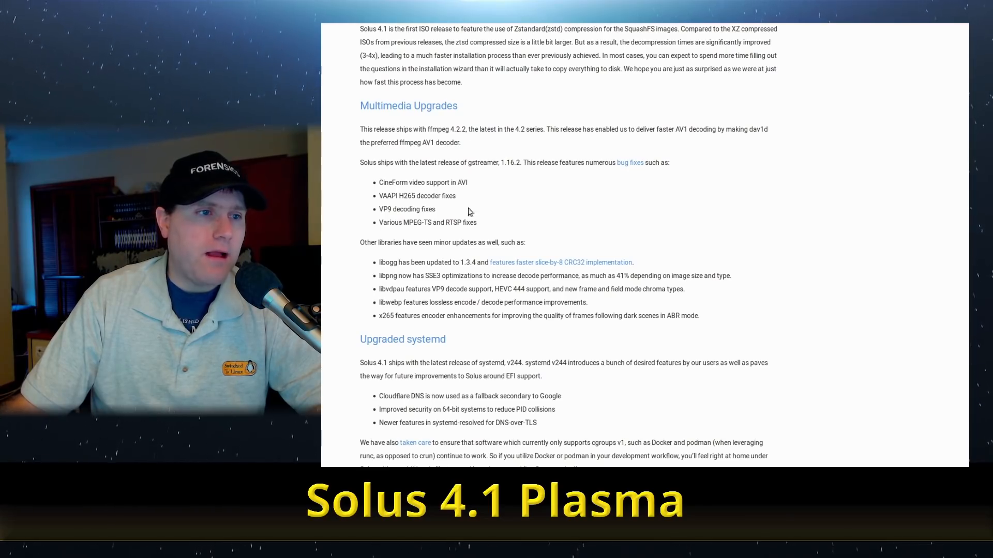
mouse_move(526, 162)
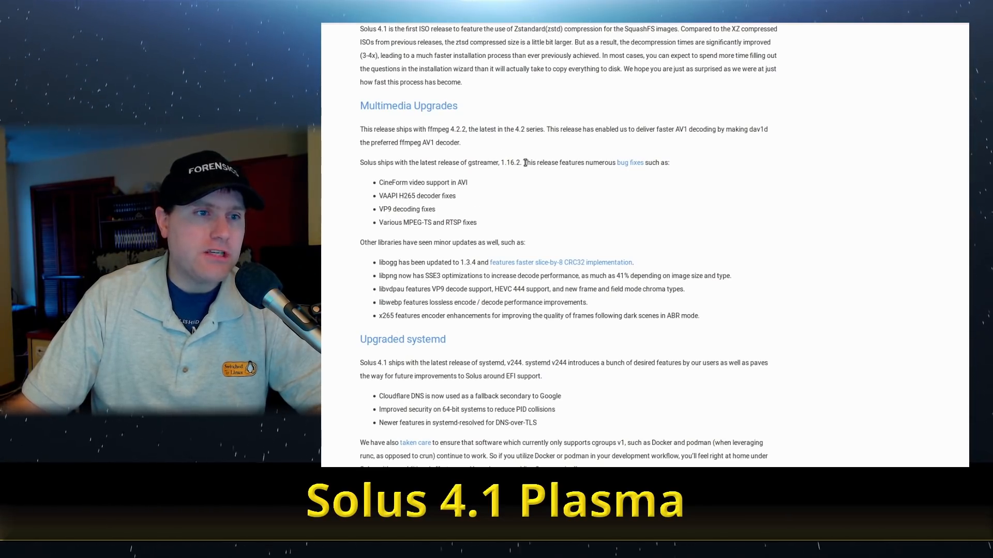
mouse_move(586, 161)
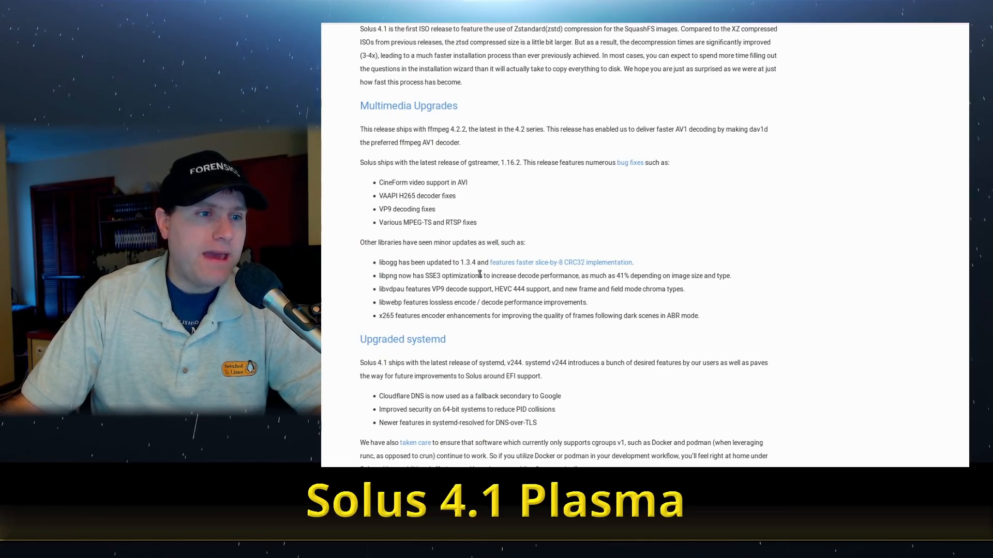
scroll(down, 3)
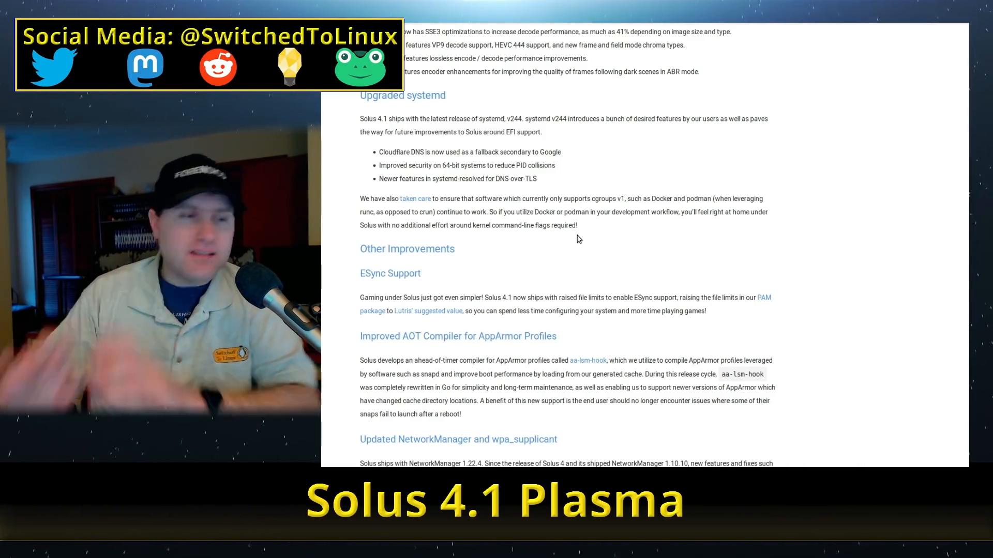
scroll(down, 3)
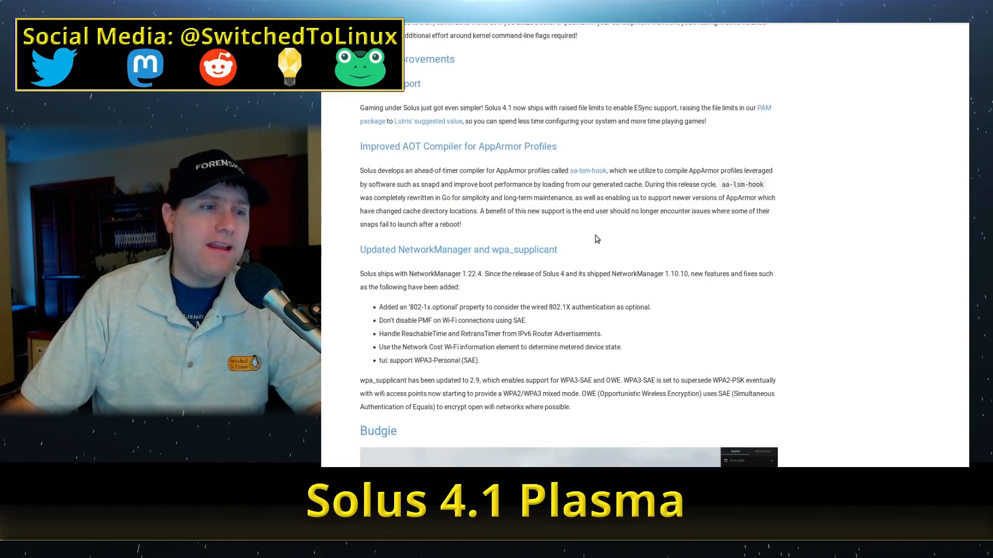
scroll(down, 3)
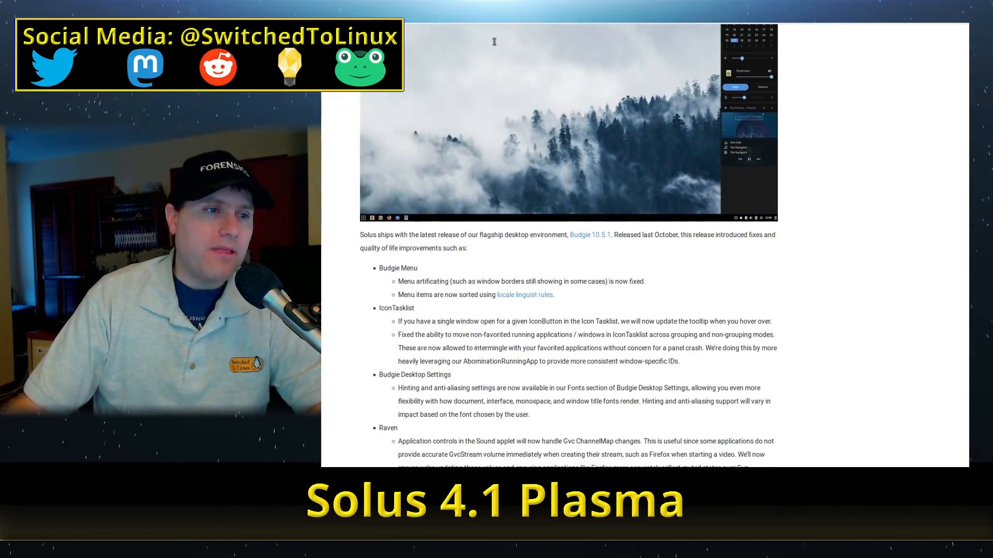
scroll(down, 3)
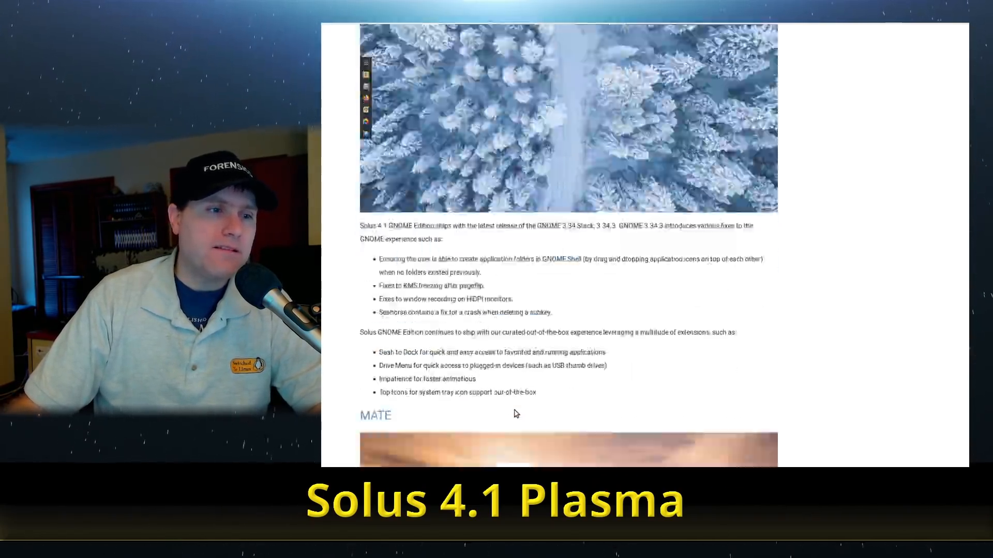
scroll(down, 3)
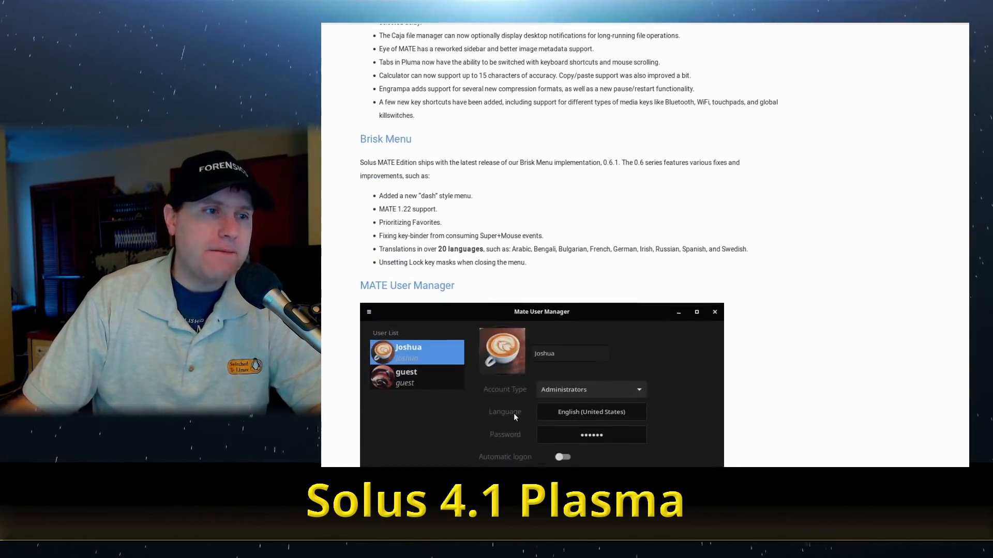
scroll(down, 3)
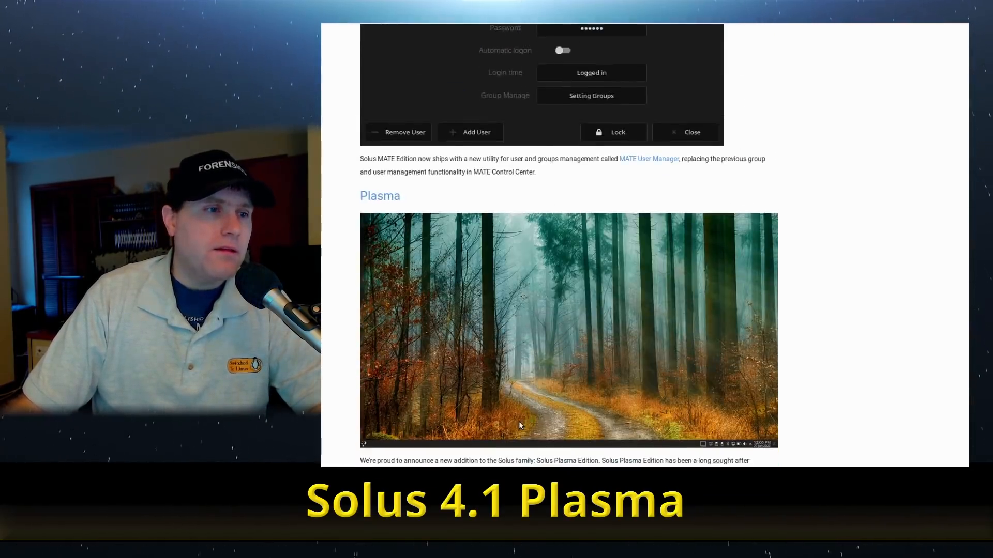
scroll(down, 3)
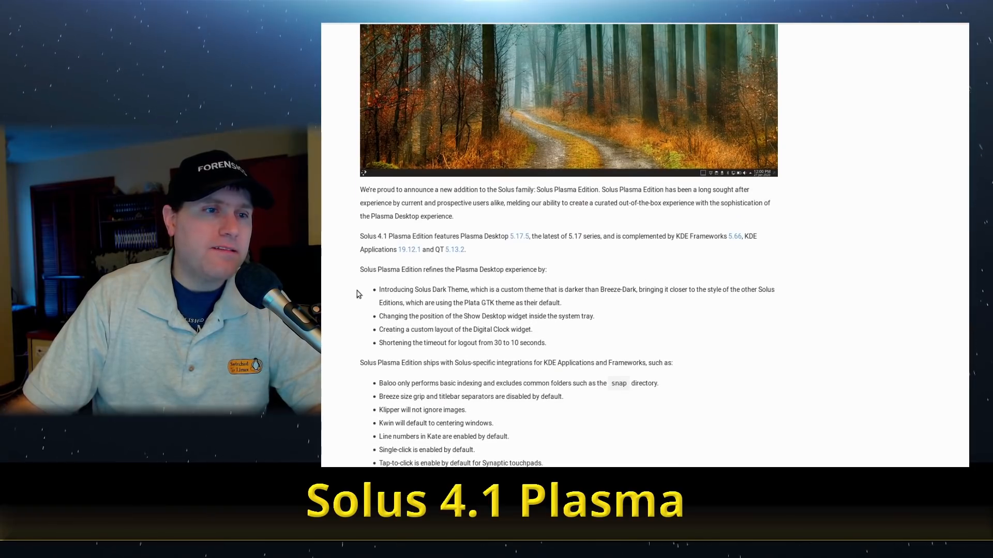
mouse_move(760, 219)
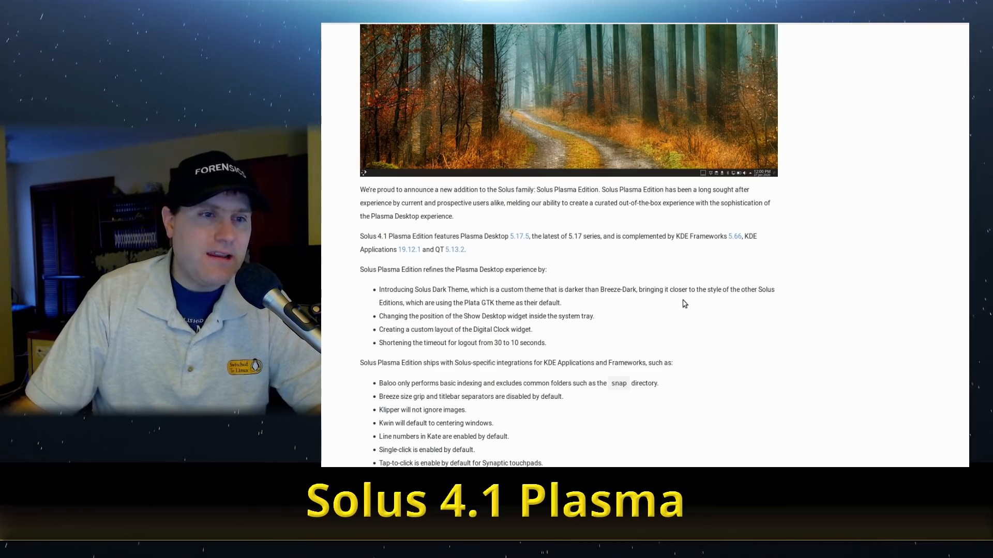
mouse_move(712, 247)
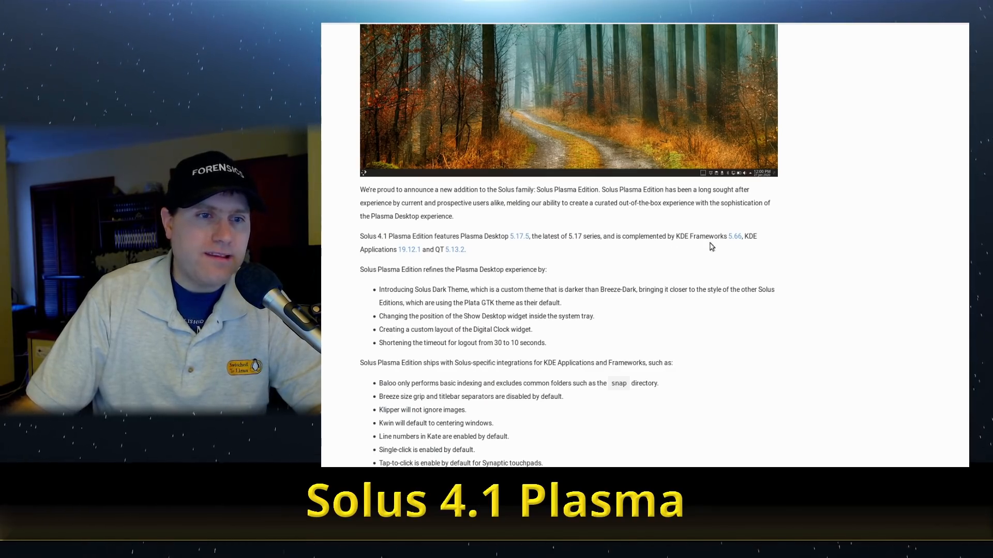
mouse_move(382, 279)
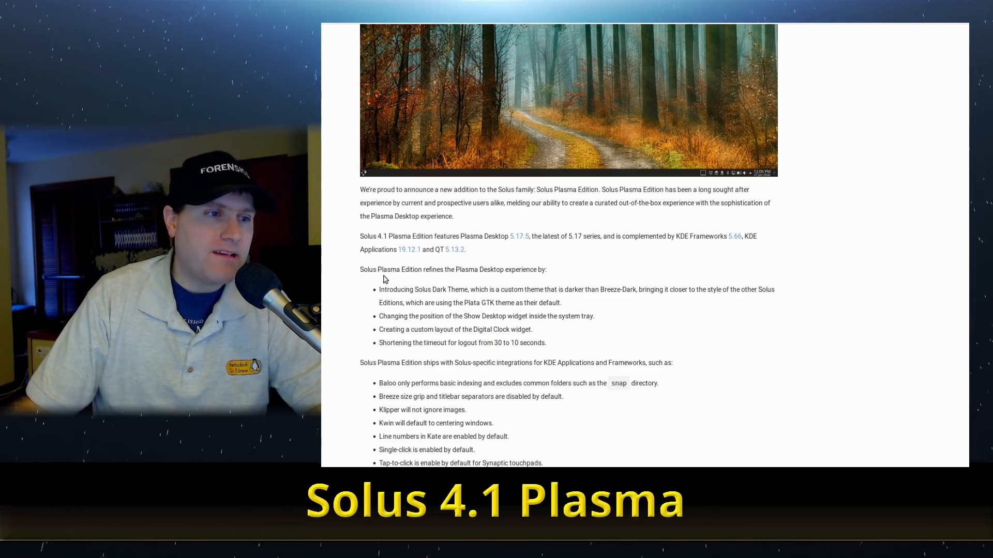
mouse_move(474, 269)
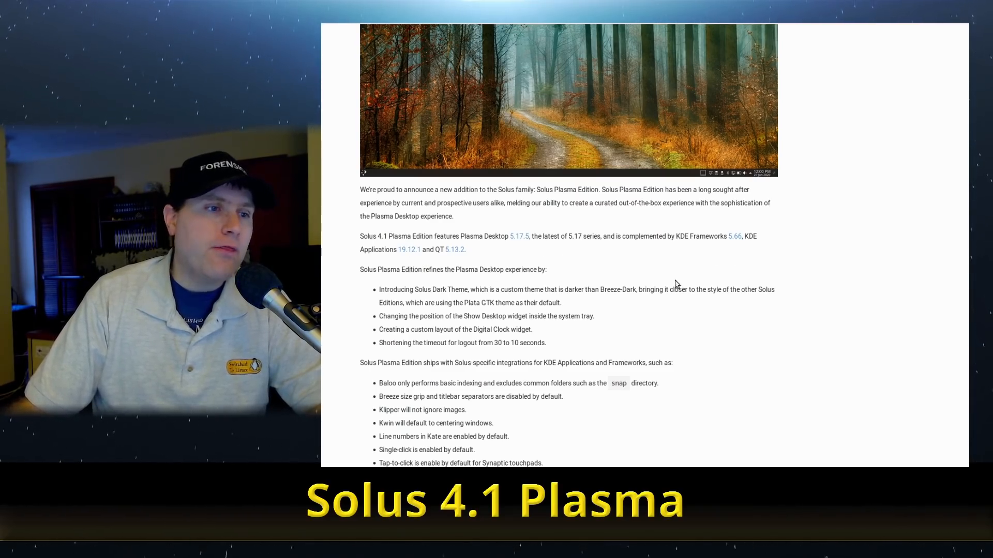
scroll(down, 3)
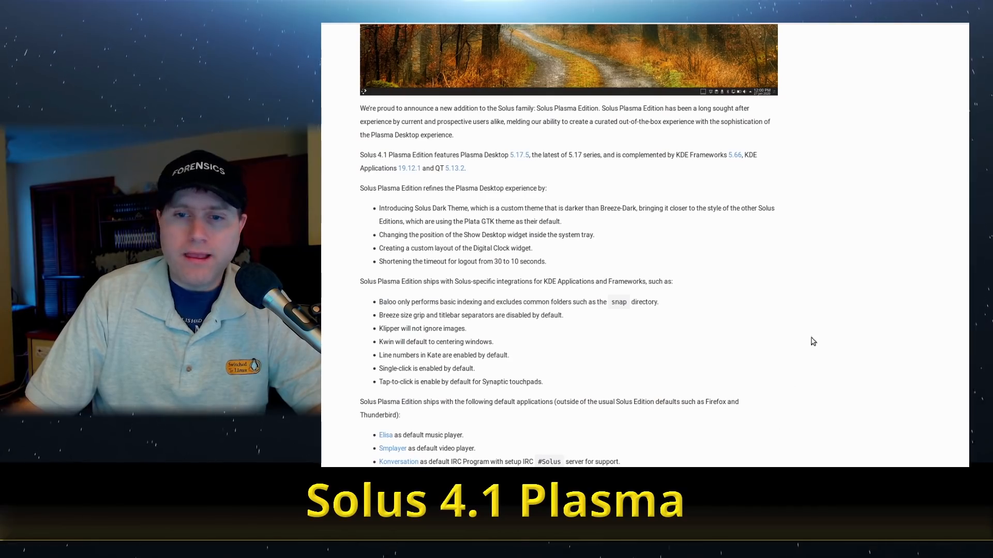
scroll(down, 3)
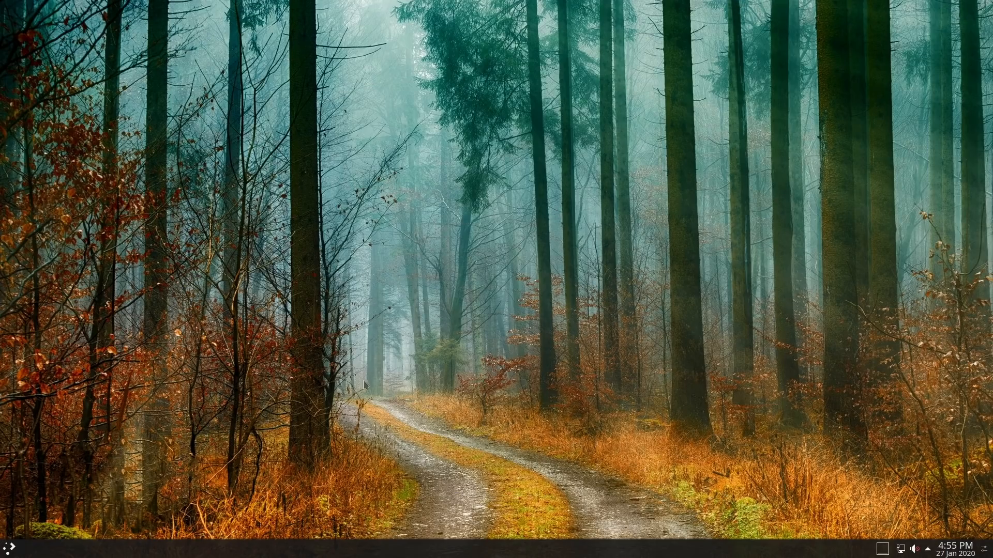
mouse_move(481, 399)
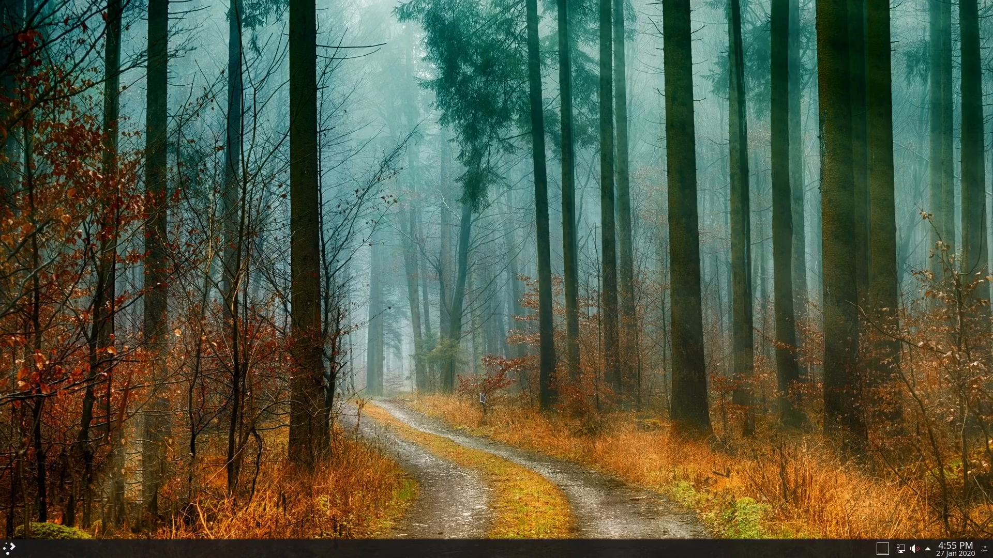
mouse_move(546, 281)
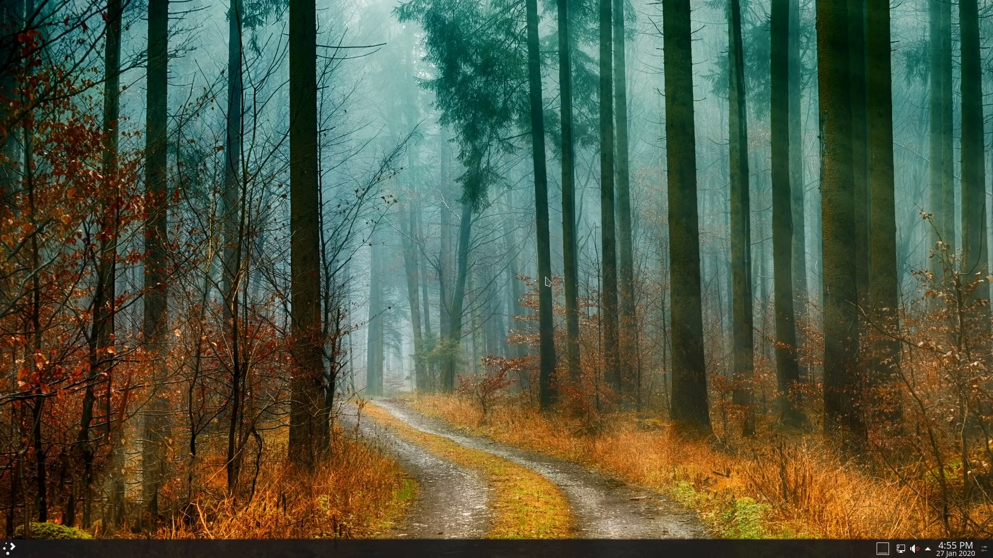
mouse_move(828, 495)
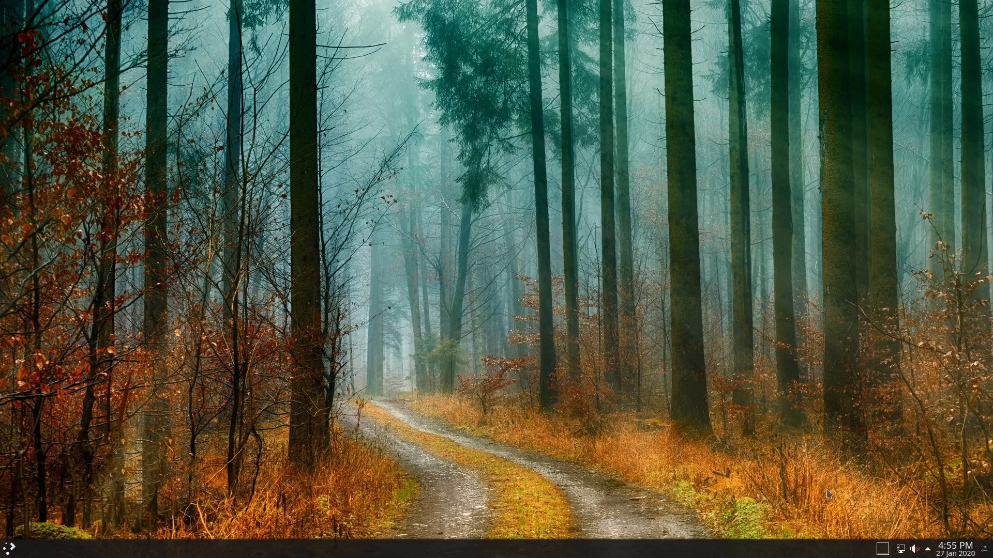
mouse_move(635, 256)
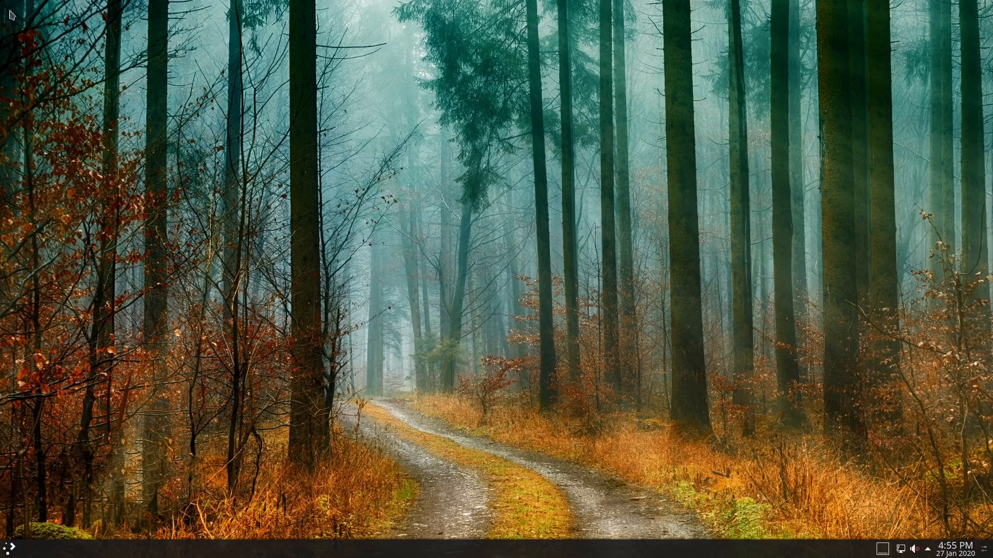
mouse_move(564, 237)
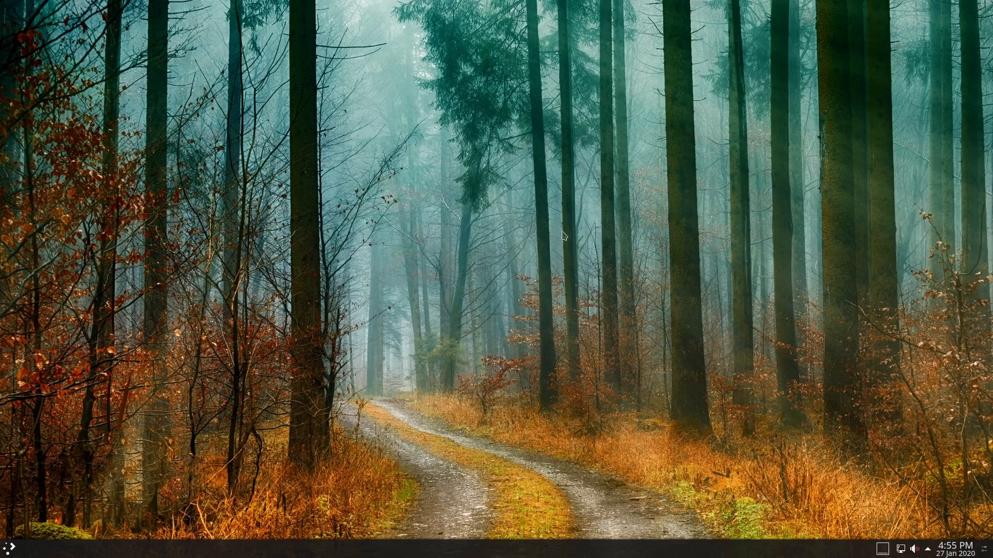
mouse_move(631, 337)
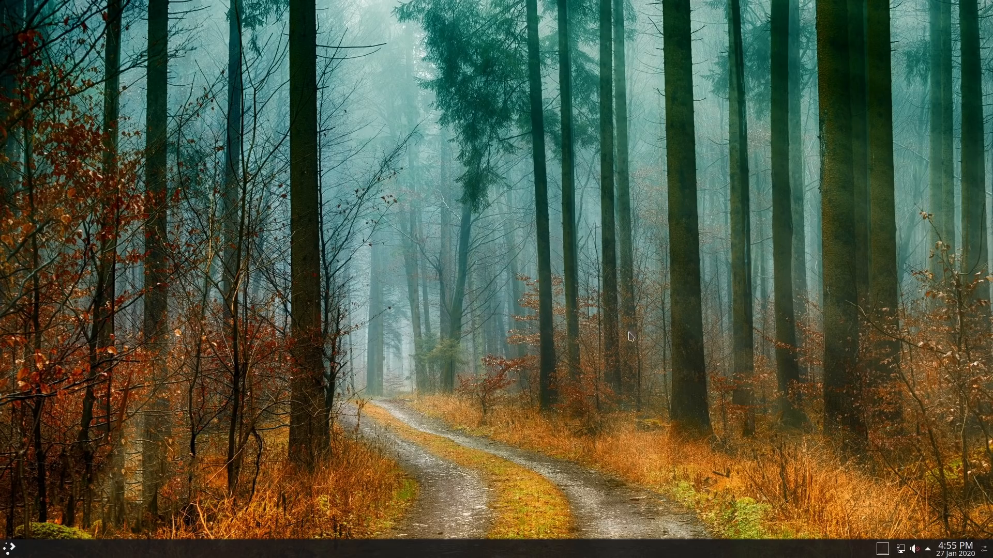
mouse_move(447, 405)
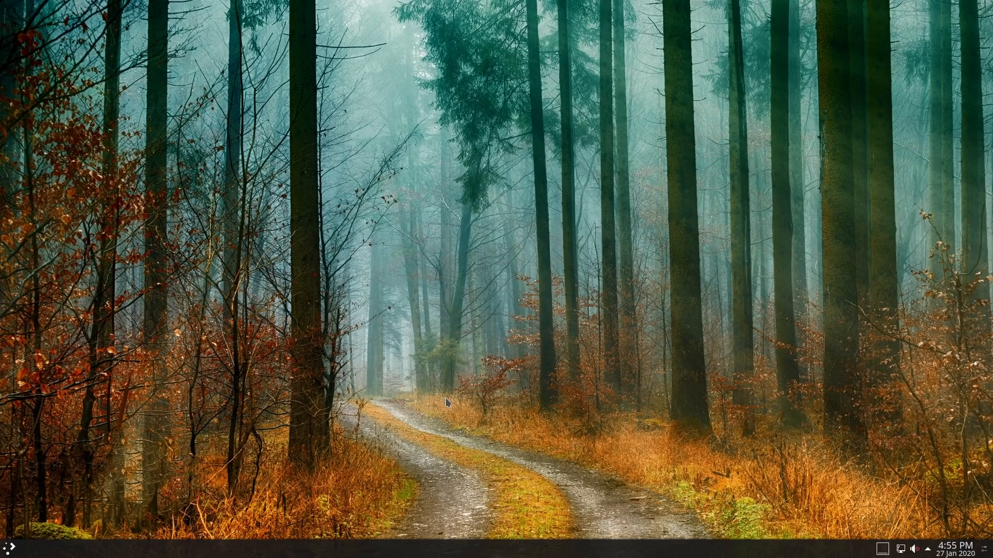
mouse_move(61, 94)
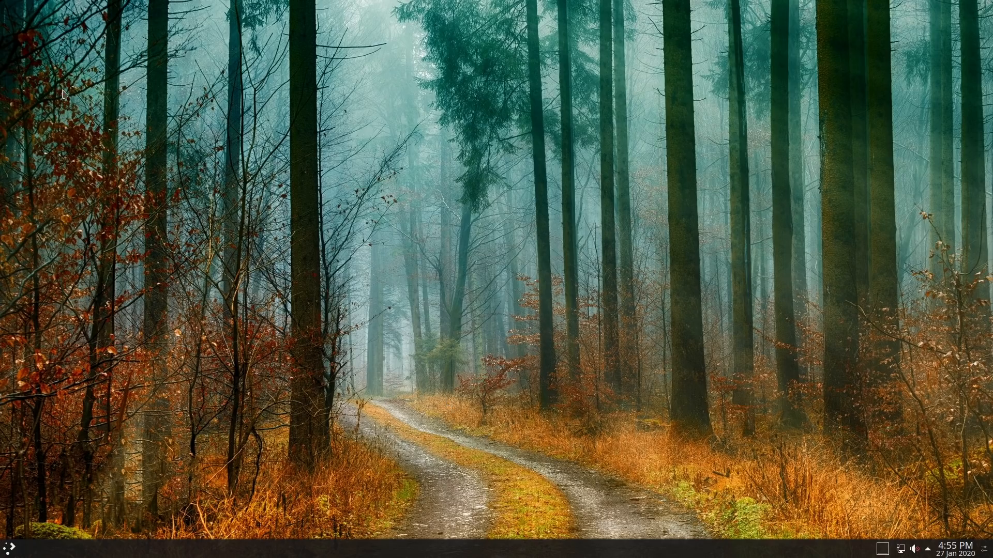
mouse_move(167, 224)
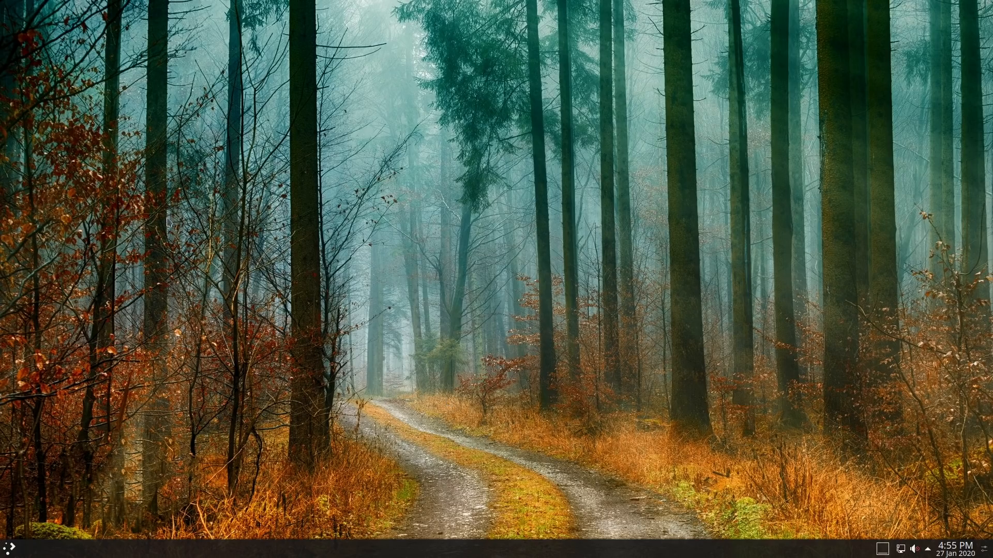
mouse_move(176, 230)
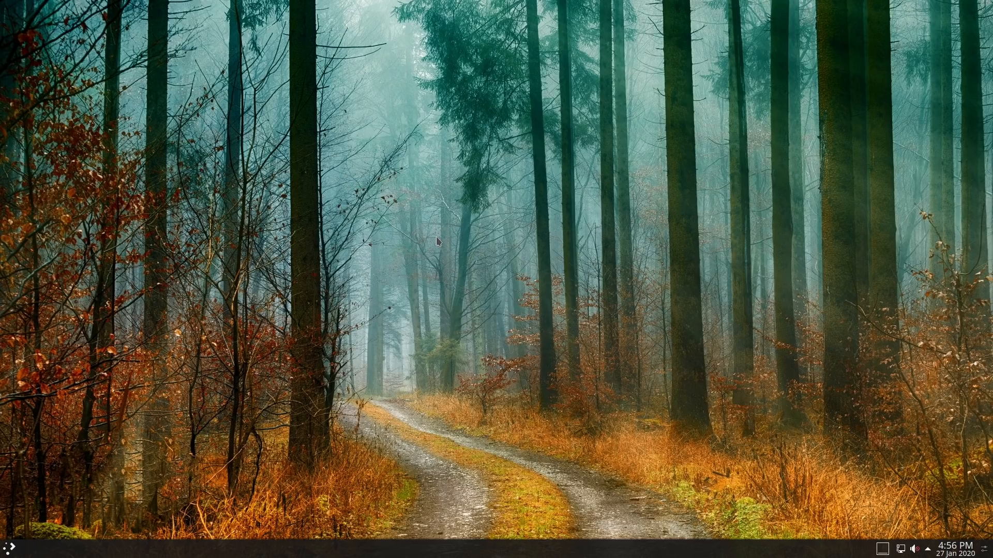
mouse_move(393, 356)
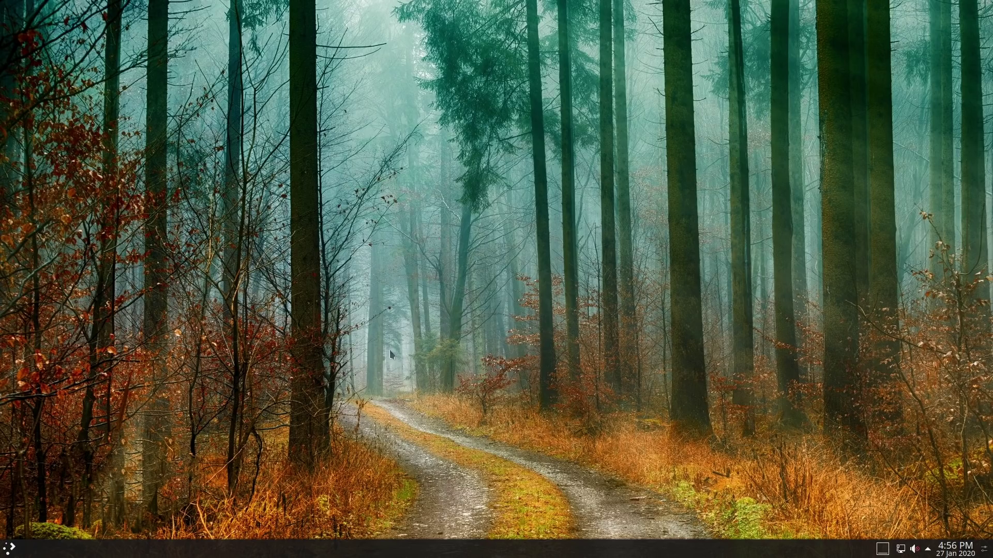
mouse_move(12, 550)
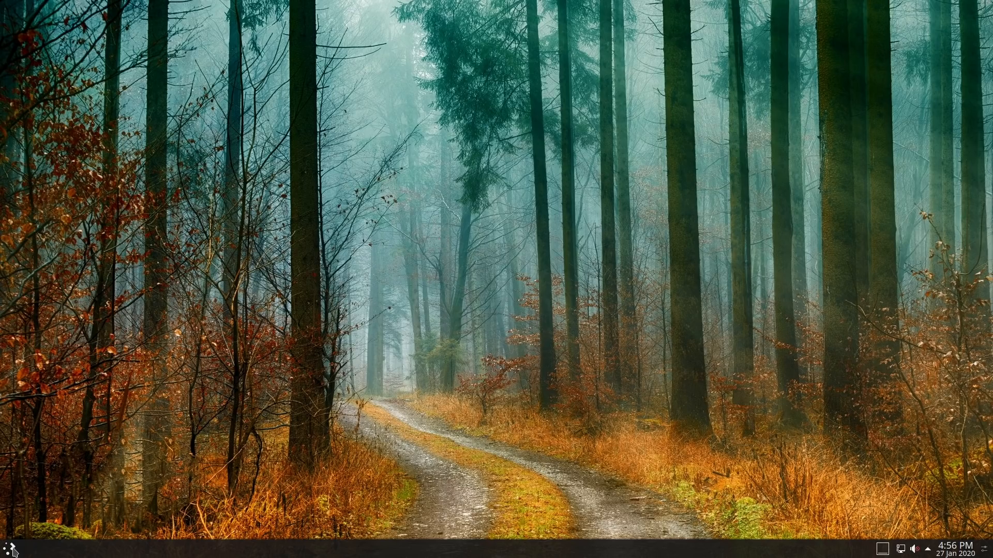
Show the launcher briefly, then raise the Analog Output speaker volume from 3% to about 16%
click(6, 549)
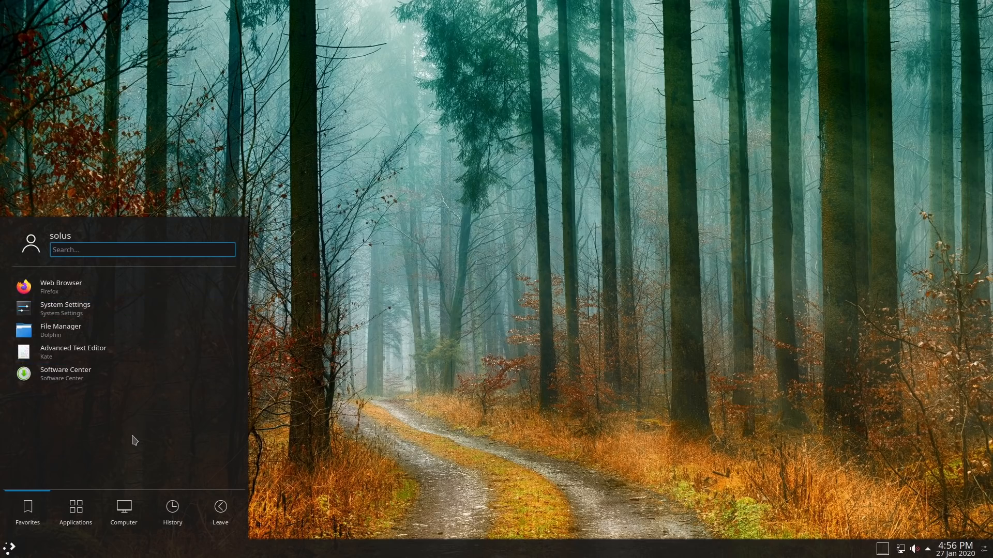
mouse_move(79, 332)
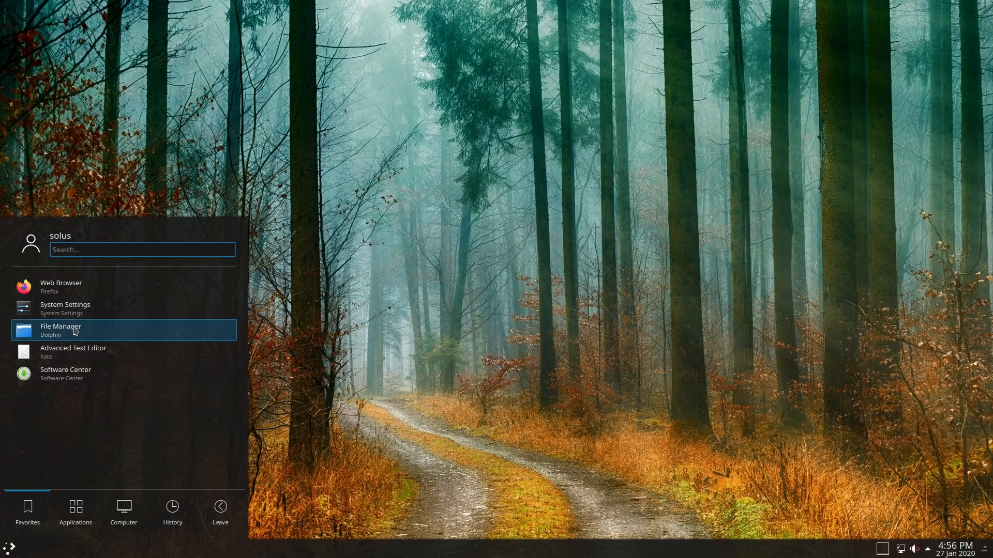
mouse_move(83, 379)
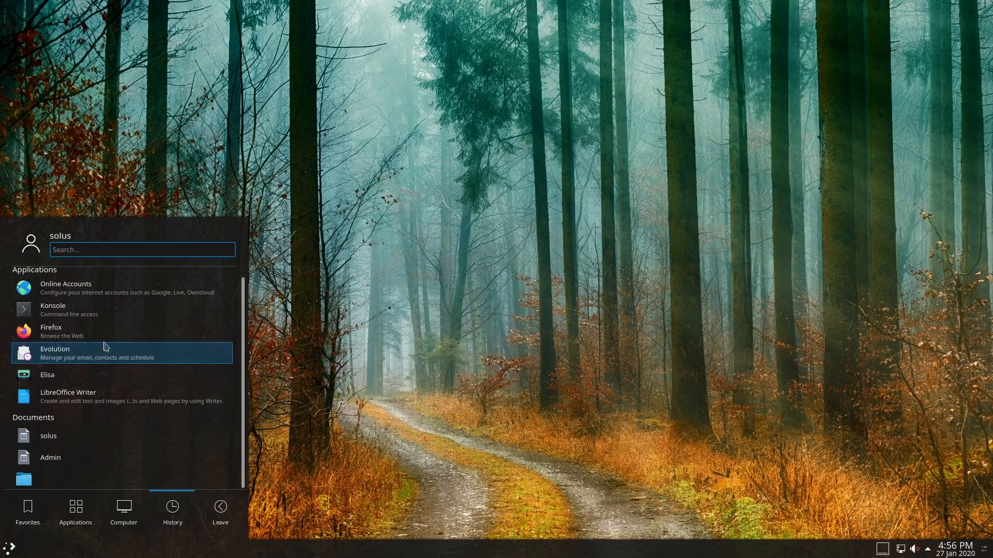
mouse_move(68, 367)
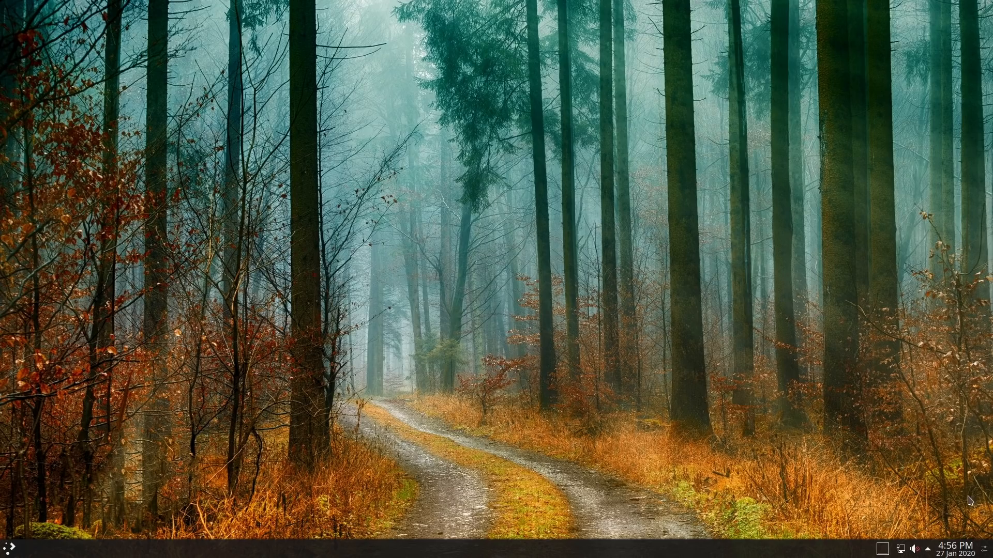
mouse_move(759, 424)
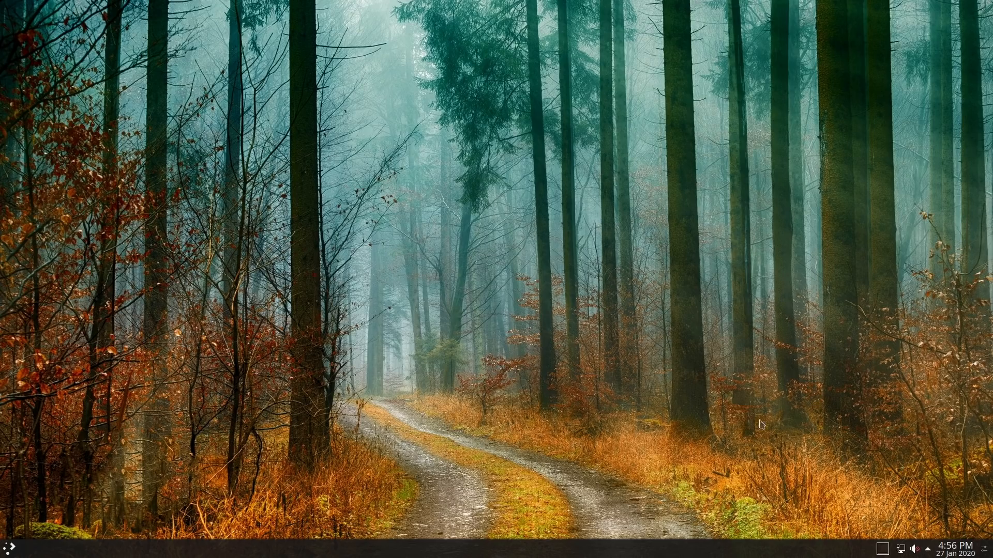
click(956, 550)
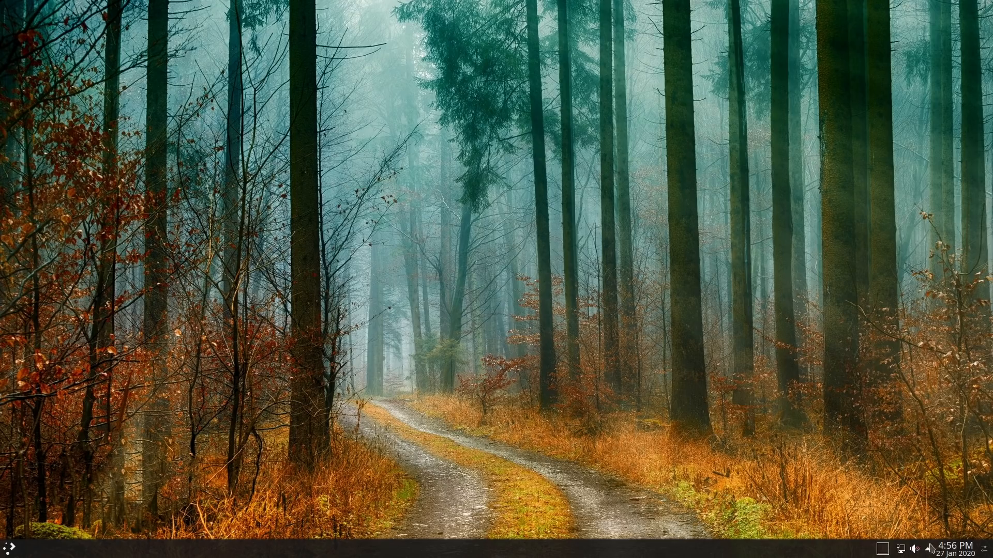
click(917, 550)
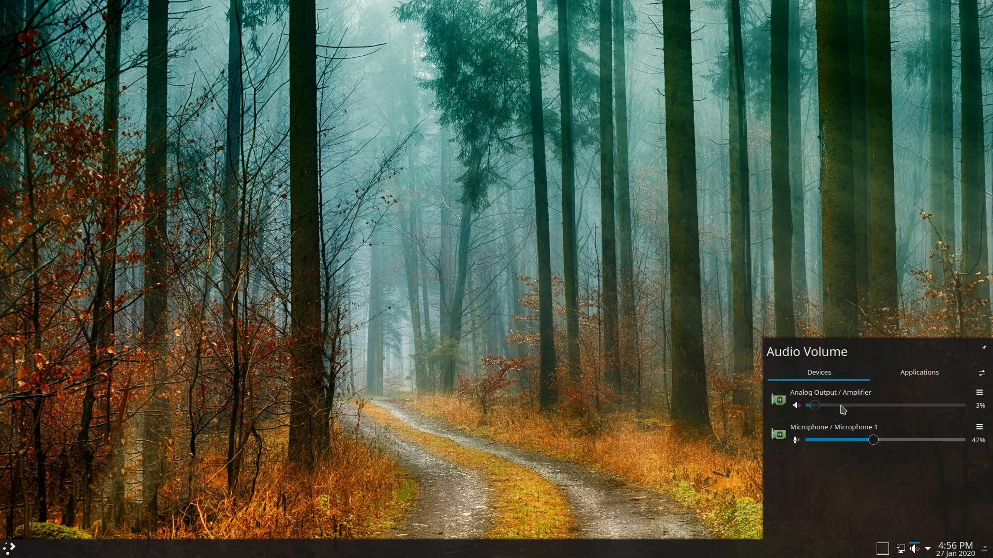
drag(814, 405, 832, 405)
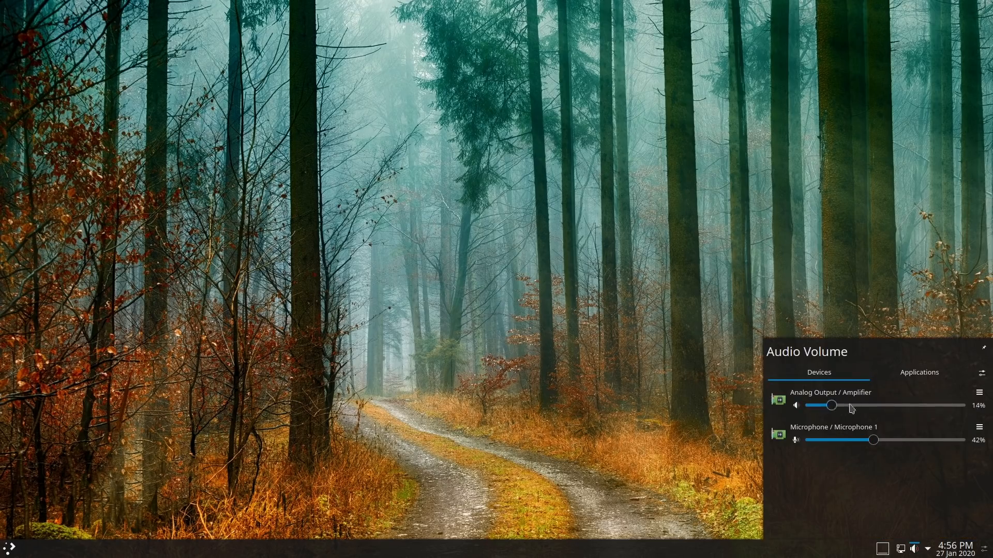
drag(830, 406, 934, 405)
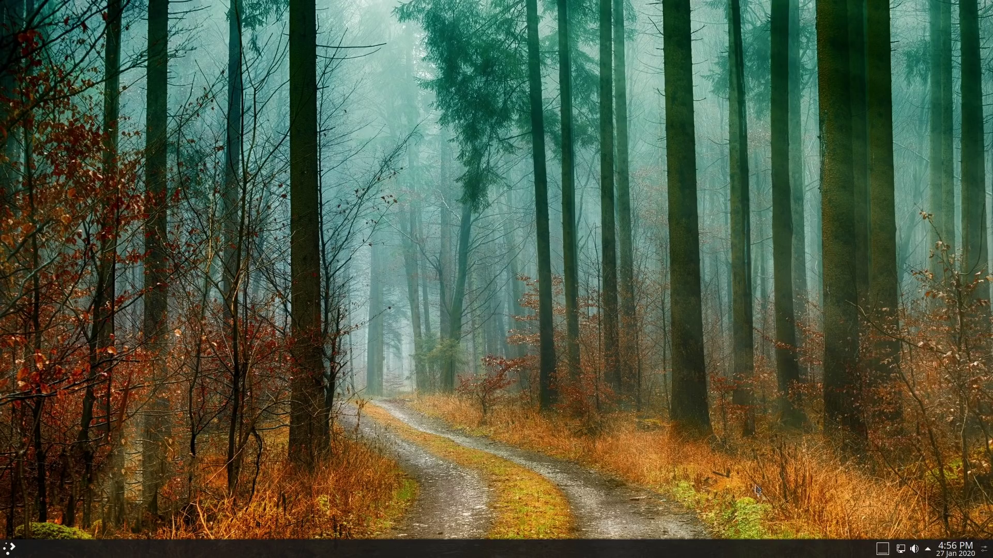
click(953, 550)
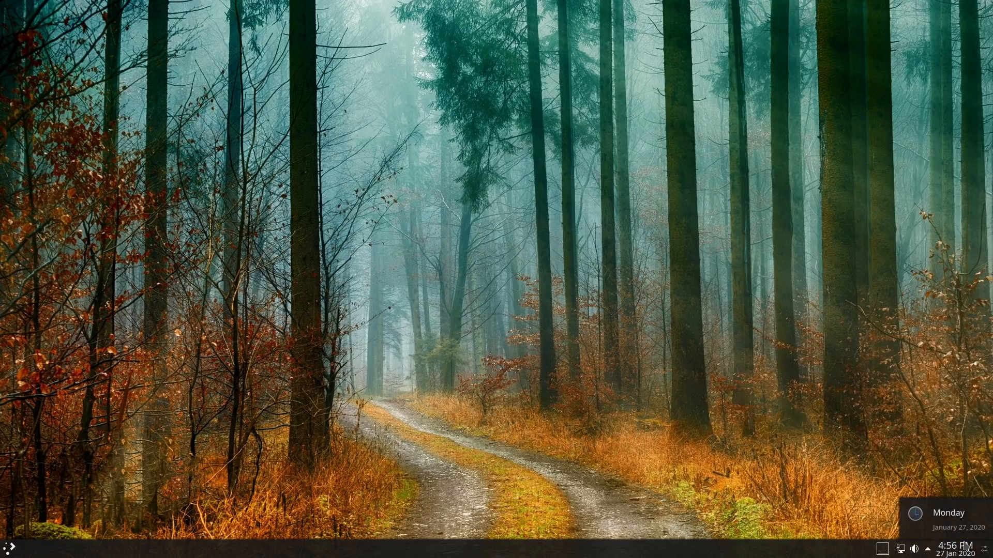
click(956, 546)
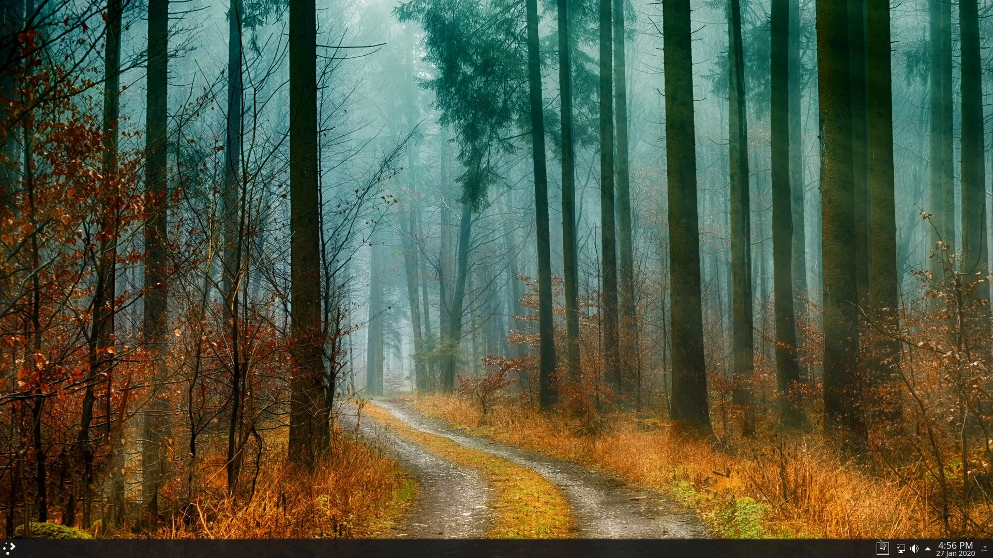
click(6, 545)
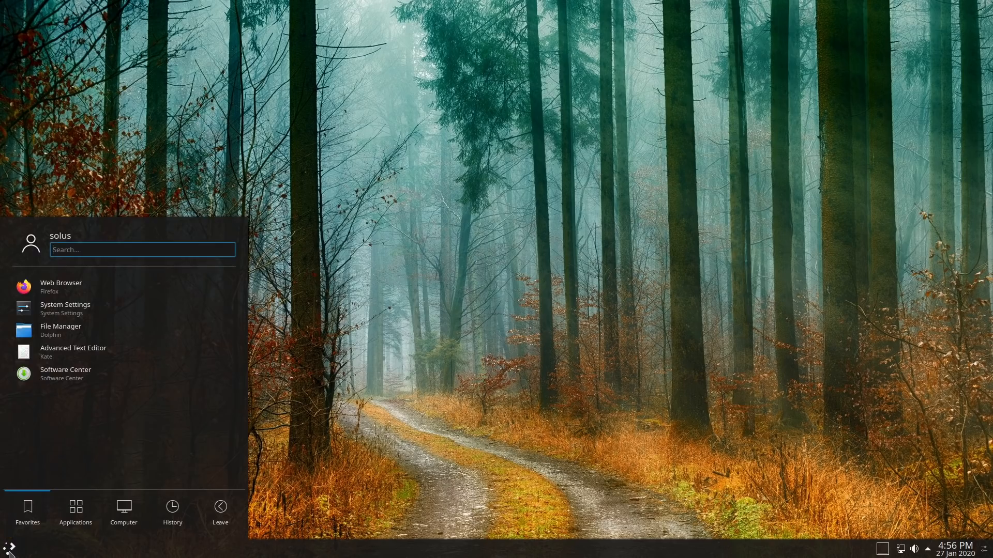
click(60, 286)
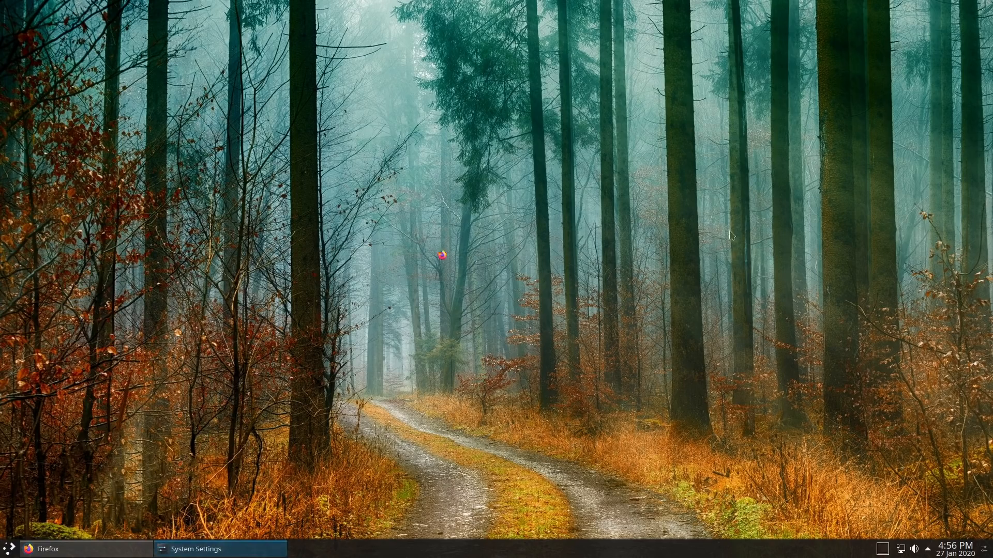
click(196, 549)
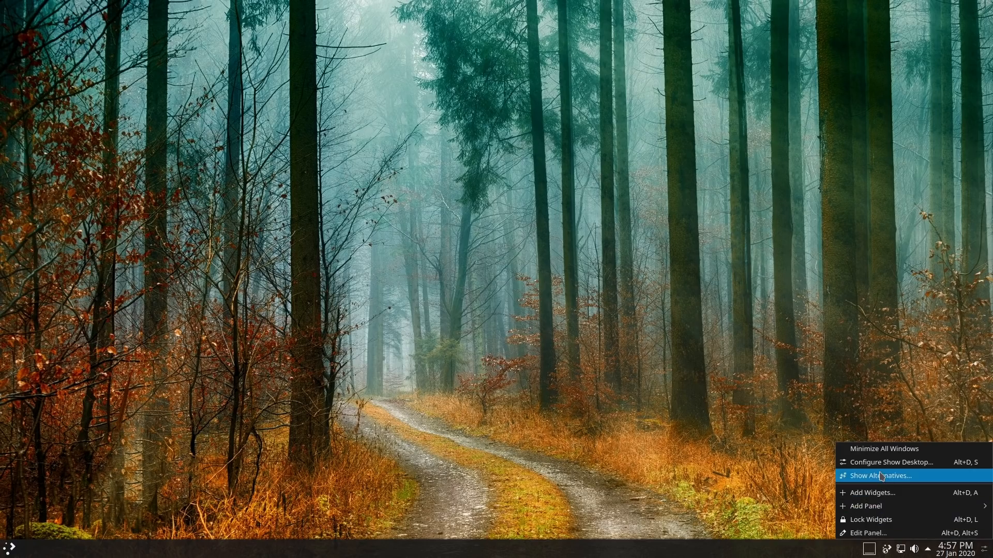
click(881, 475)
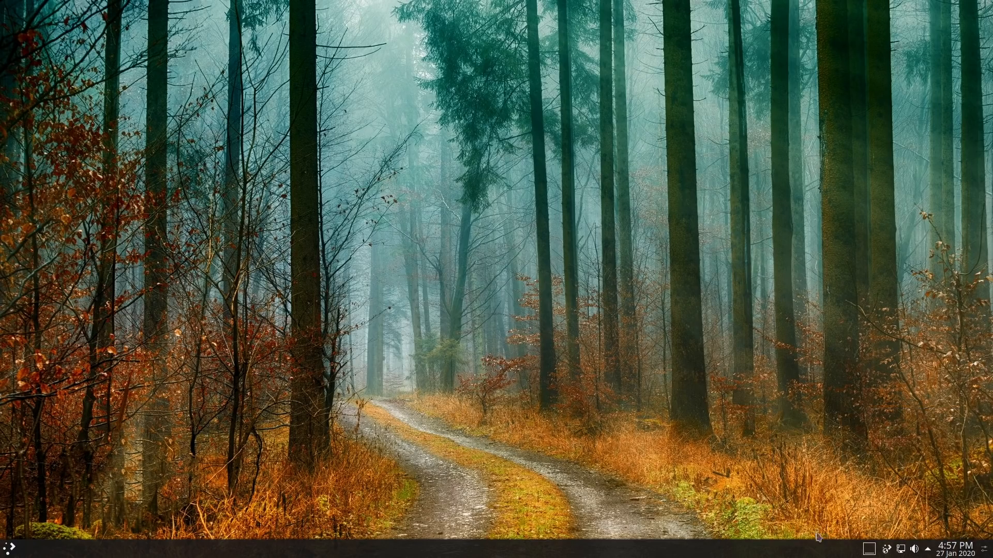
click(6, 548)
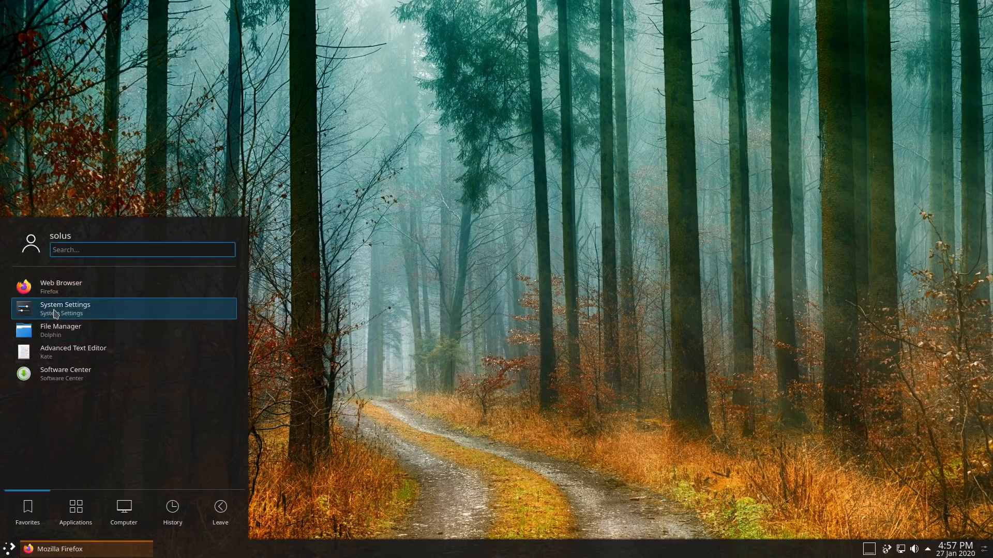
click(65, 308)
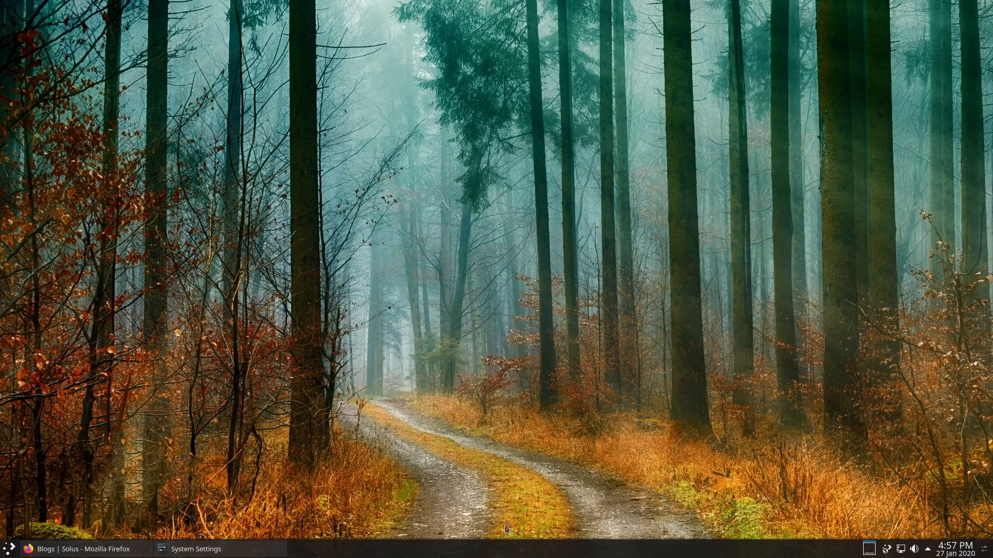
click(197, 549)
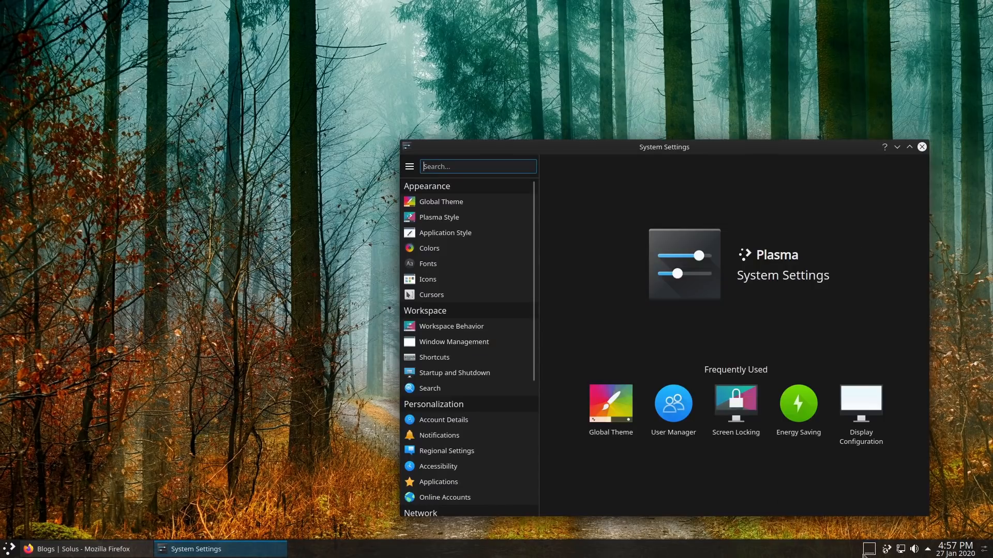
mouse_move(898, 349)
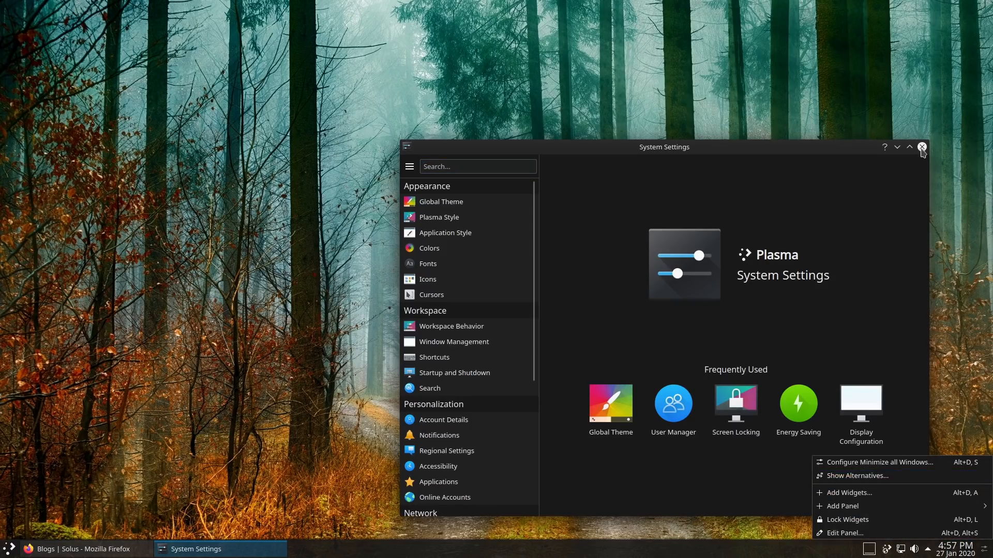
click(922, 147)
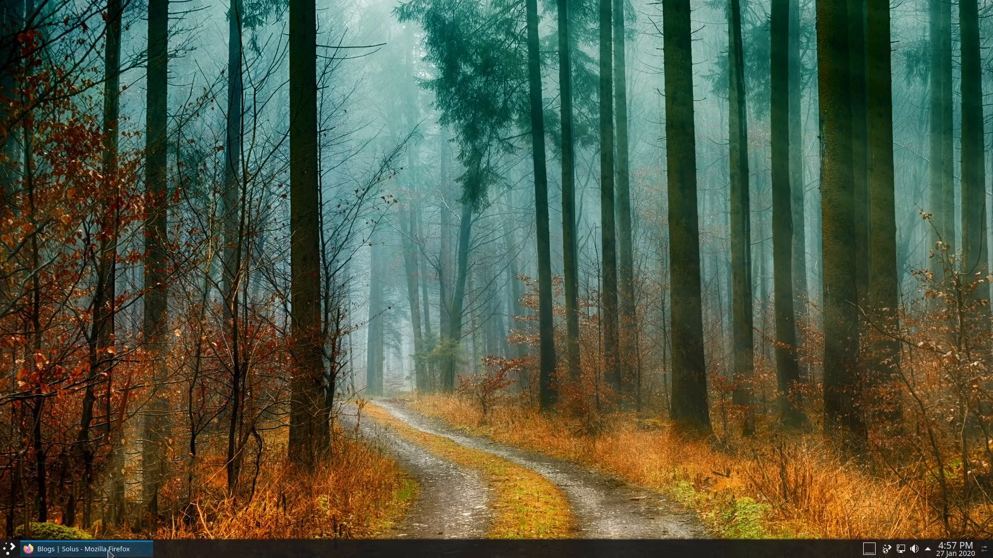
click(82, 548)
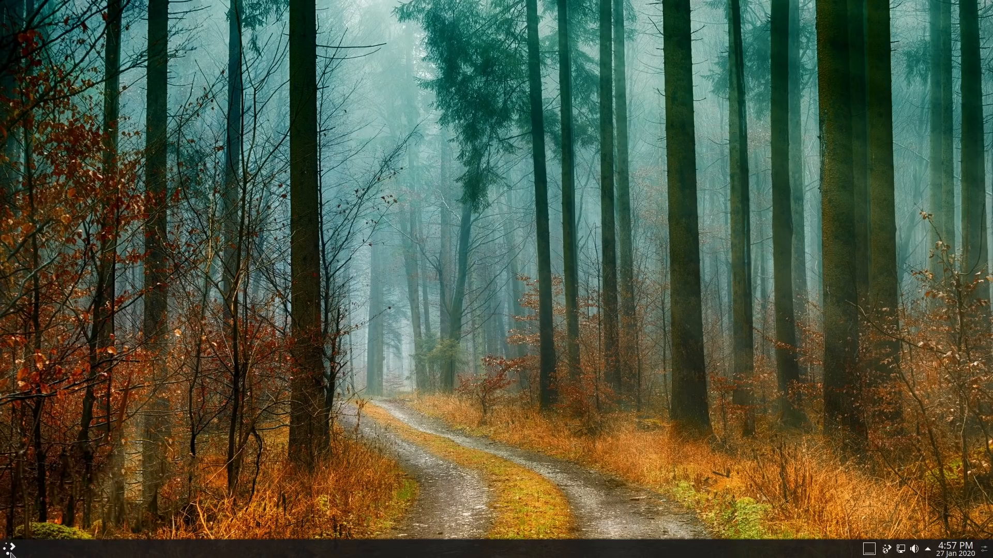
click(6, 549)
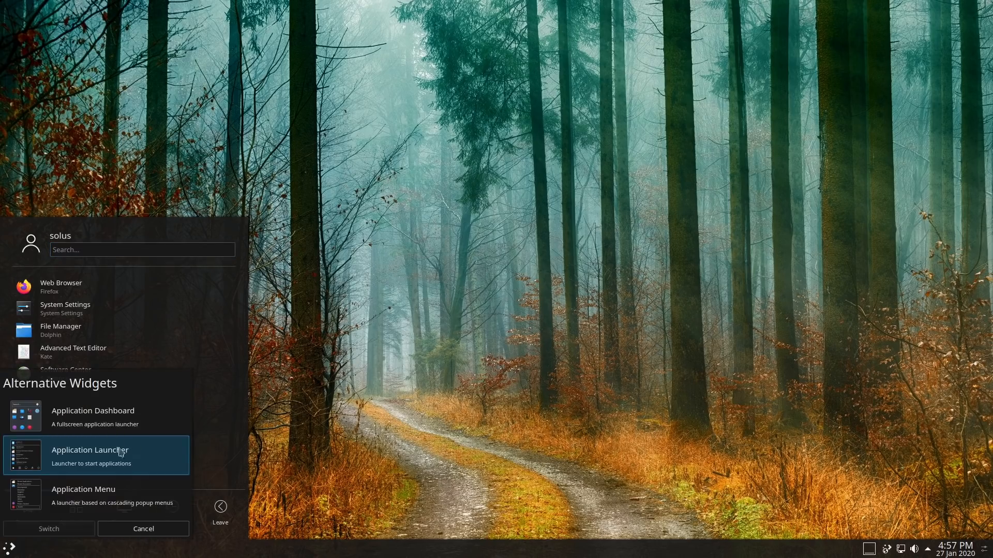
mouse_move(113, 422)
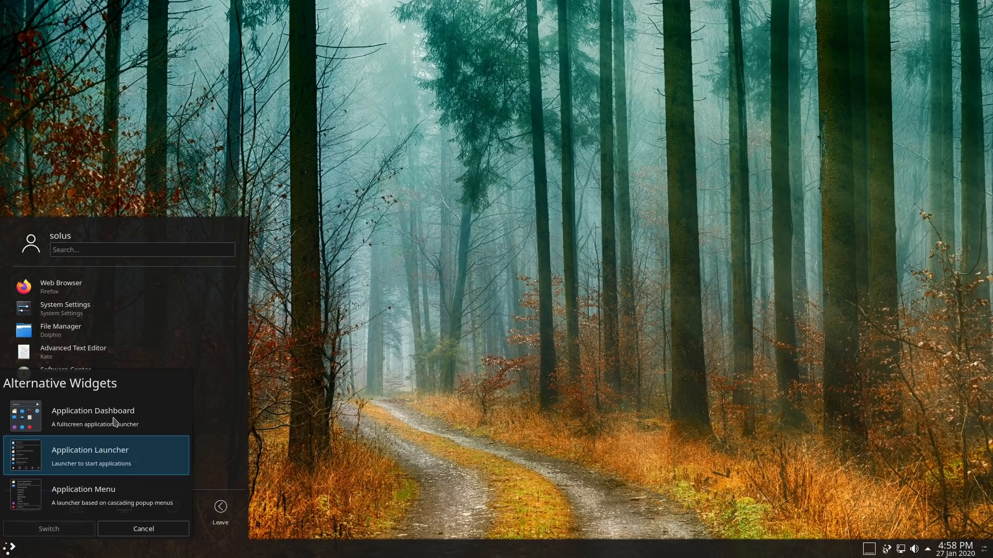
click(93, 416)
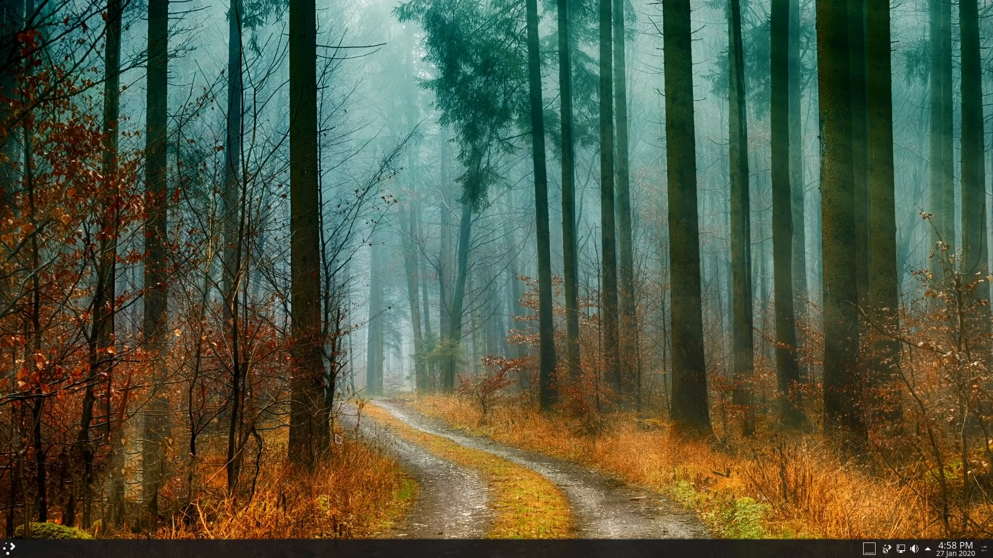
mouse_move(103, 534)
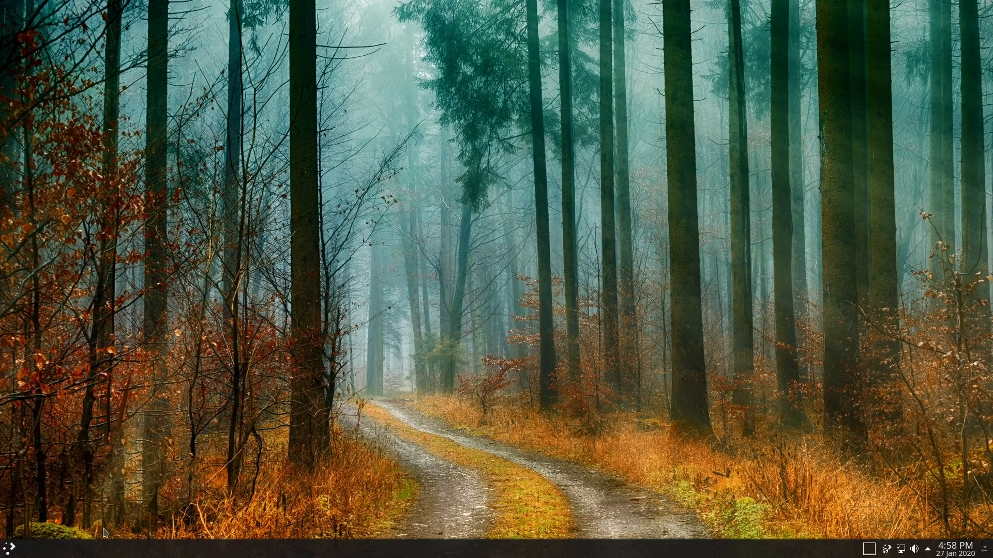
mouse_move(925, 395)
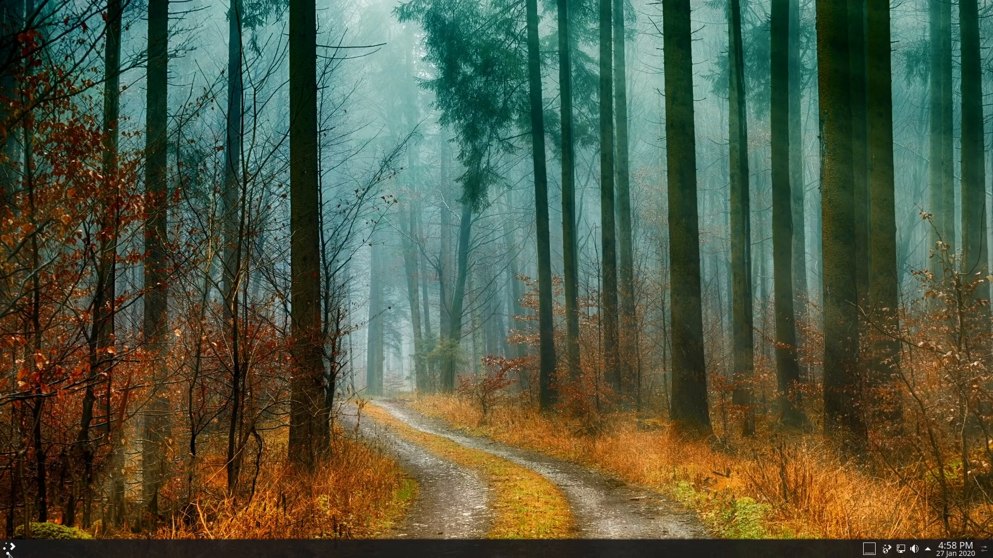
click(6, 548)
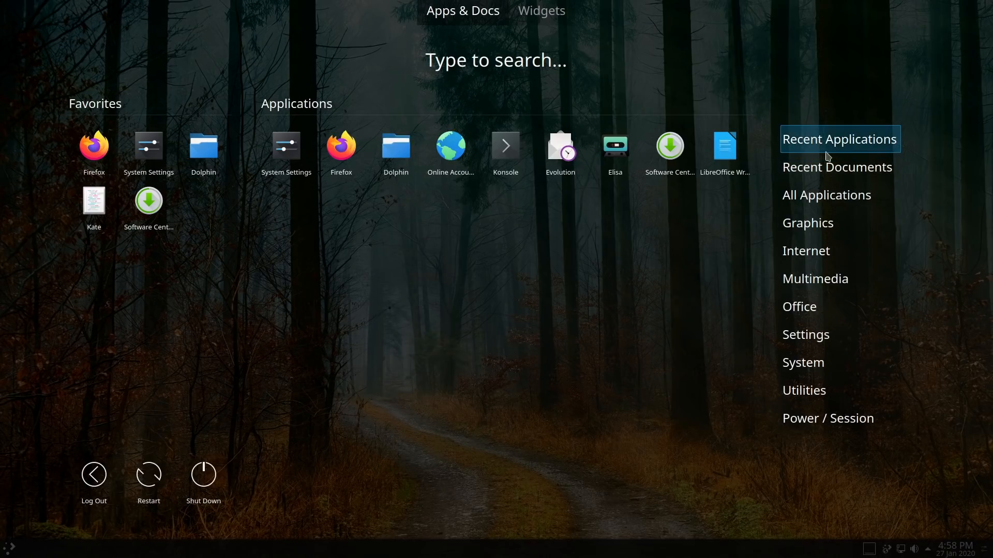
click(826, 195)
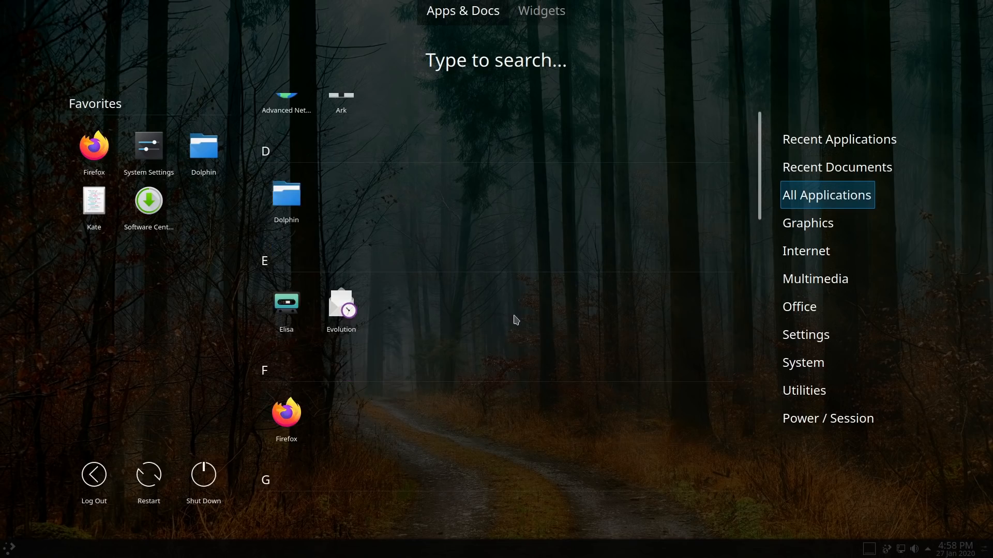
scroll(down, 3)
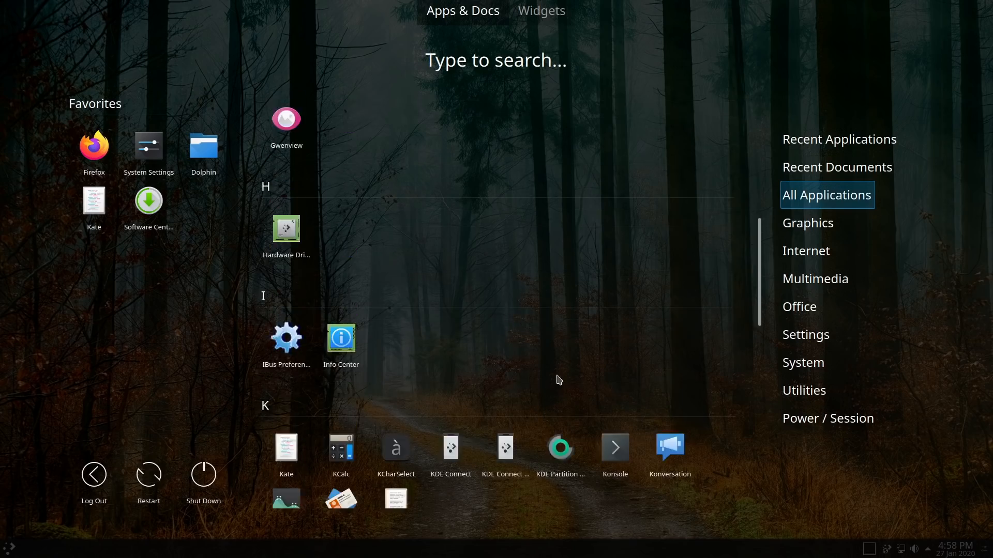
click(806, 250)
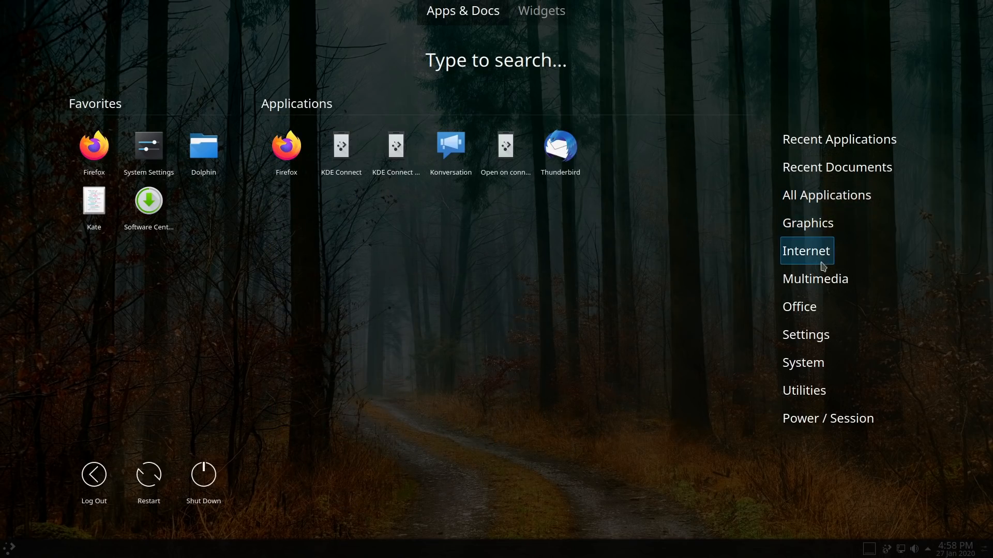
mouse_move(203, 478)
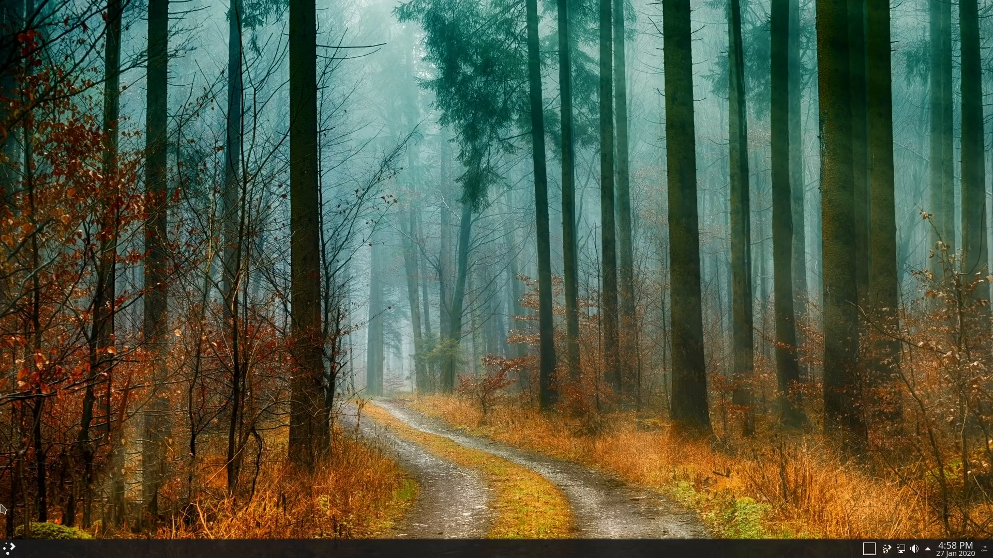
mouse_move(219, 428)
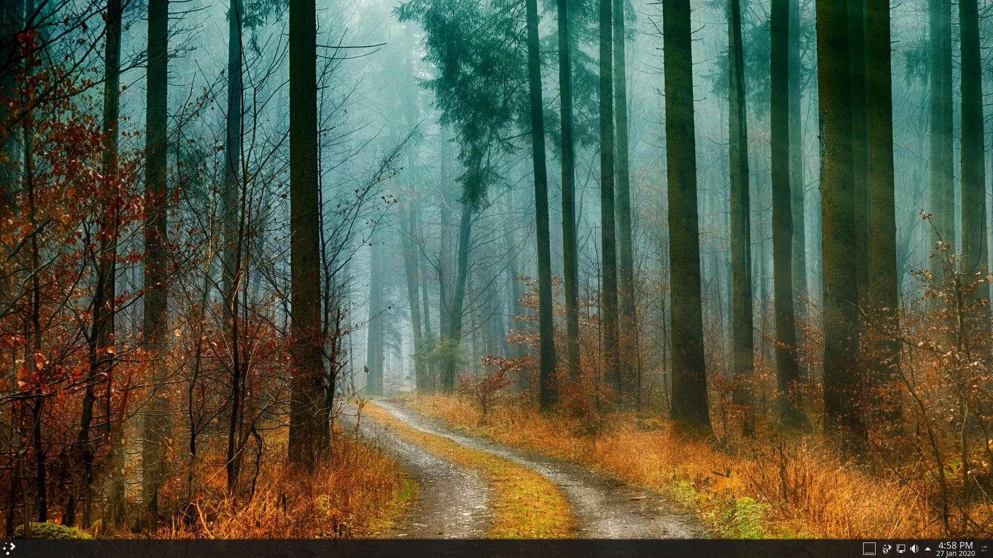
mouse_move(258, 490)
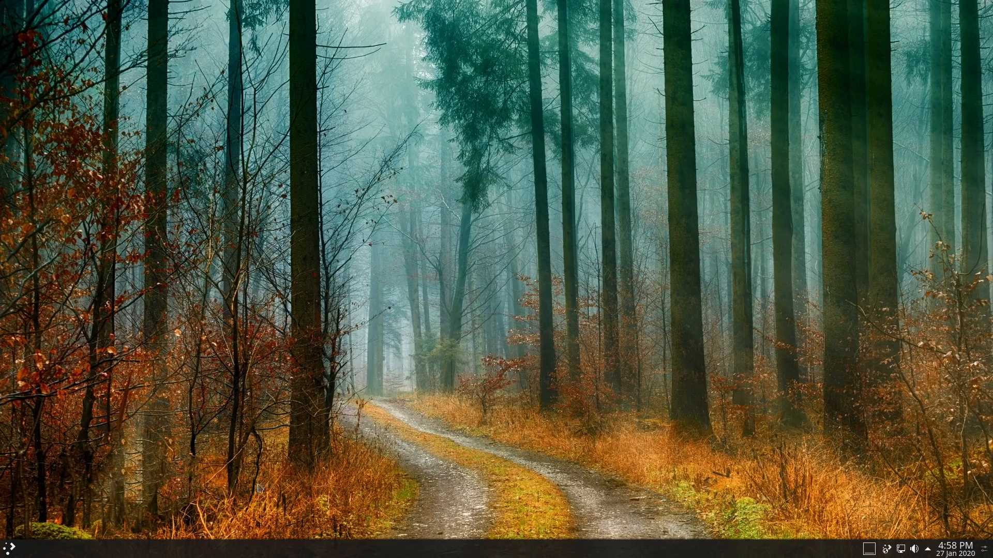
mouse_move(7, 549)
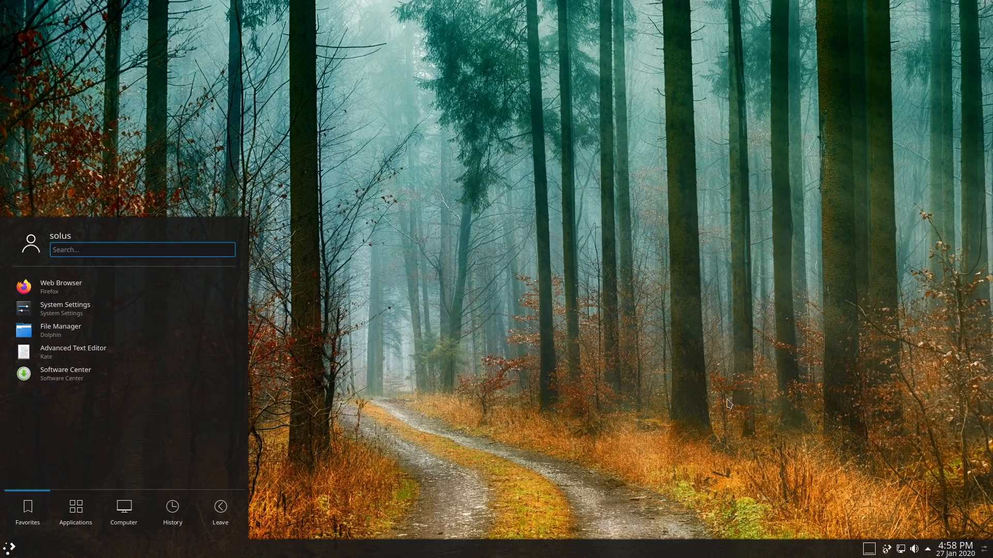
mouse_move(54, 314)
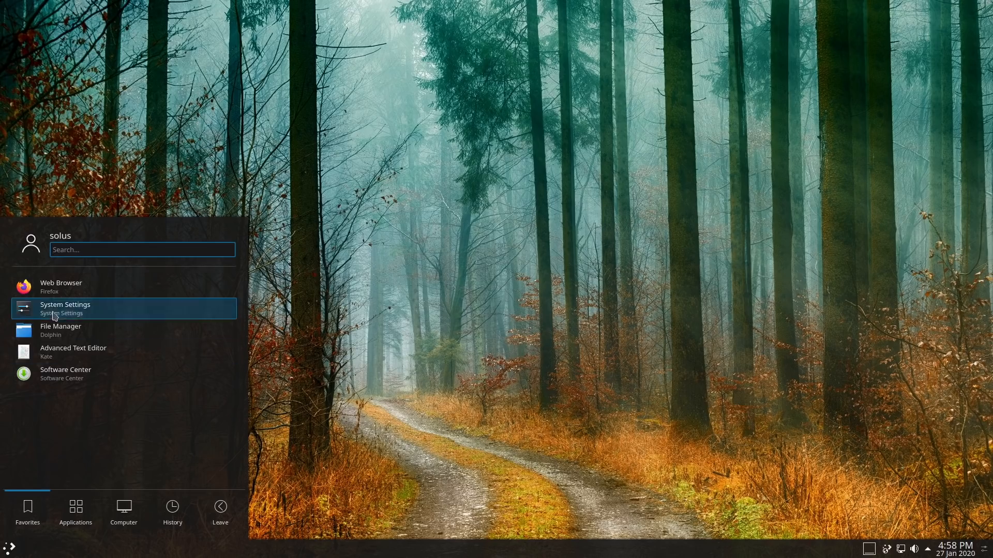
Browse the launcher's Graphics category and return to the full category list
click(76, 511)
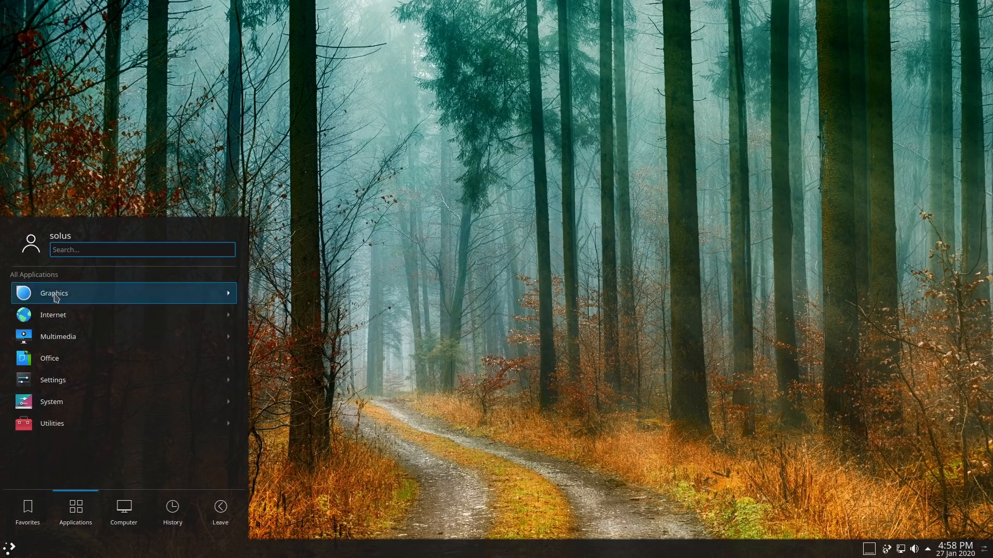
click(54, 294)
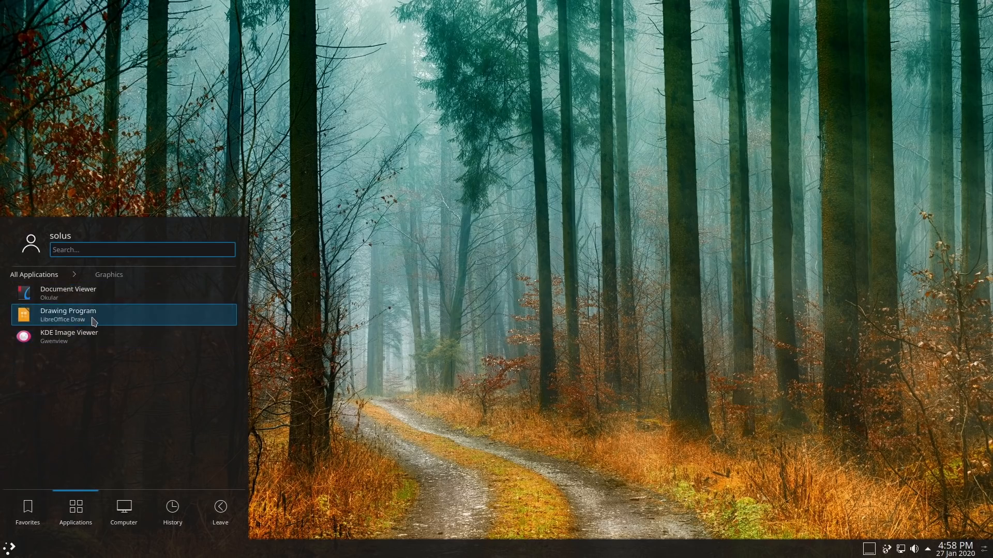
mouse_move(95, 342)
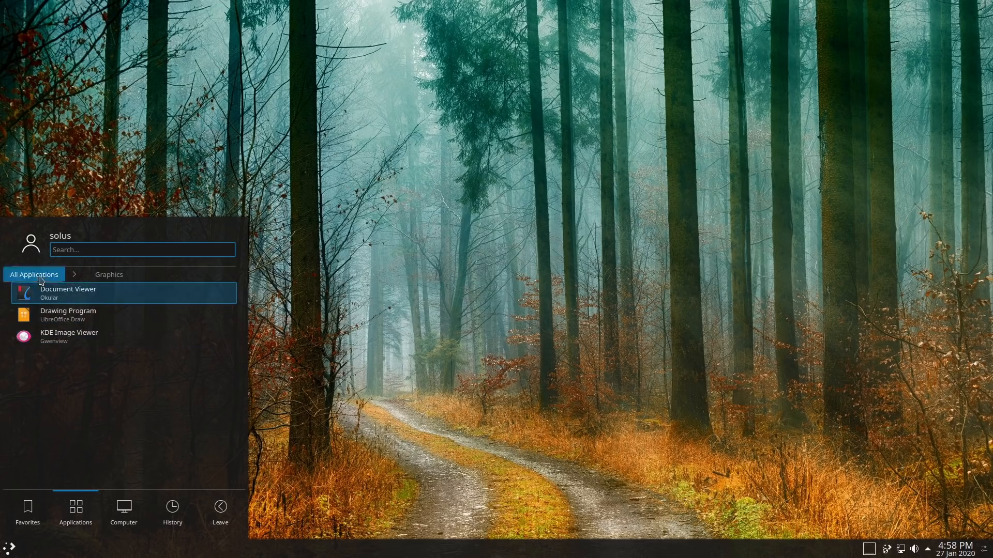
click(109, 275)
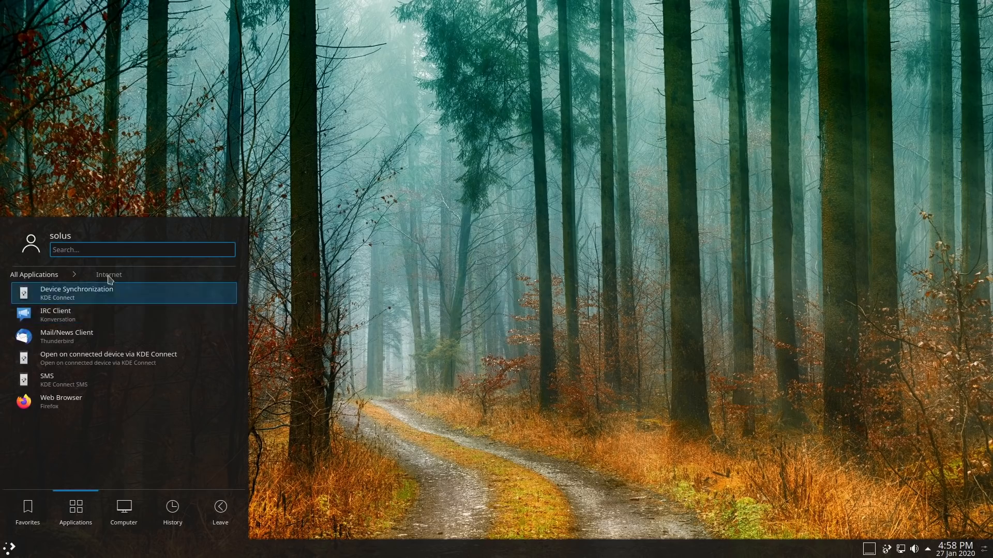
mouse_move(133, 300)
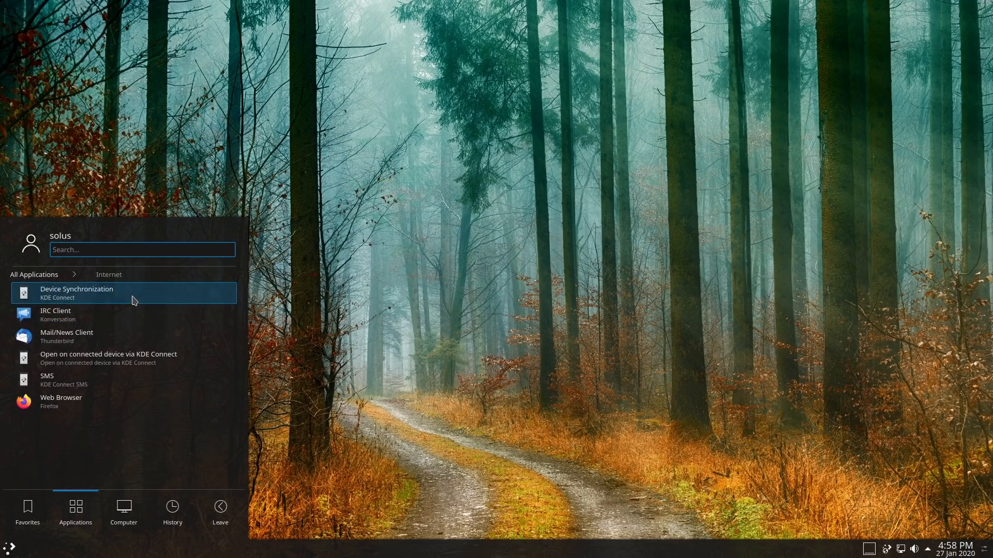
mouse_move(116, 321)
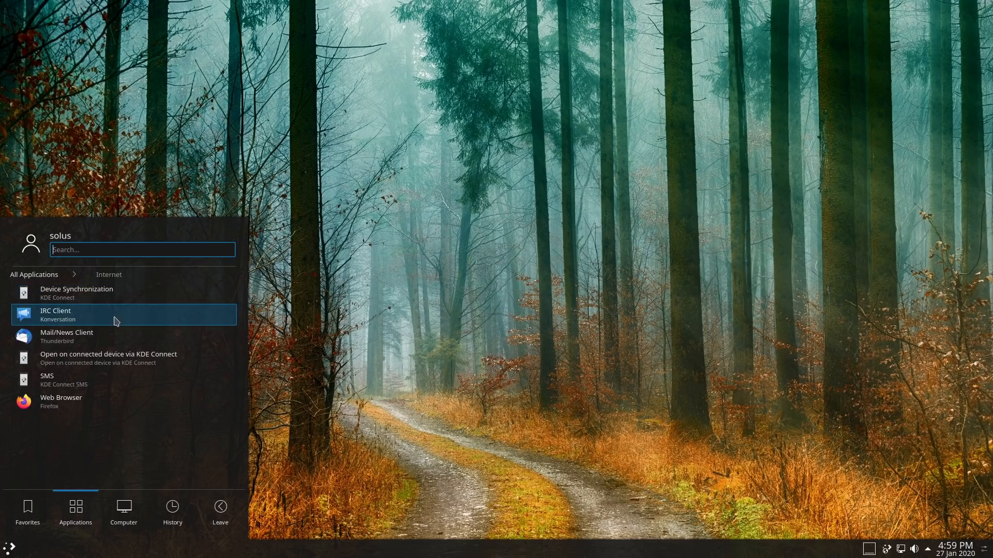
mouse_move(105, 344)
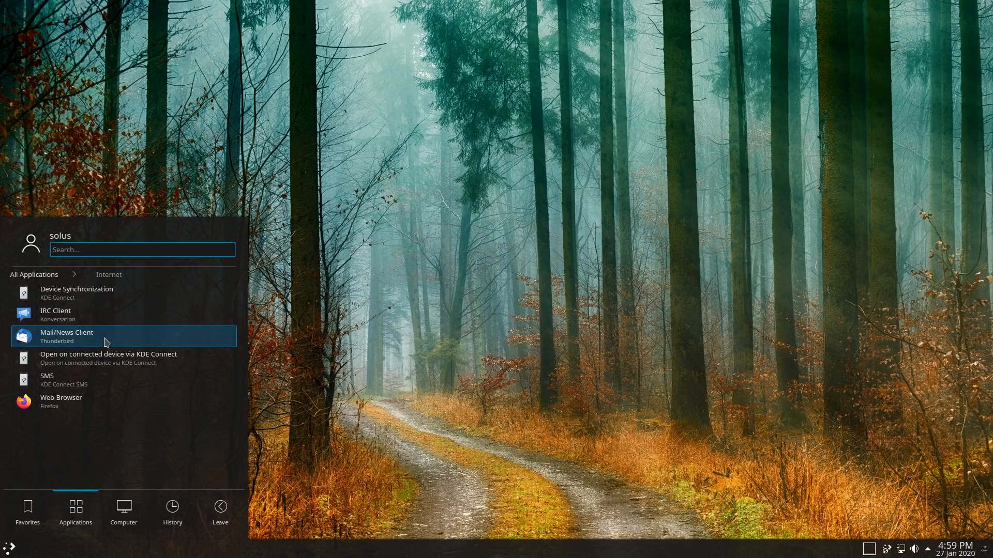
mouse_move(87, 391)
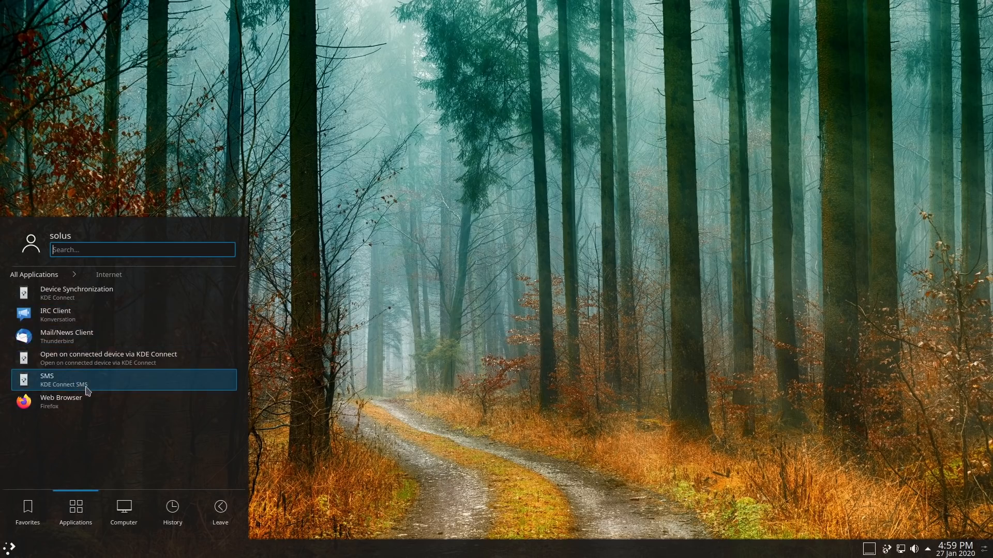
mouse_move(122, 384)
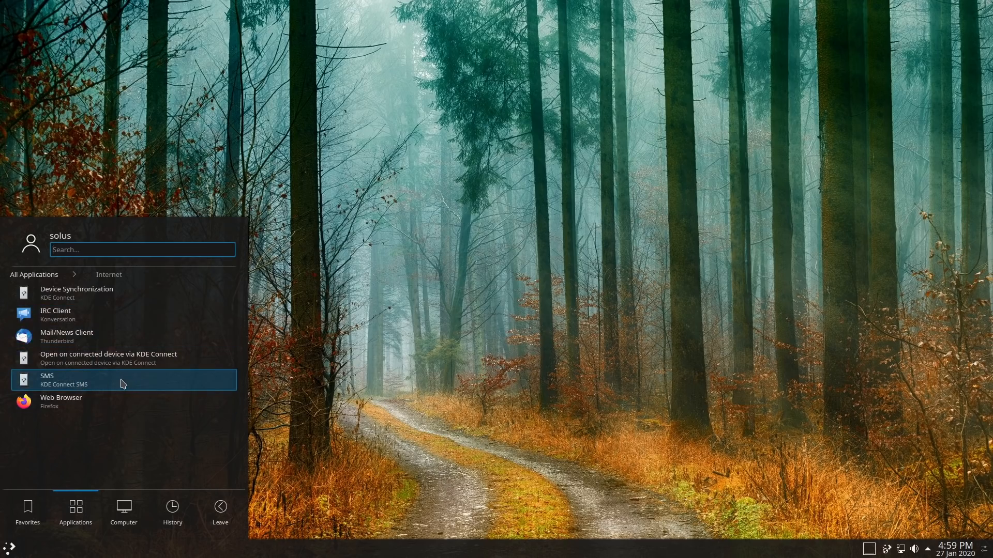
mouse_move(58, 392)
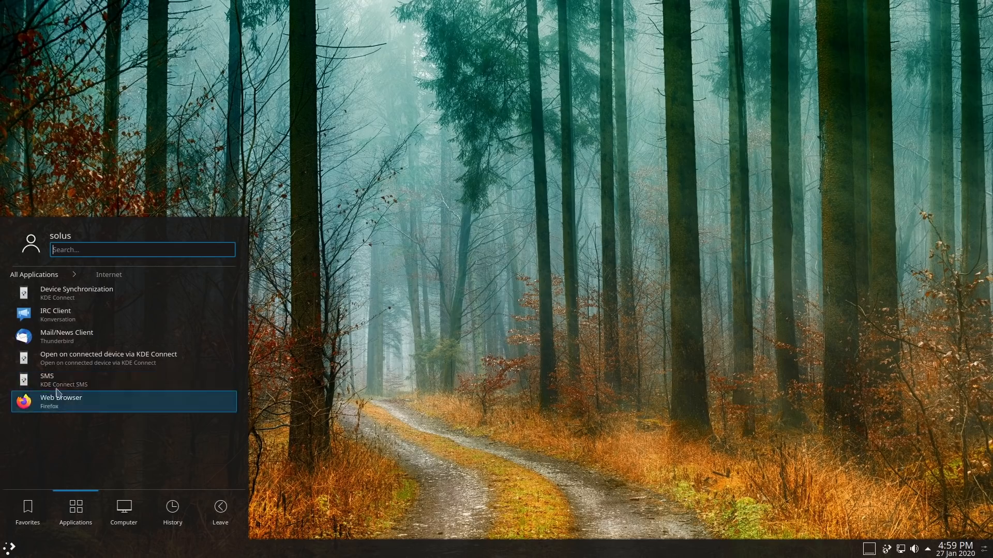
mouse_move(89, 385)
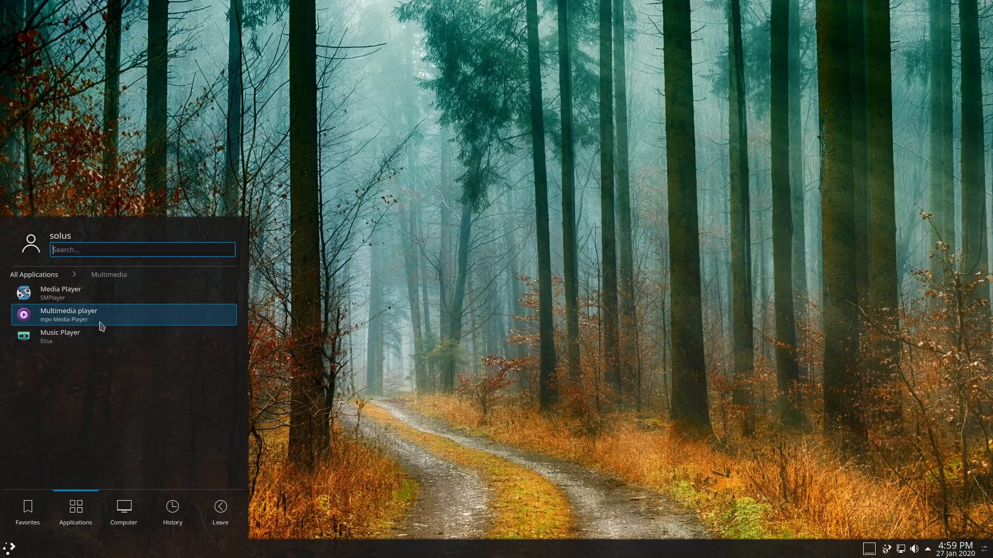
mouse_move(81, 346)
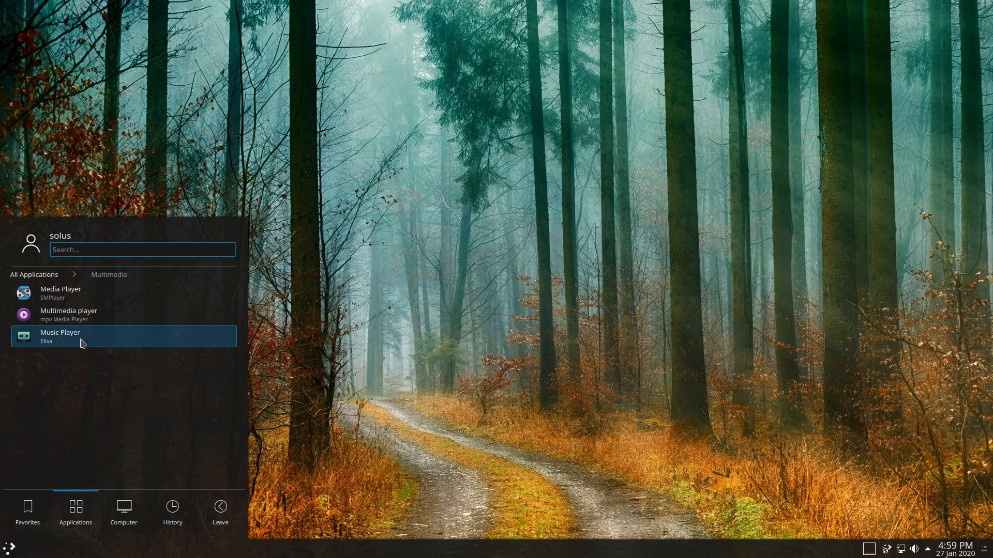
mouse_move(64, 326)
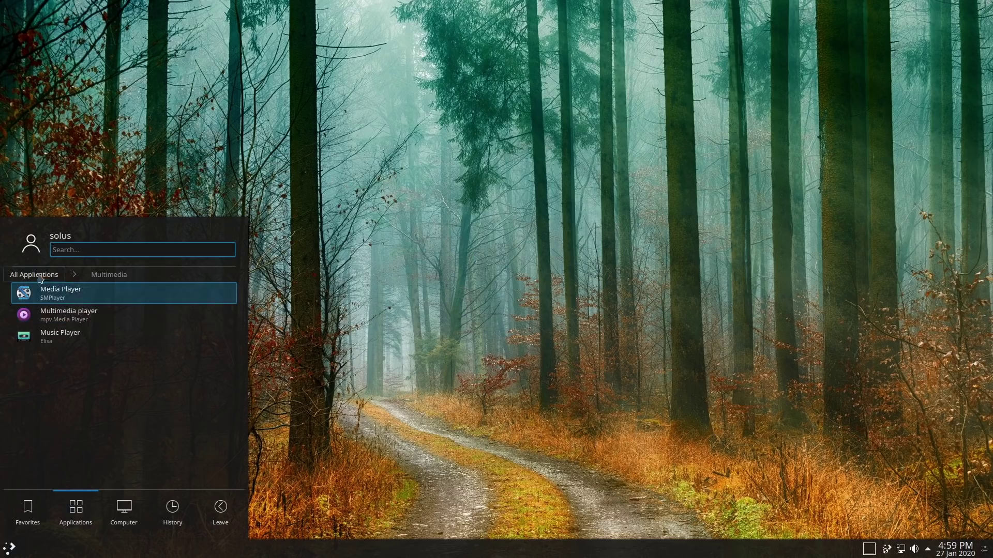
Browse the Office and Settings categories, then enter System to launch System Monitor
click(34, 275)
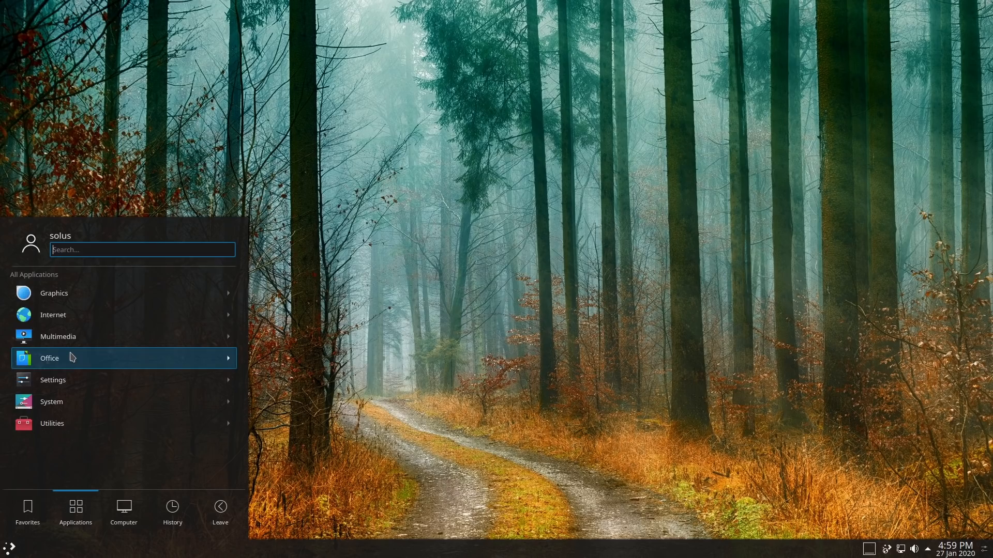
click(50, 358)
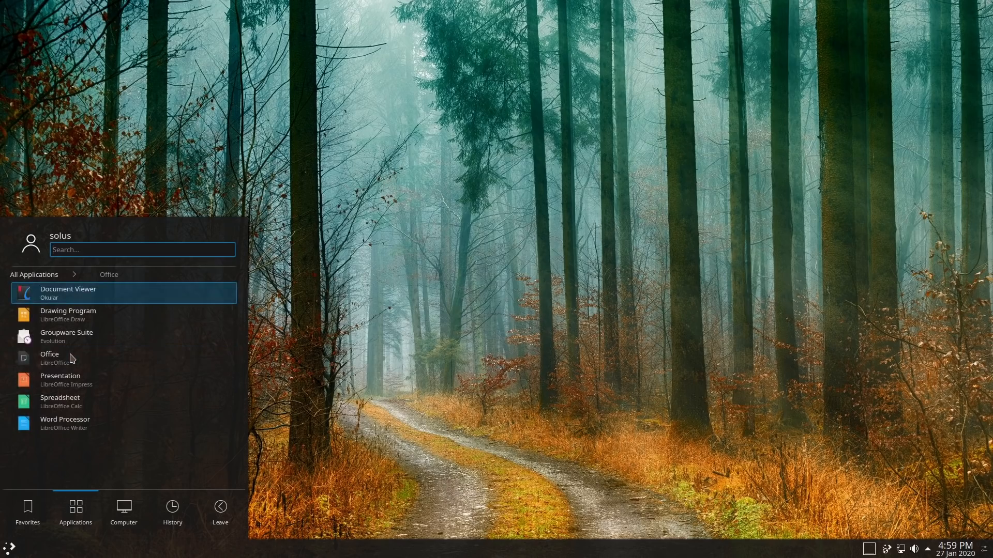
mouse_move(173, 284)
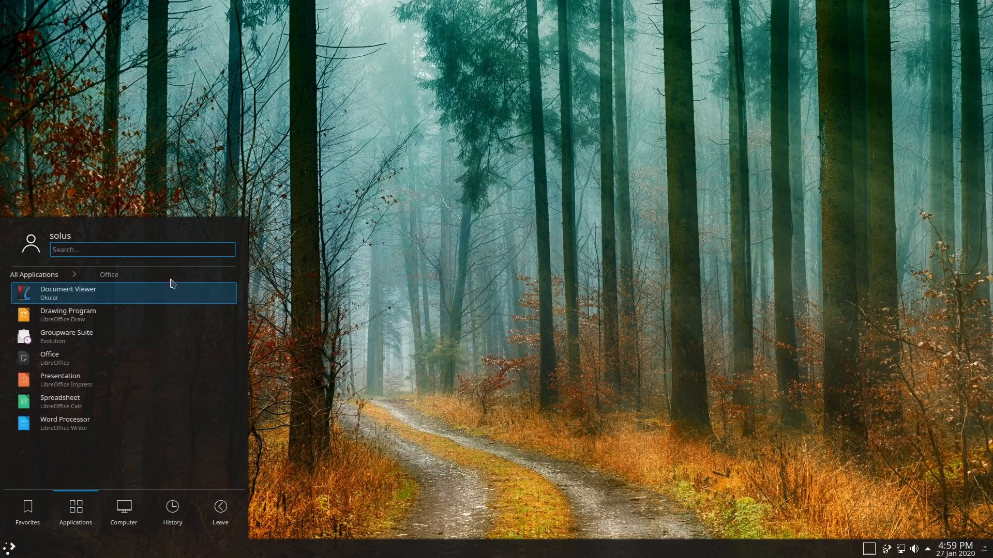
mouse_move(89, 332)
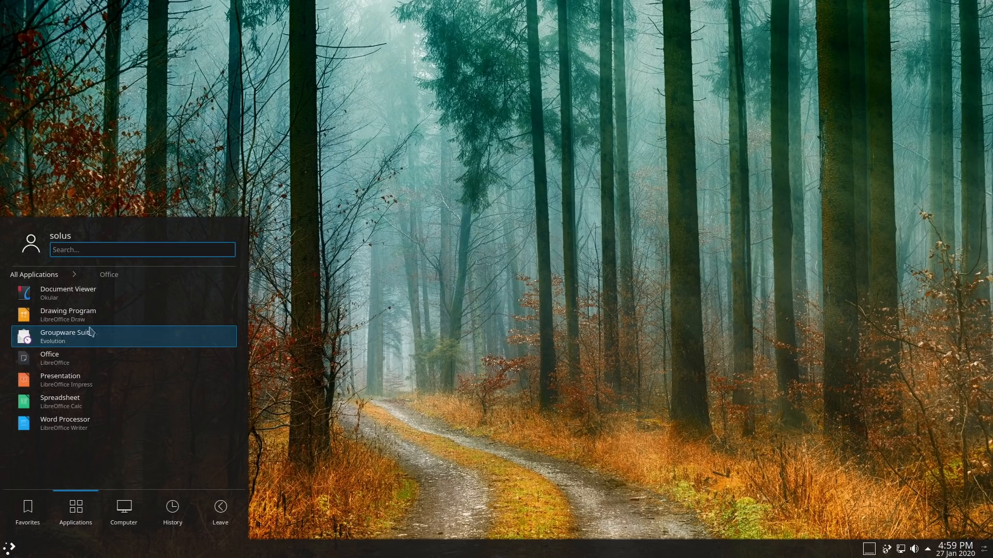
mouse_move(129, 363)
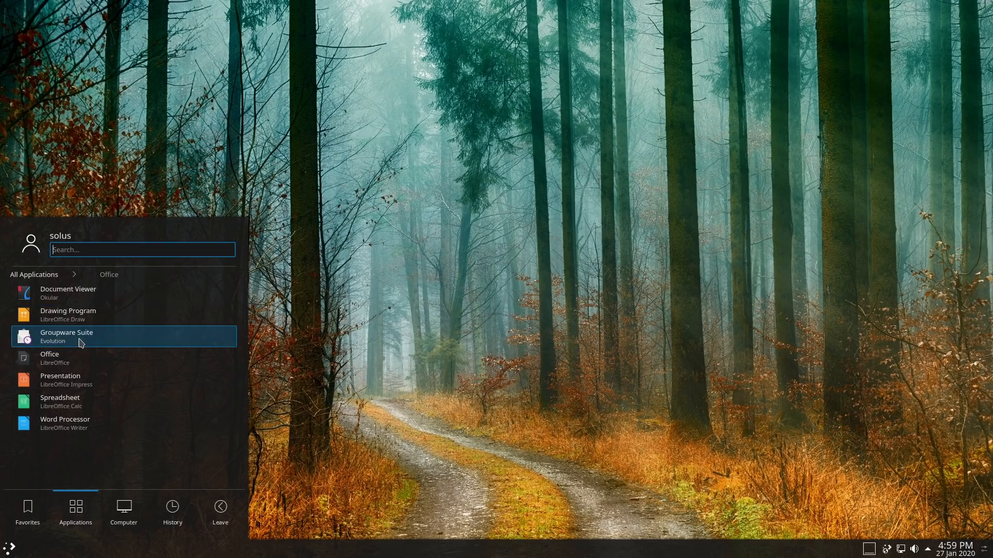
mouse_move(77, 363)
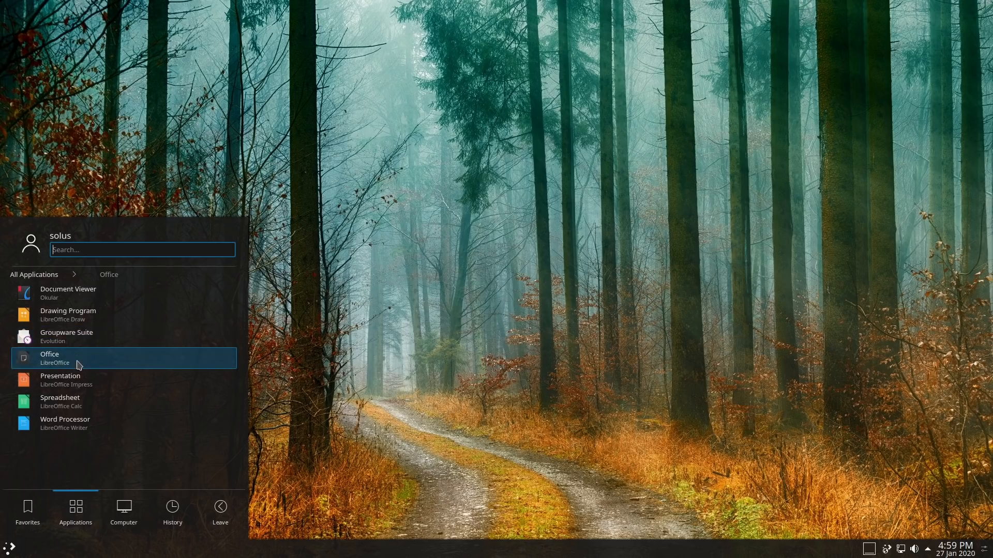
mouse_move(68, 422)
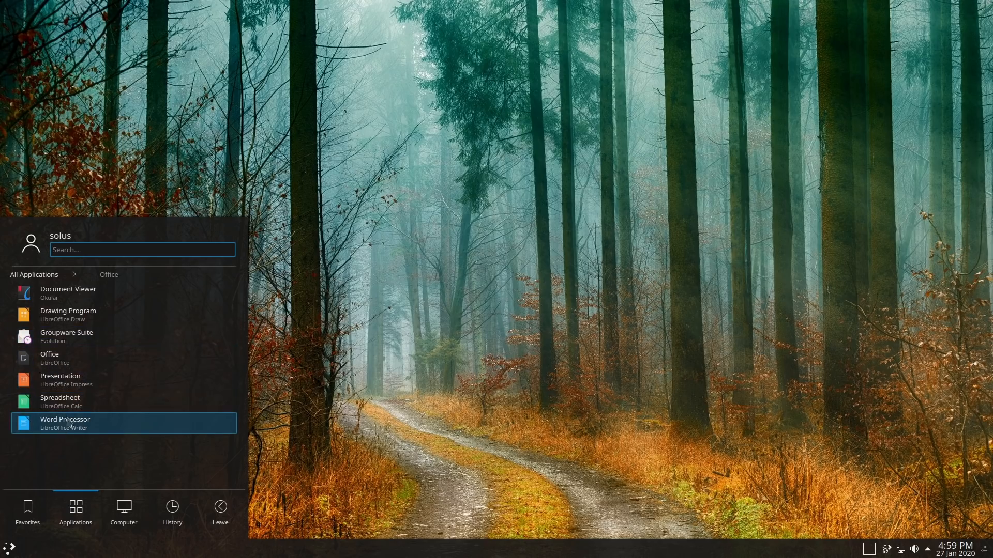
mouse_move(103, 425)
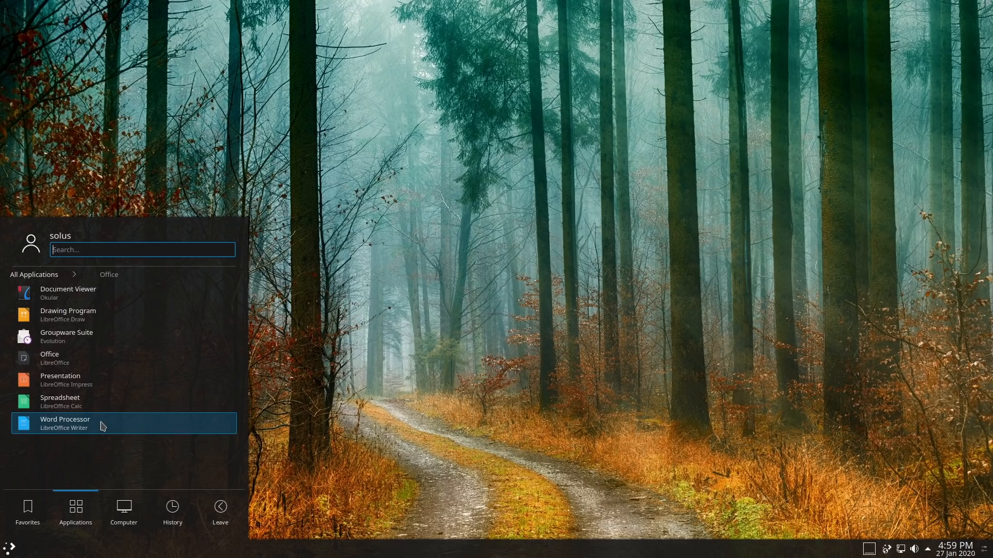
click(34, 275)
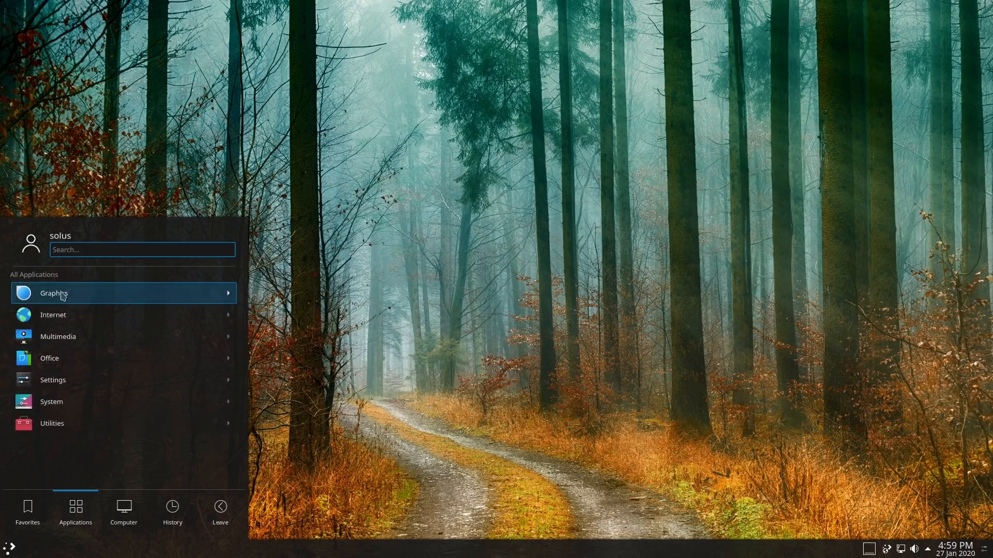
click(53, 381)
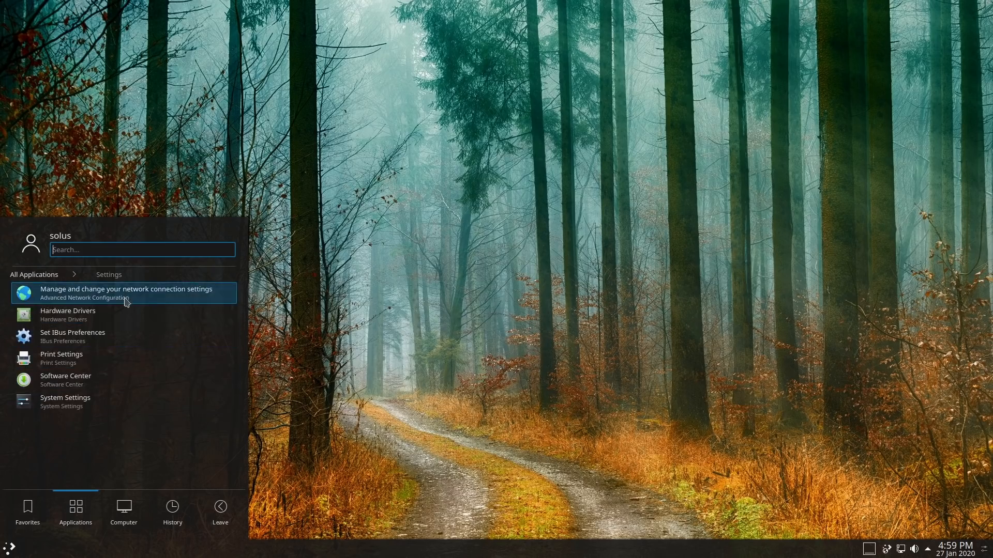
mouse_move(115, 341)
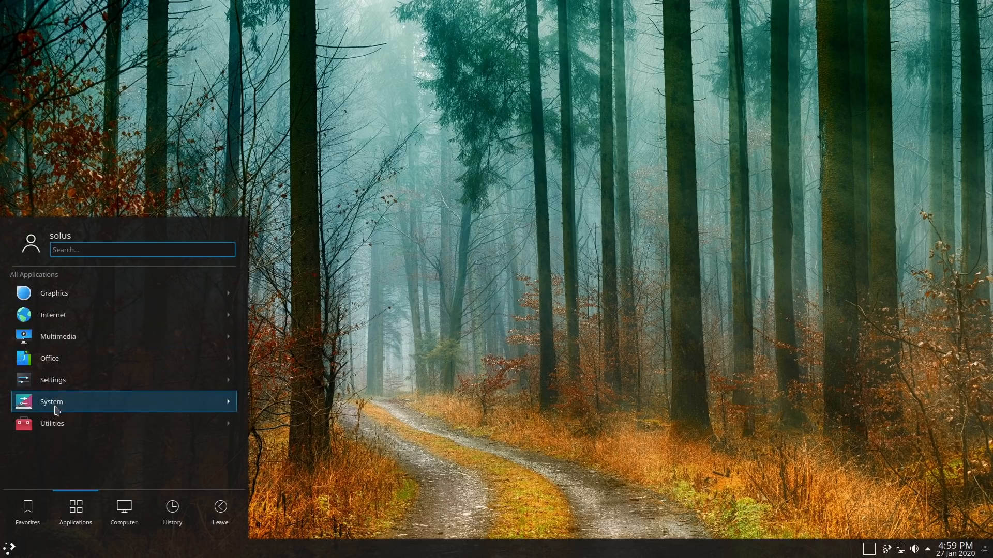
click(52, 401)
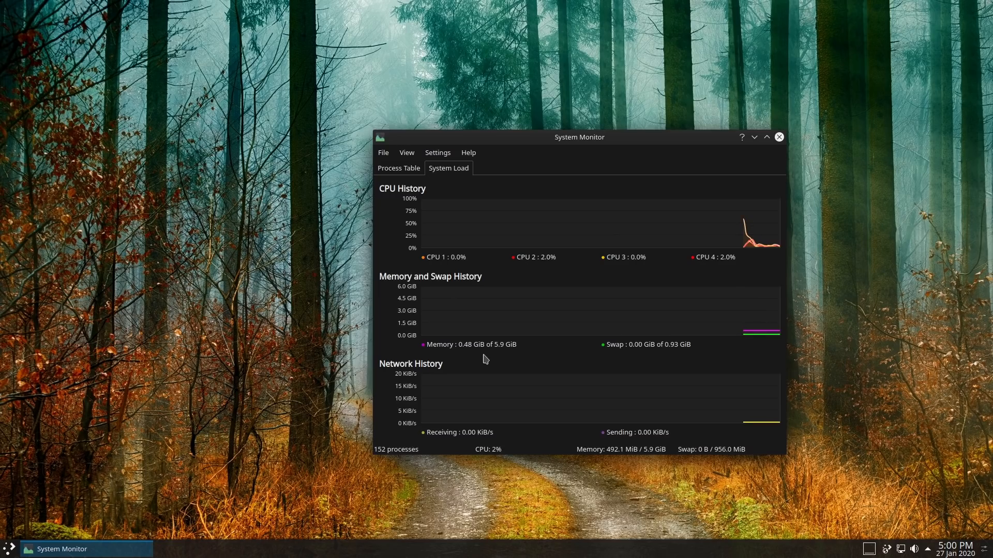
mouse_move(779, 138)
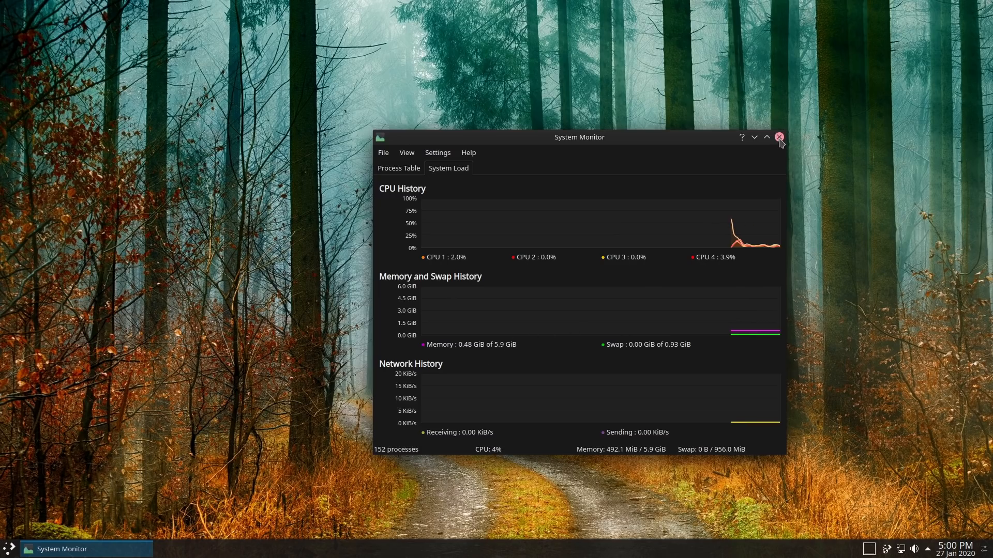
Close System Monitor after viewing the CPU, memory and network graphs
click(780, 137)
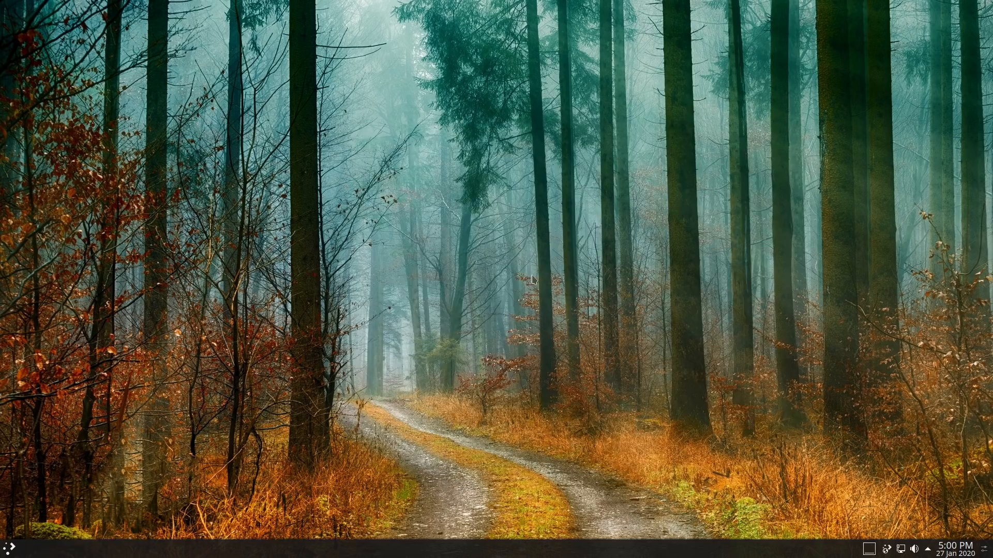
Launch Software Center via a launcher search for 'soft' and show its Updates page
click(6, 548)
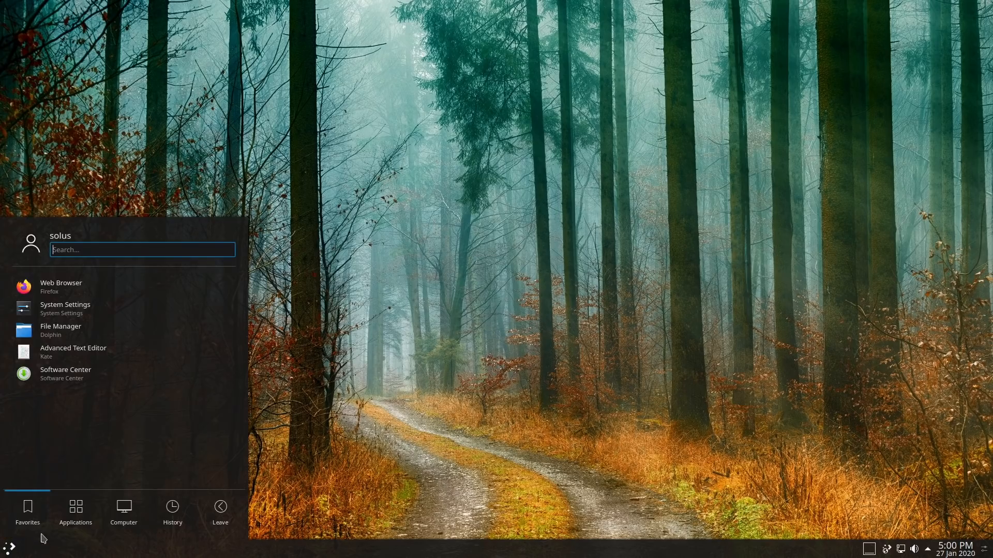
mouse_move(99, 385)
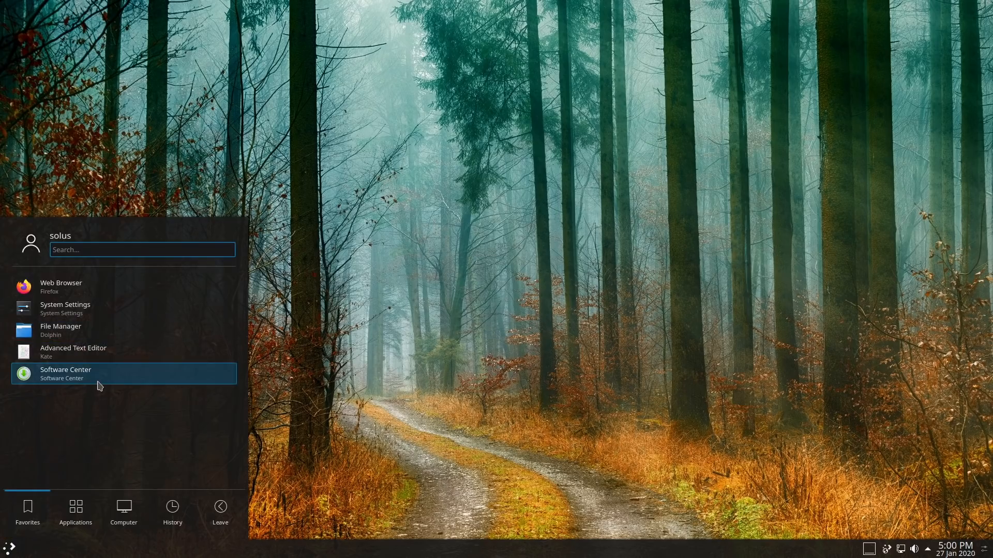
text(soft)
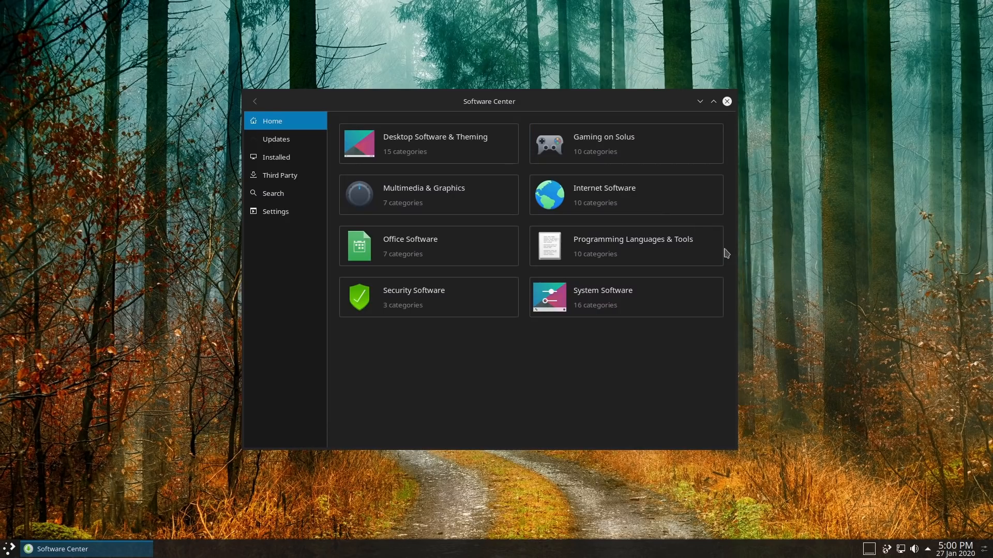
click(276, 138)
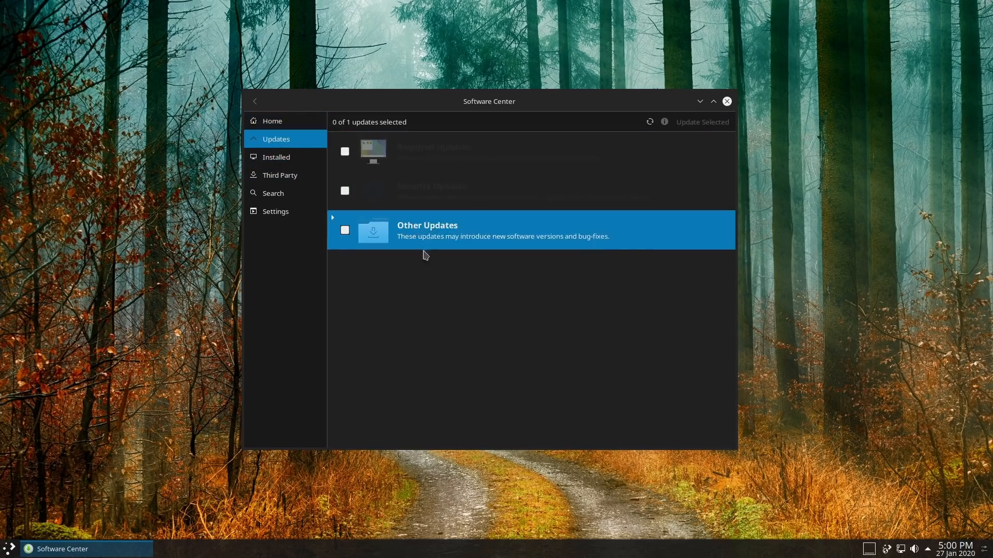
mouse_move(347, 205)
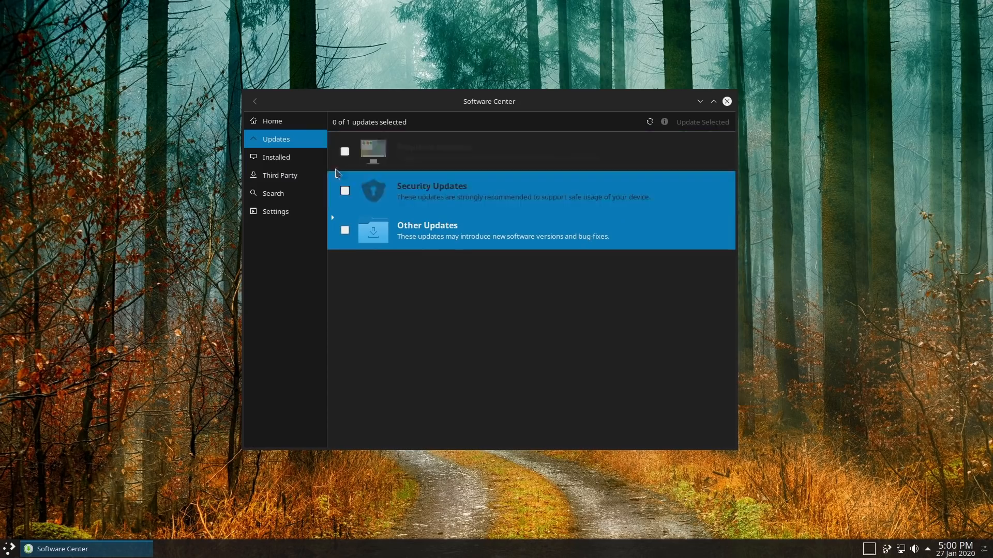
Scroll through the Installed packages list in Software Center
click(276, 157)
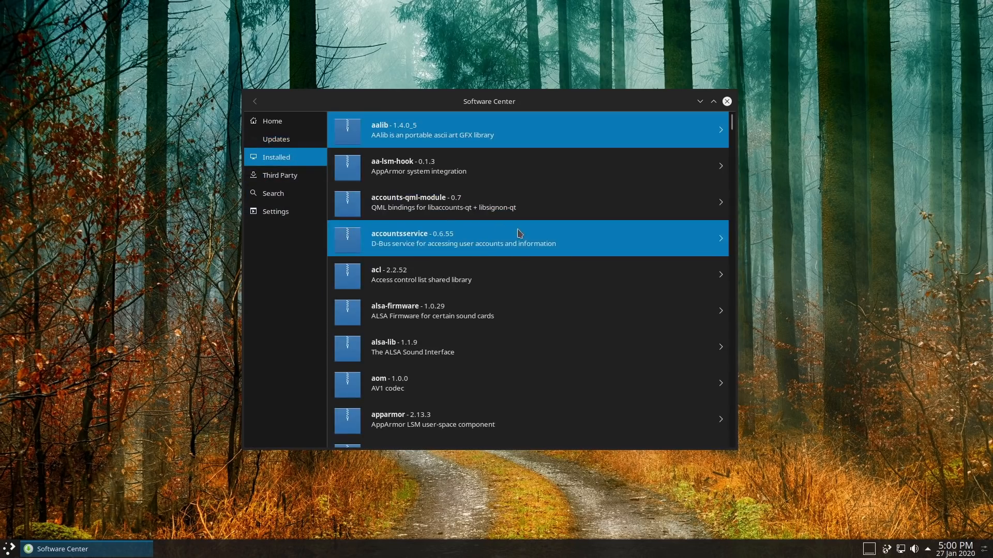
scroll(down, 3)
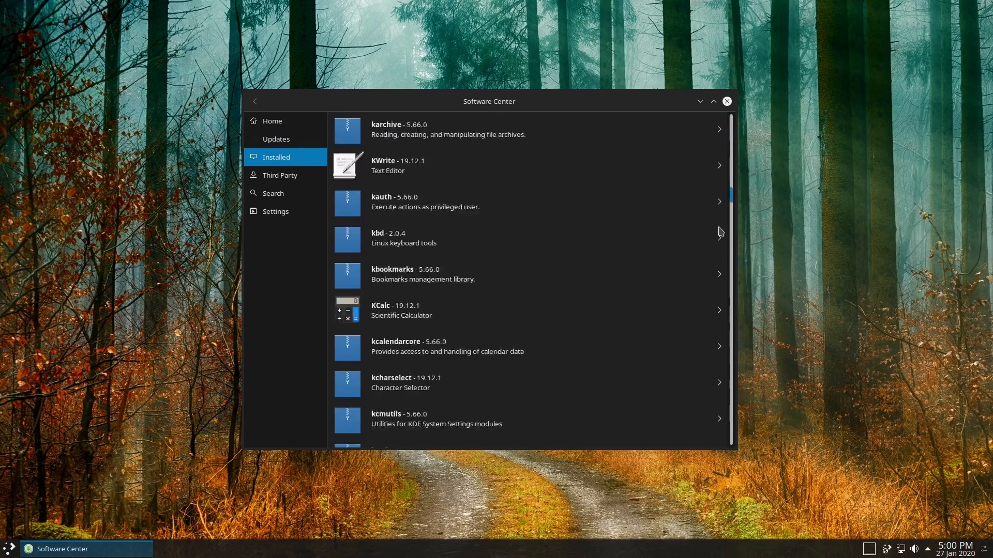
scroll(down, 3)
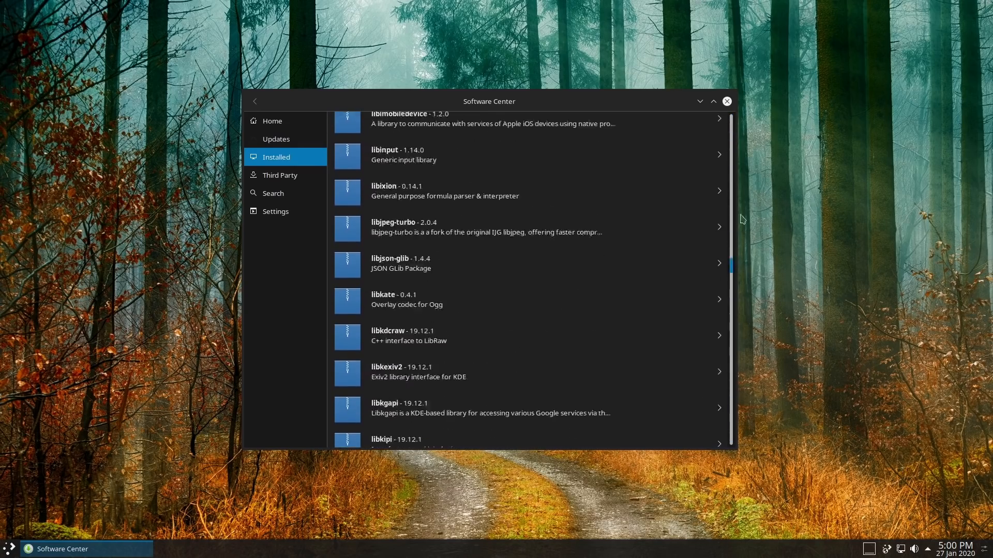
Browse the Third Party catalogue down to Webstorm, then switch to the Search page
click(279, 174)
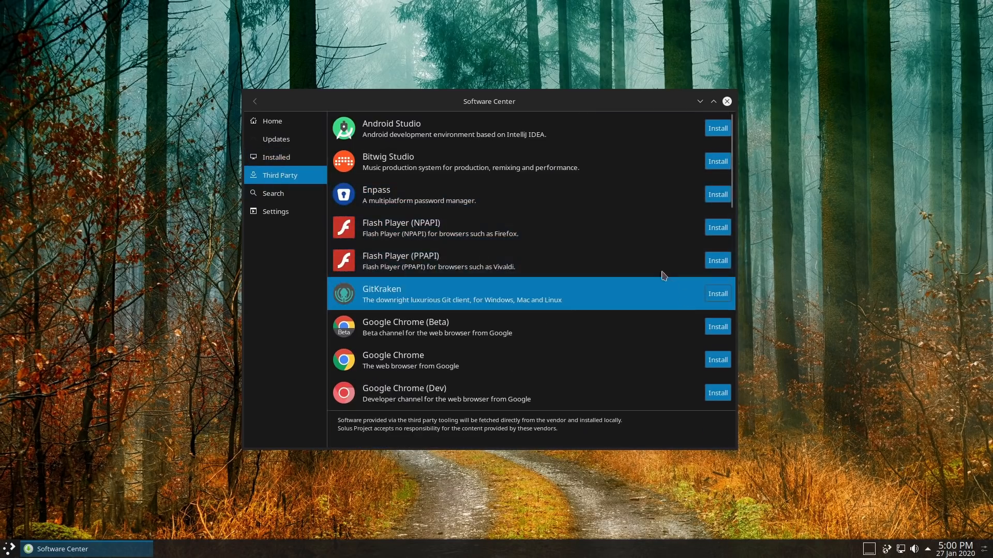
mouse_move(451, 244)
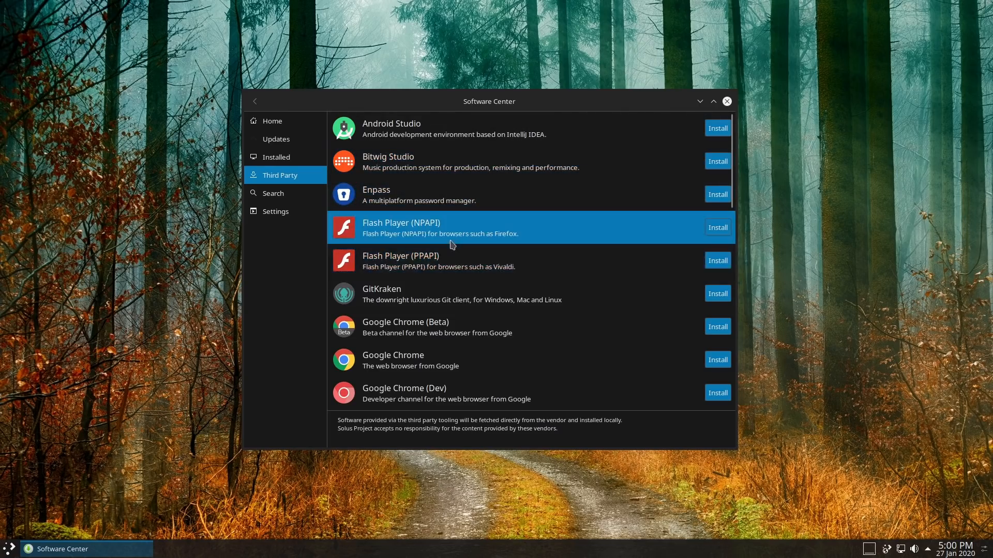
mouse_move(432, 345)
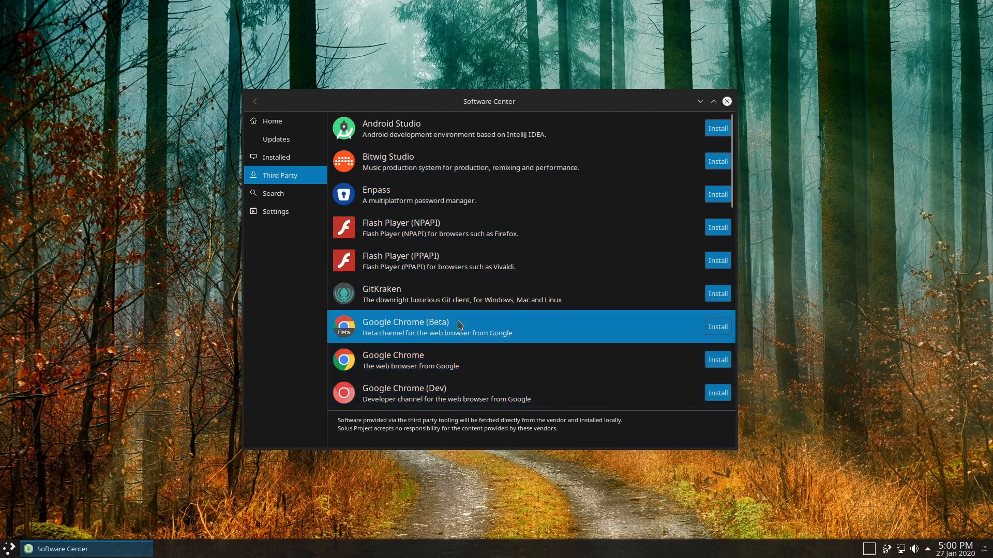
scroll(down, 3)
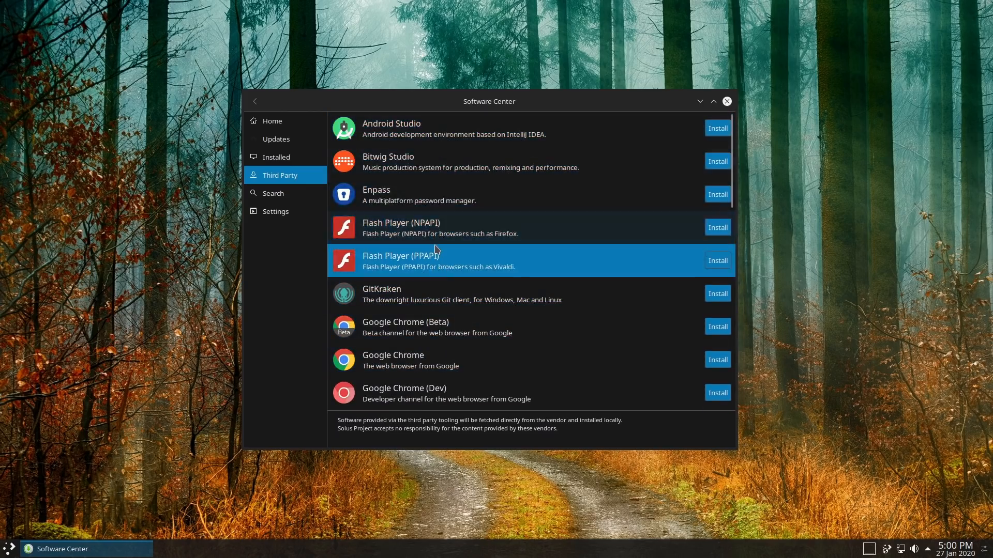
scroll(down, 3)
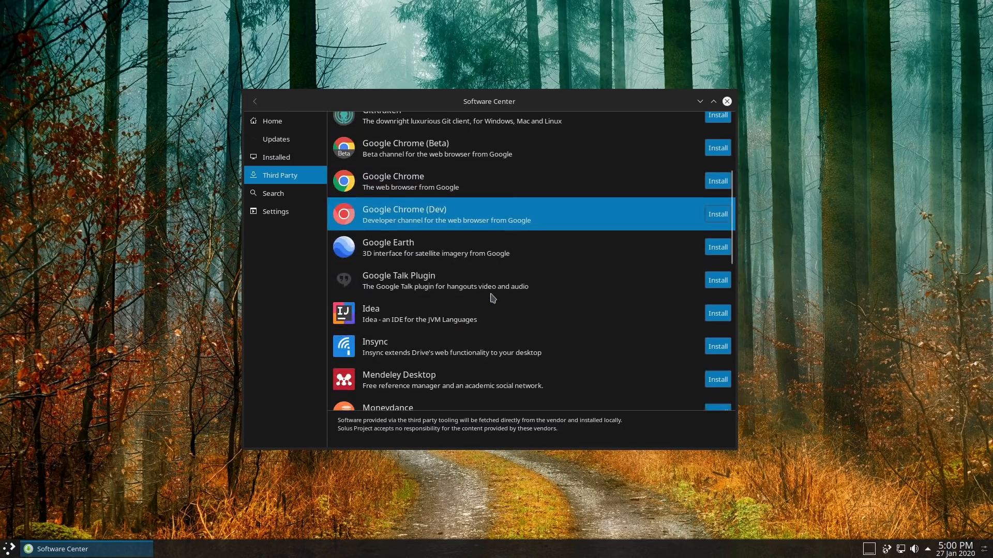
scroll(up, 3)
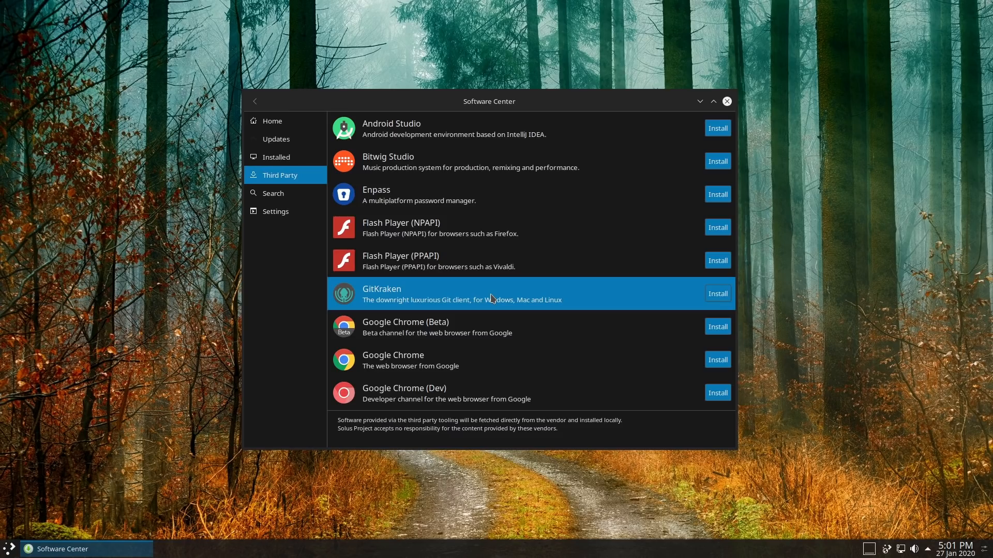
mouse_move(716, 132)
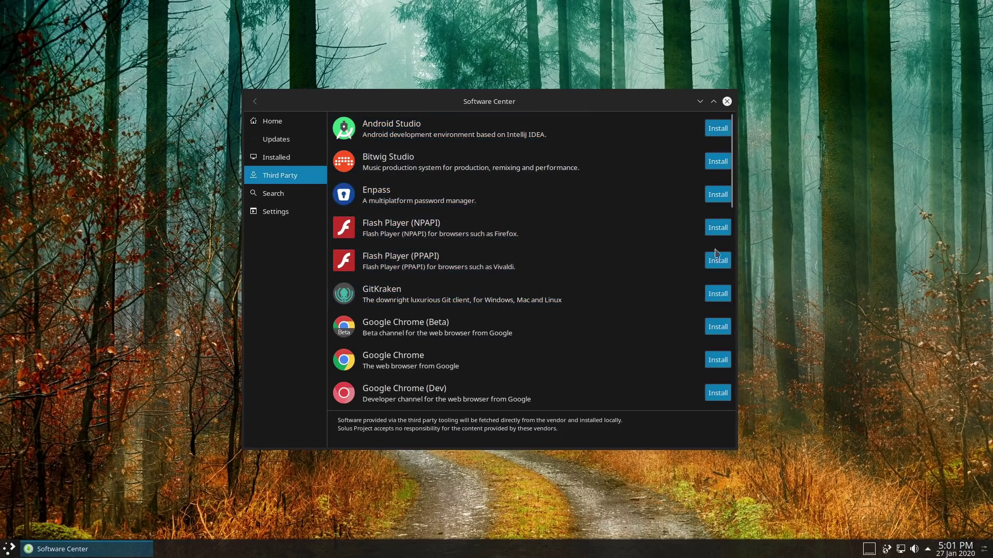
scroll(down, 3)
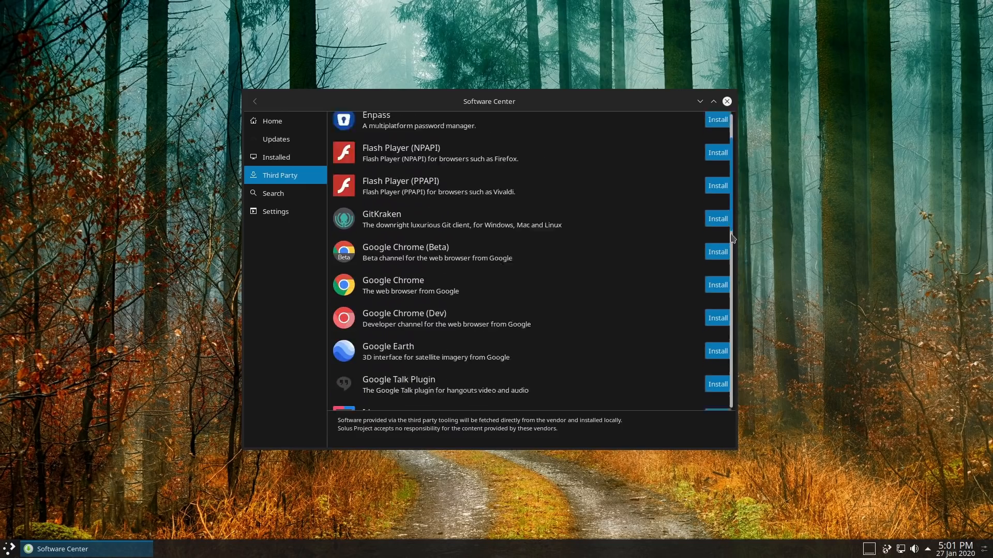
scroll(down, 3)
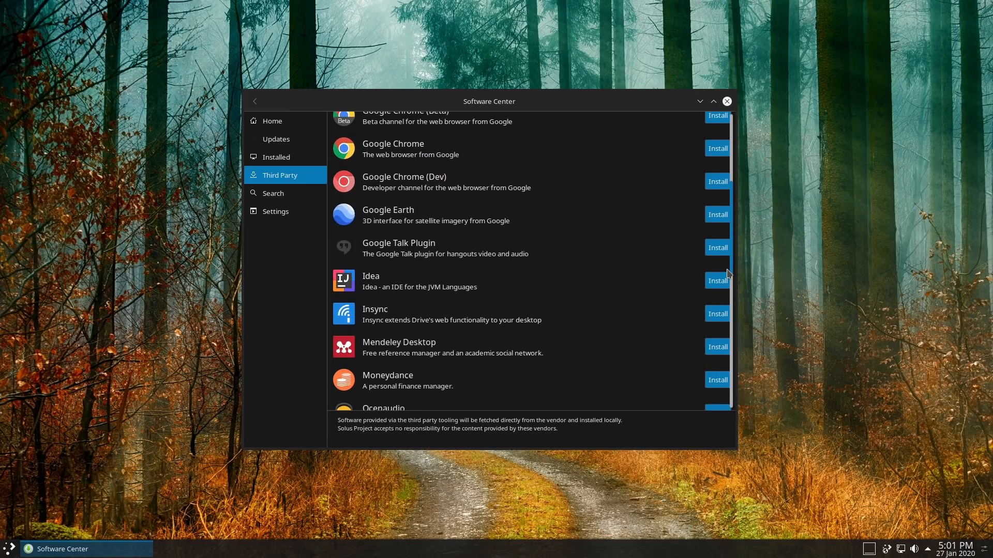
scroll(down, 3)
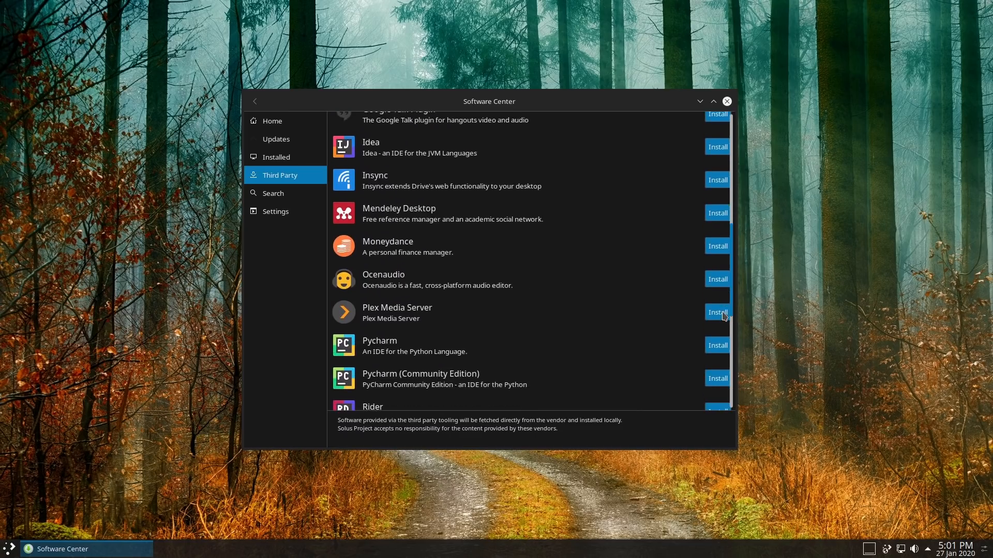
scroll(down, 3)
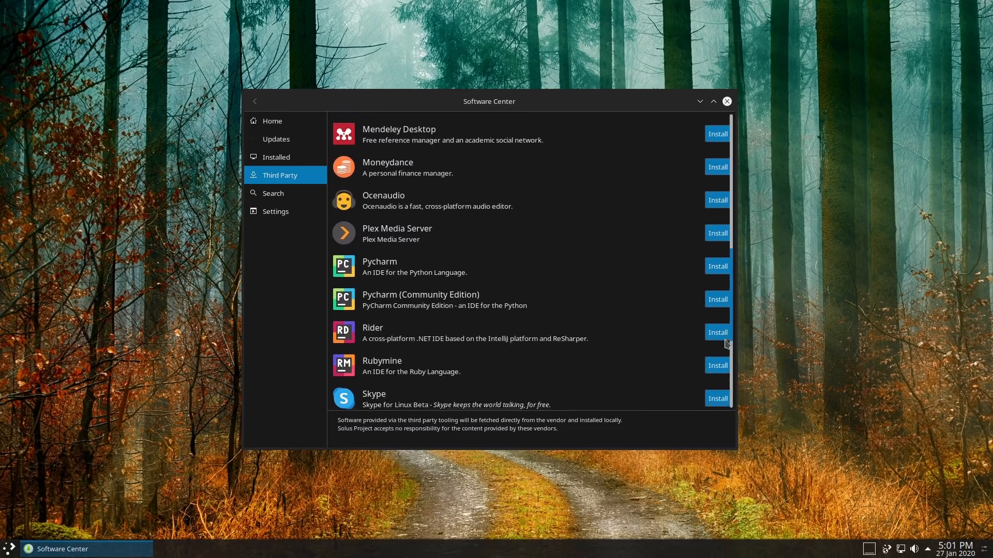
scroll(down, 3)
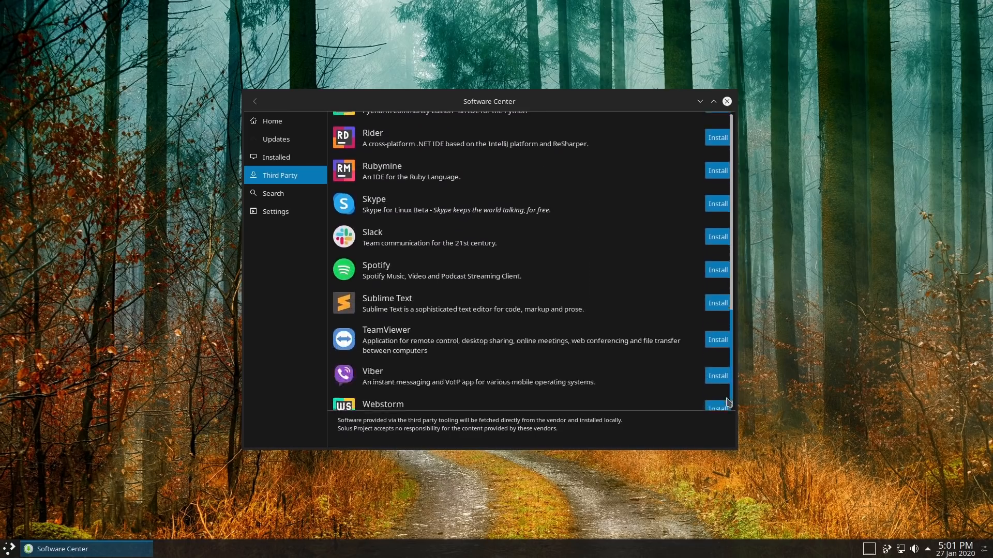
scroll(down, 3)
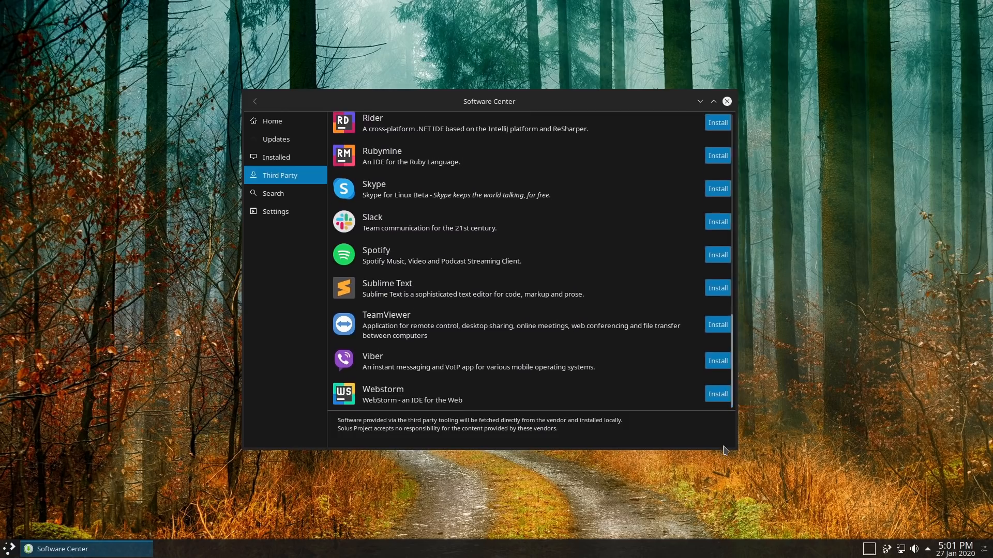
mouse_move(646, 399)
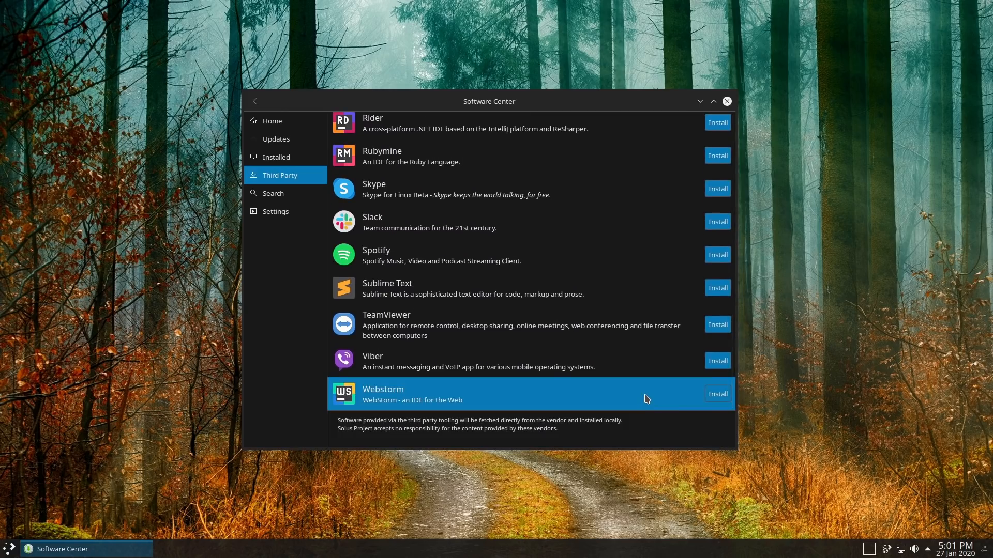
mouse_move(524, 262)
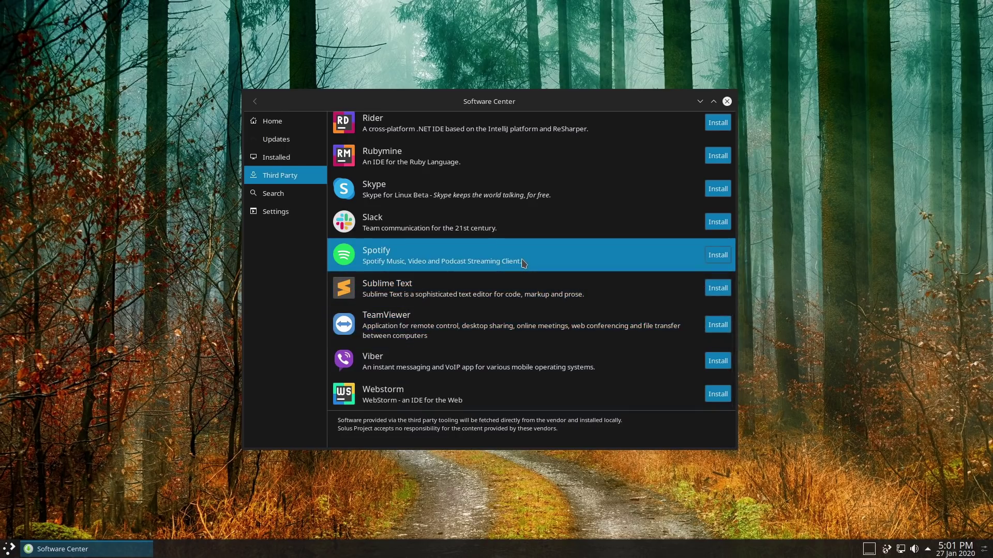
mouse_move(524, 282)
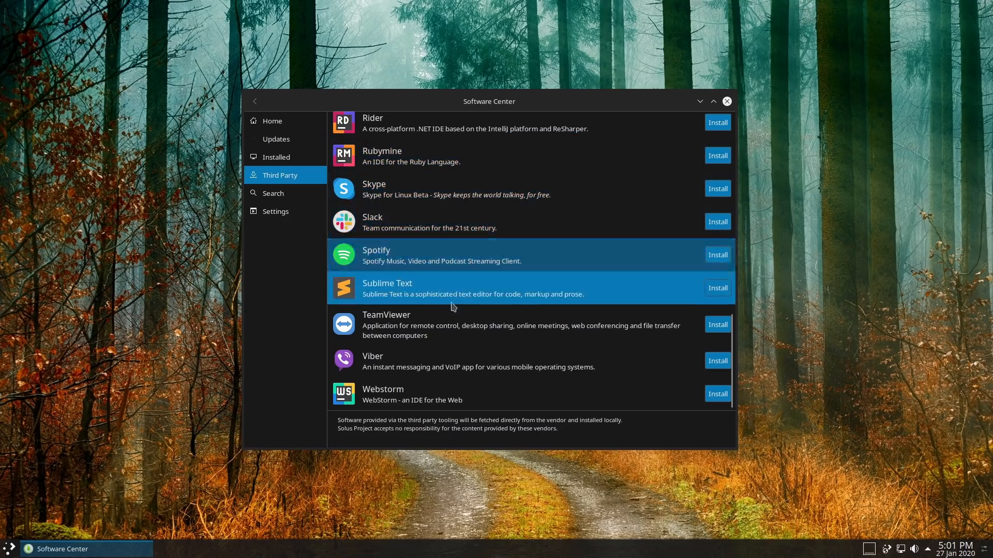
mouse_move(749, 310)
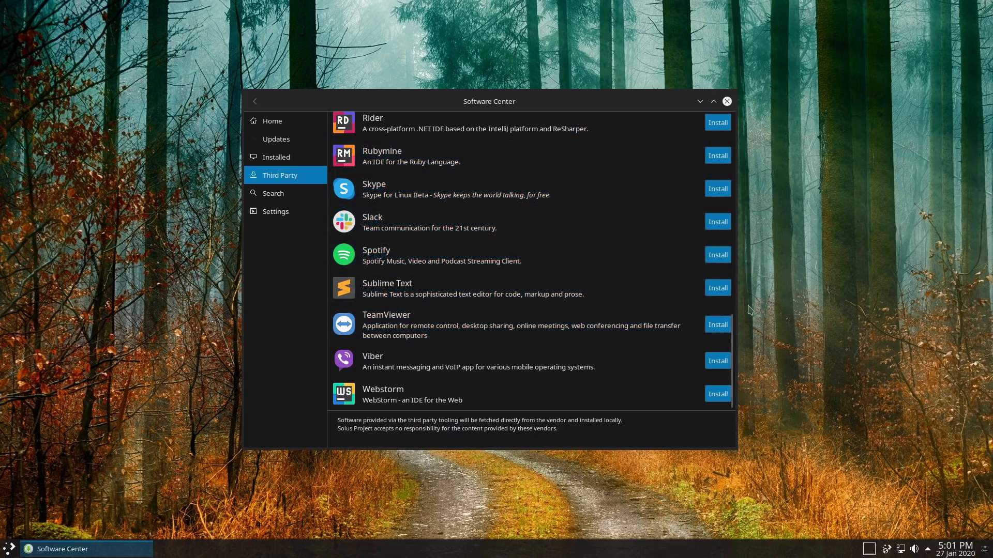
mouse_move(374, 261)
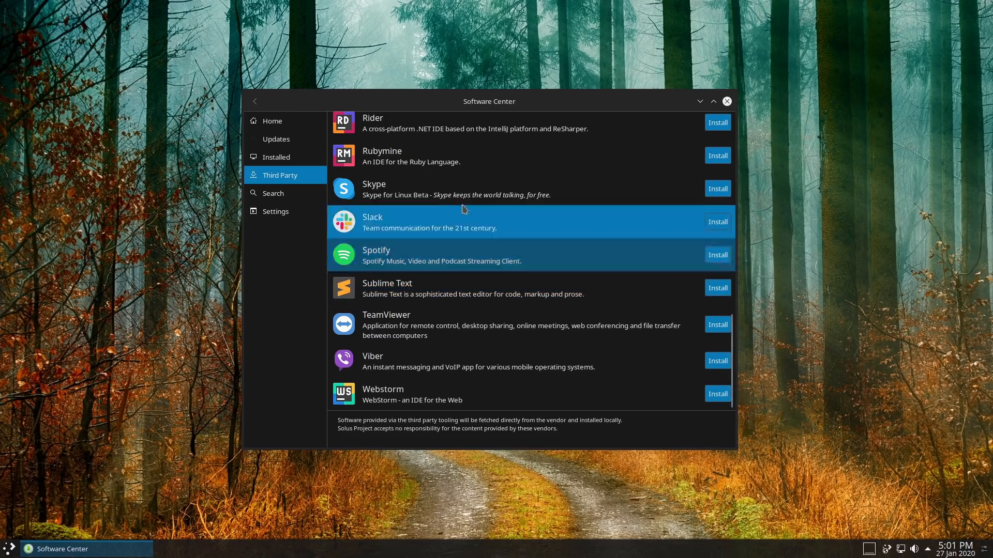
click(273, 193)
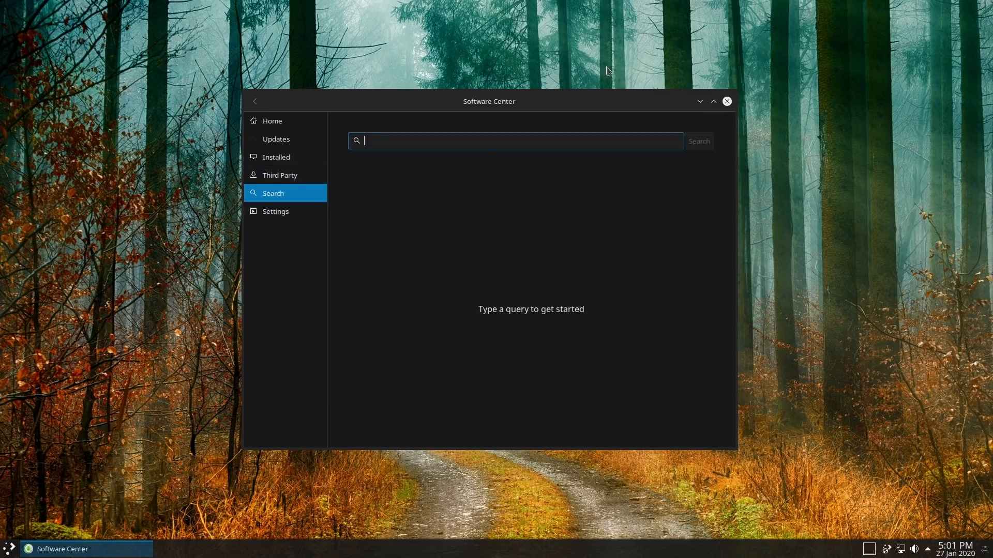
Close Software Center, run 'snap list' in Konsole showing no snaps installed, then close the terminal
click(726, 101)
text(term)
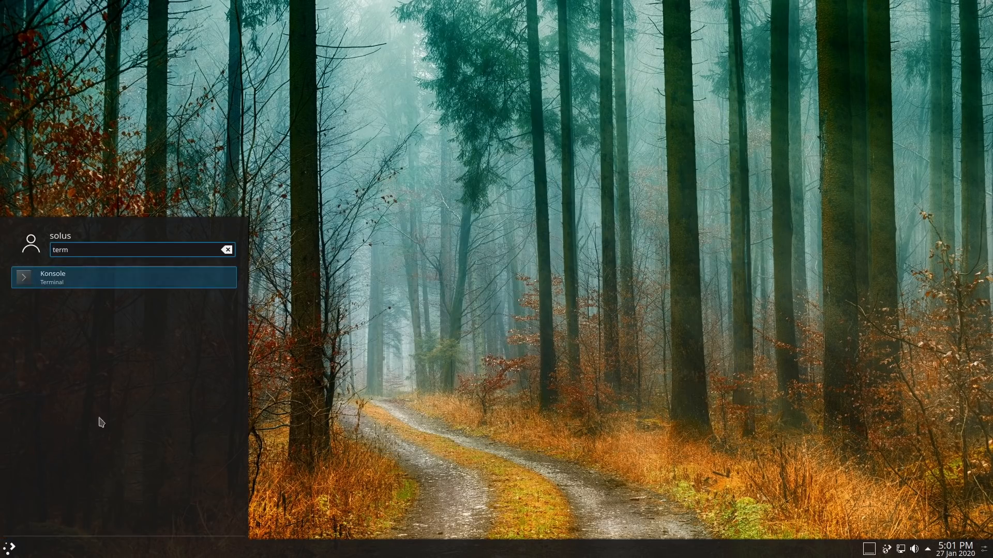
click(124, 277)
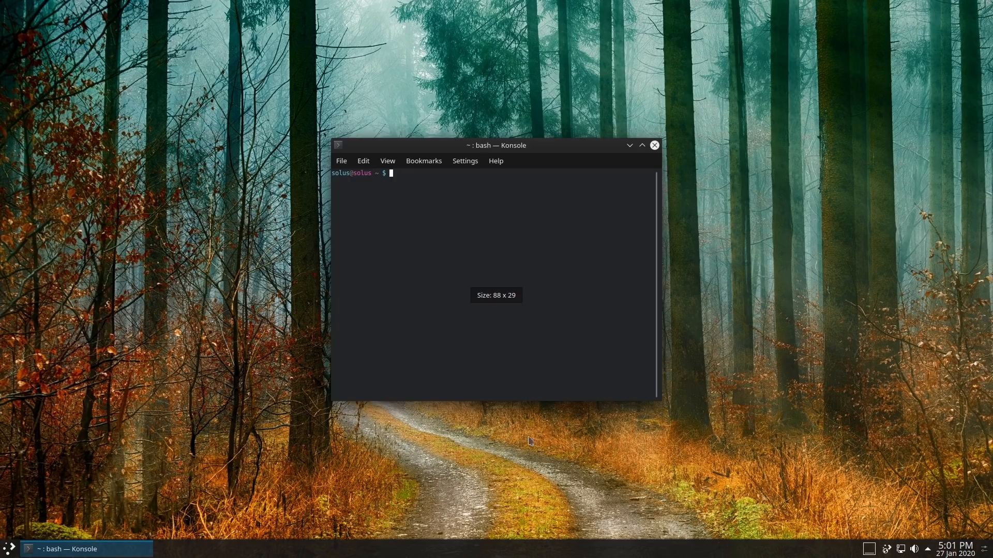
text(snap)
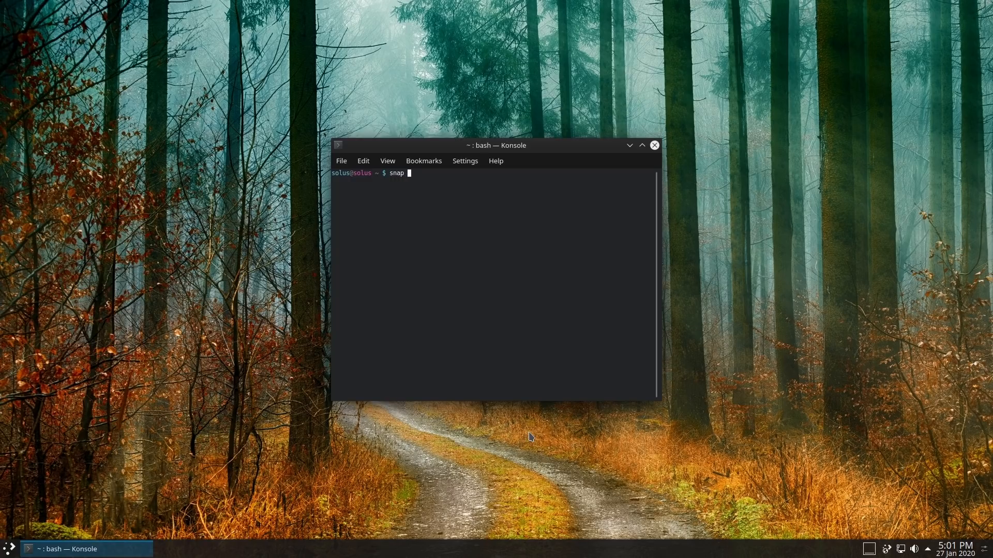
text(list)
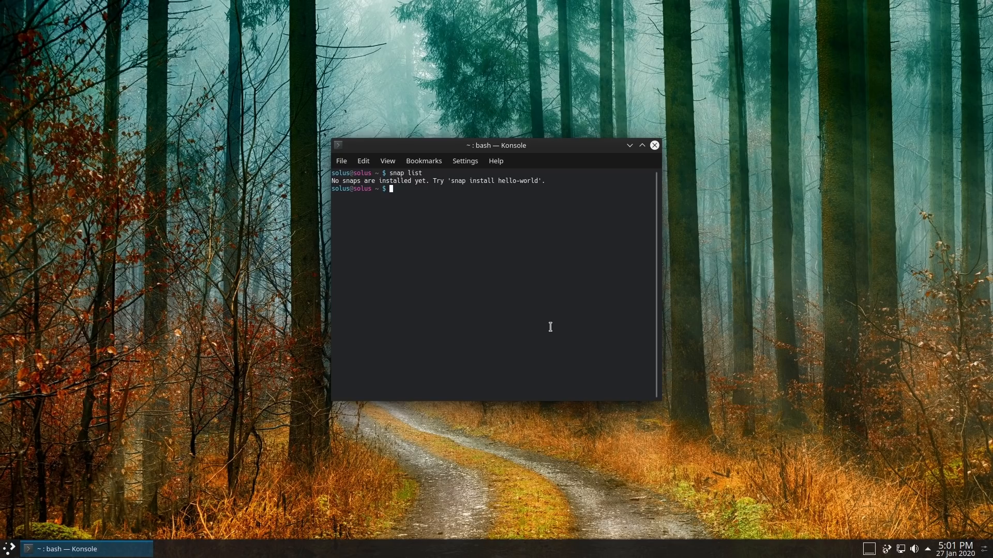
click(654, 144)
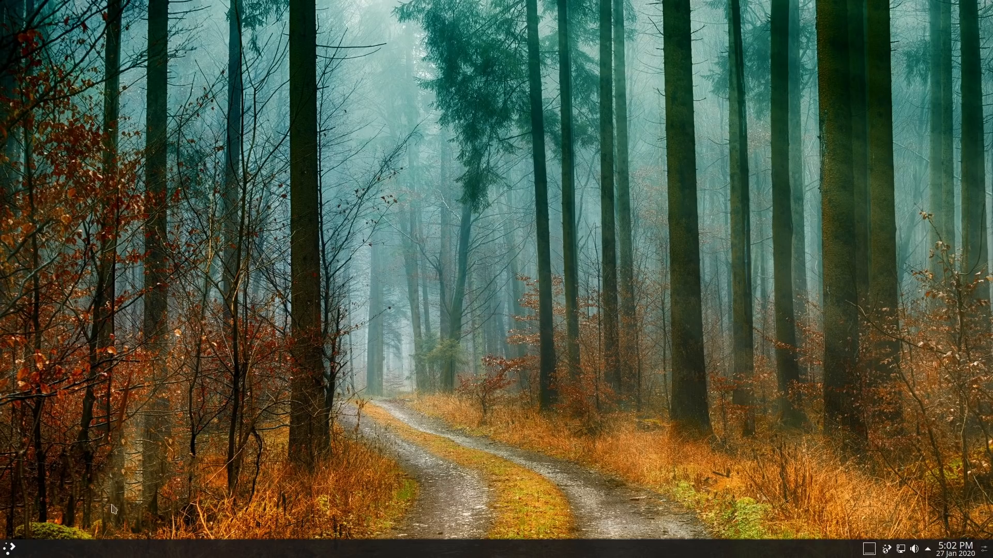
Browse the launcher's Applications and Computer tabs, then search 'about' for System Information
click(6, 548)
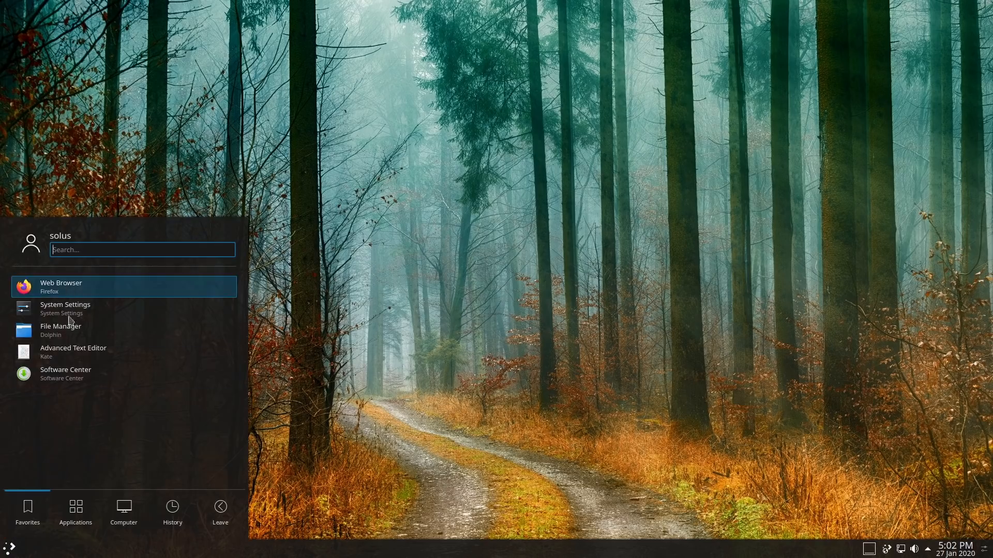
click(75, 511)
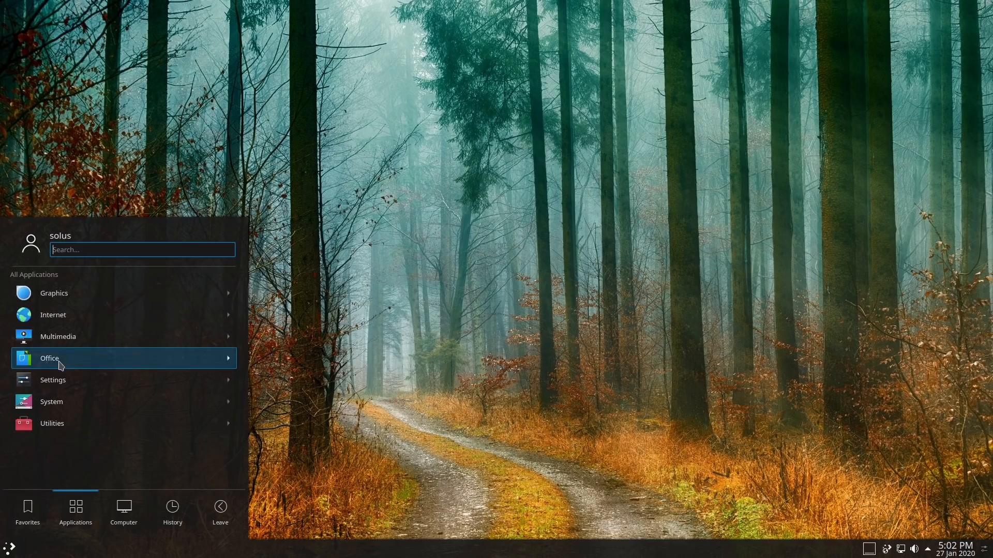
mouse_move(62, 355)
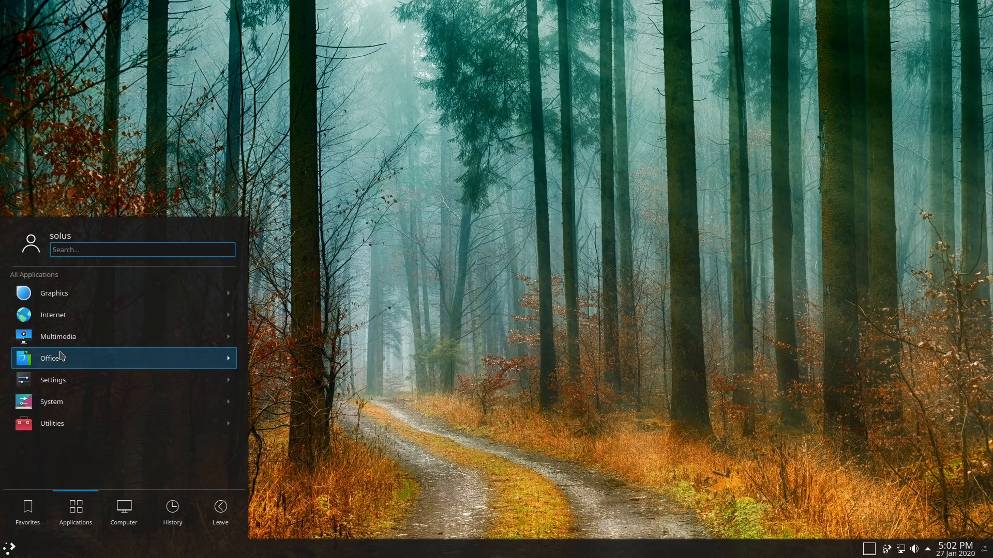
mouse_move(161, 397)
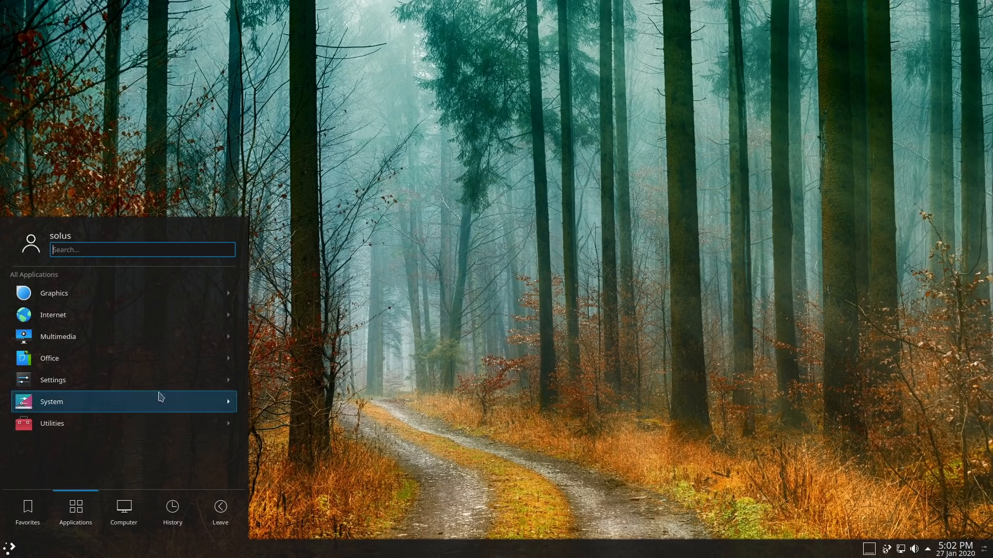
click(124, 508)
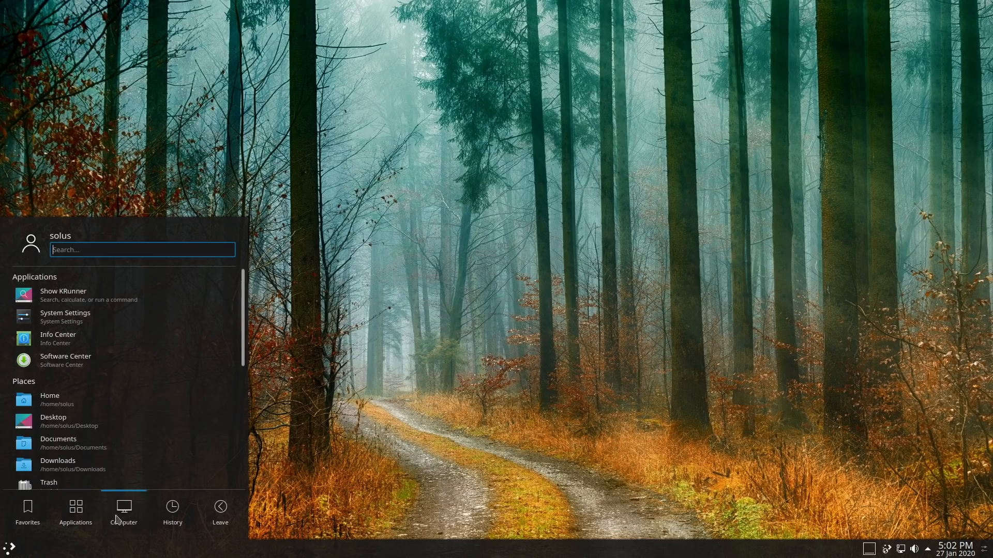
scroll(down, 3)
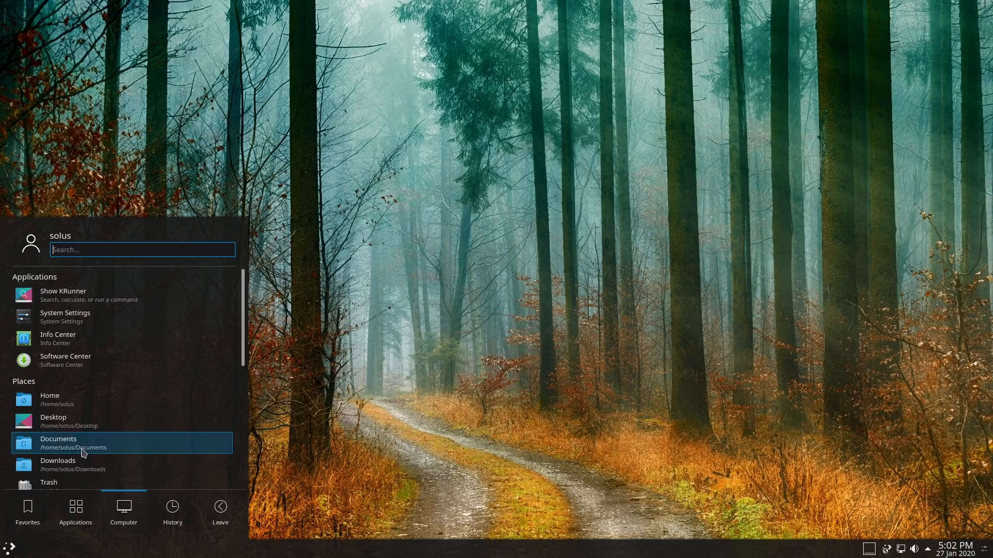
text(about)
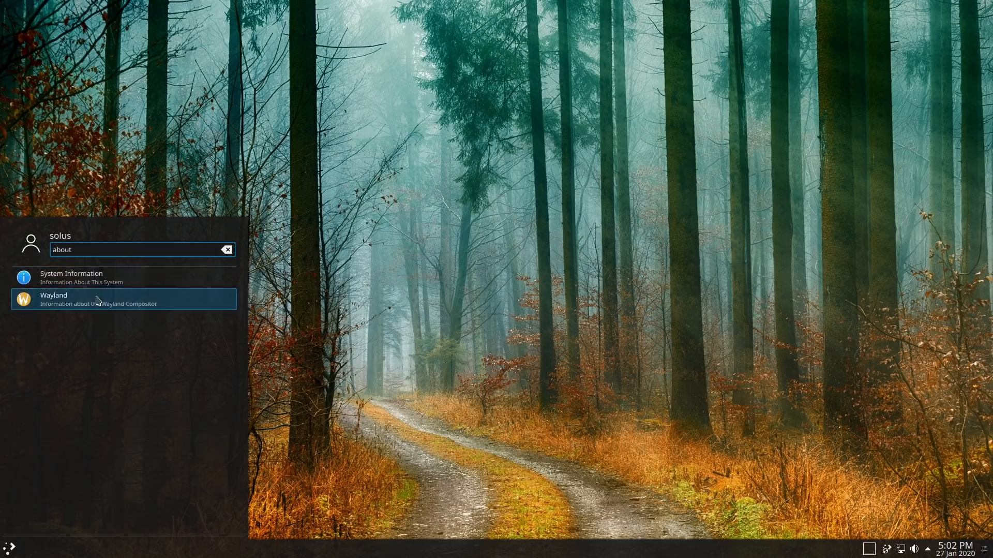
View the System Information page showing Solus 4.1, Plasma 5.17.5, kernel 5.4.12-144.current and 5.9 GiB RAM
click(71, 277)
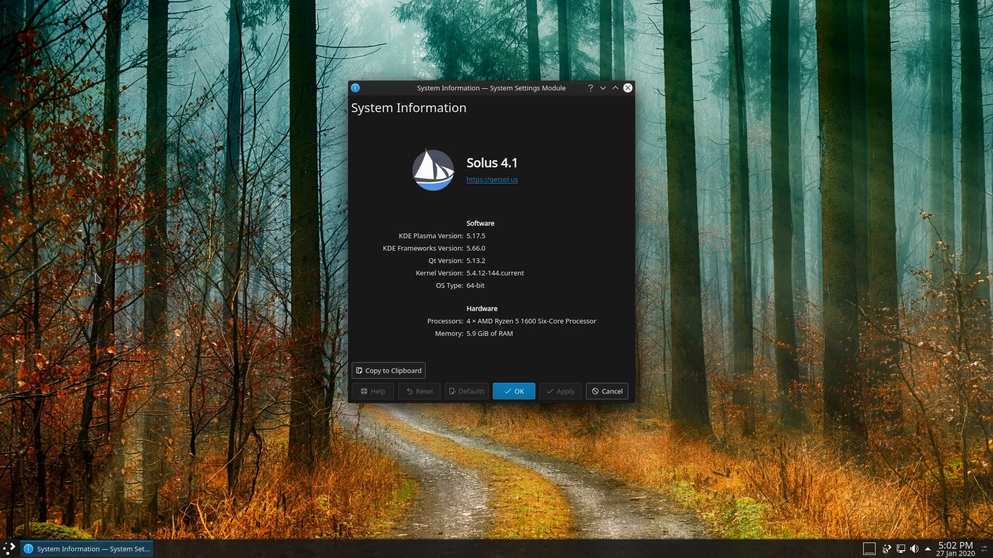
mouse_move(136, 10)
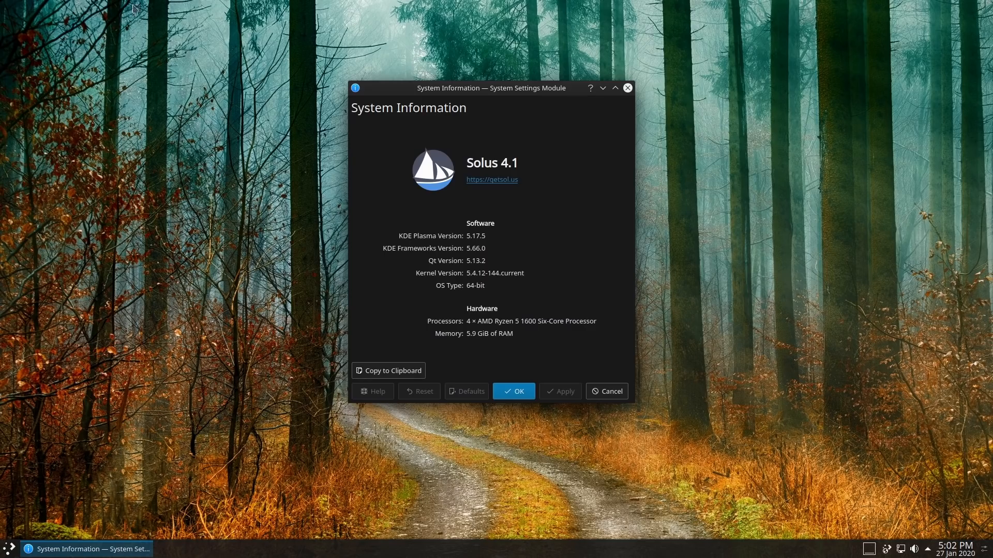
drag(490, 88, 467, 143)
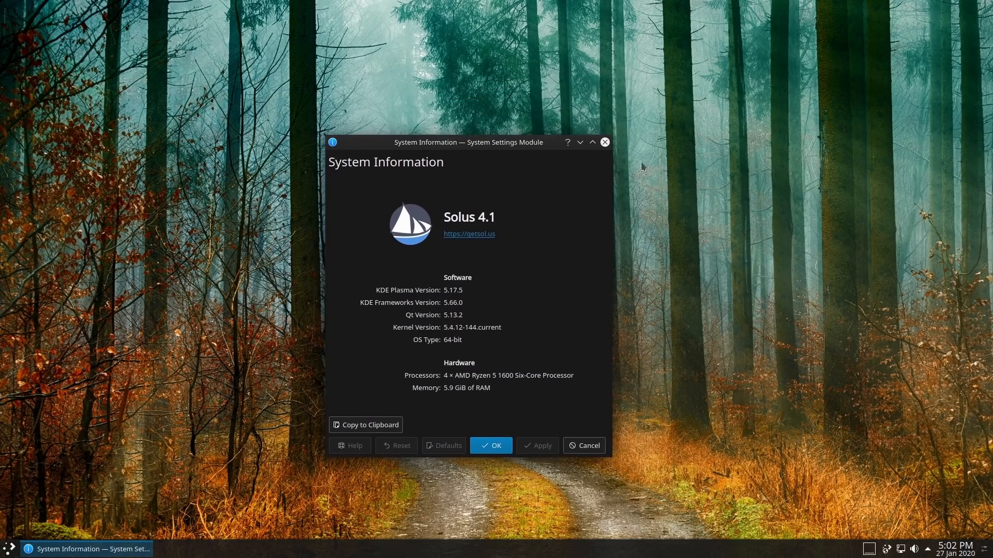
mouse_move(664, 189)
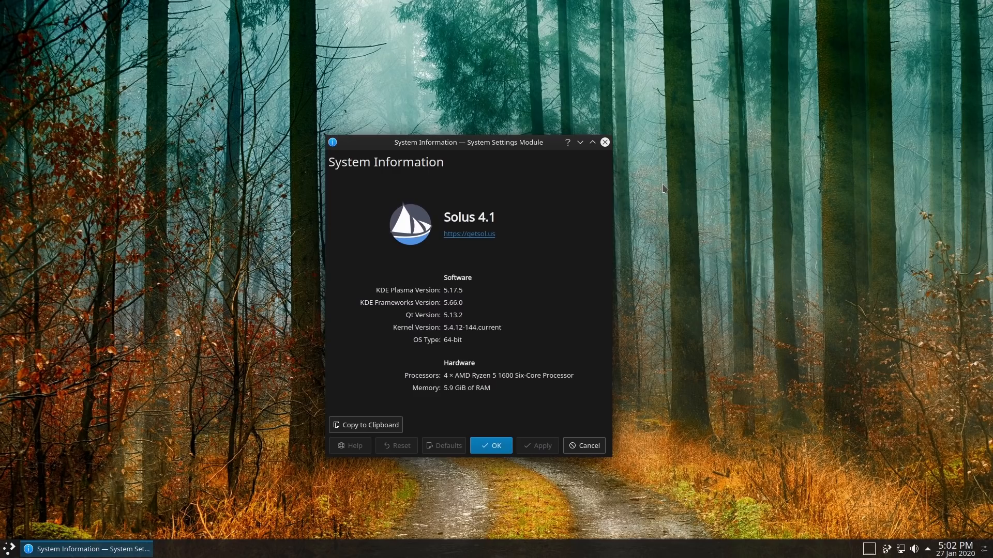
mouse_move(508, 306)
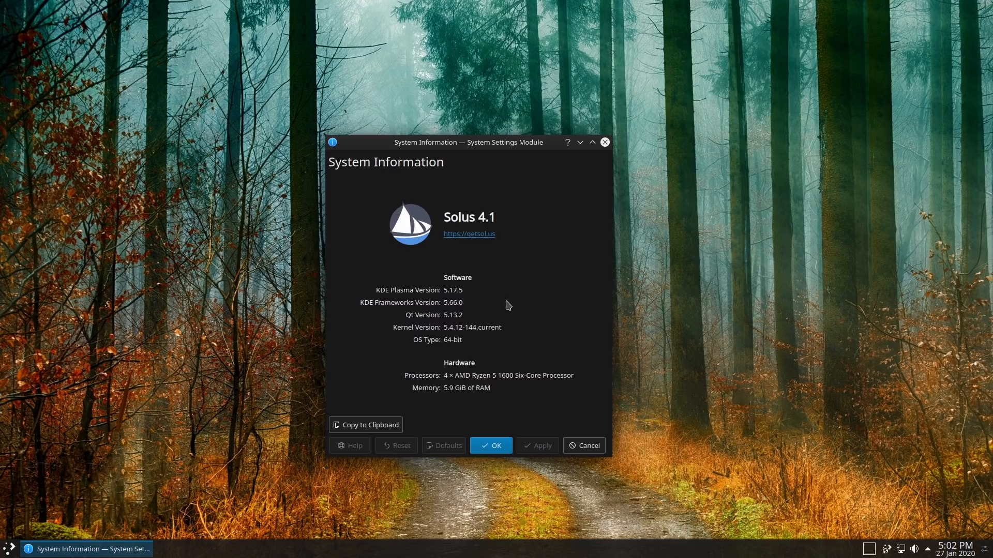
mouse_move(595, 398)
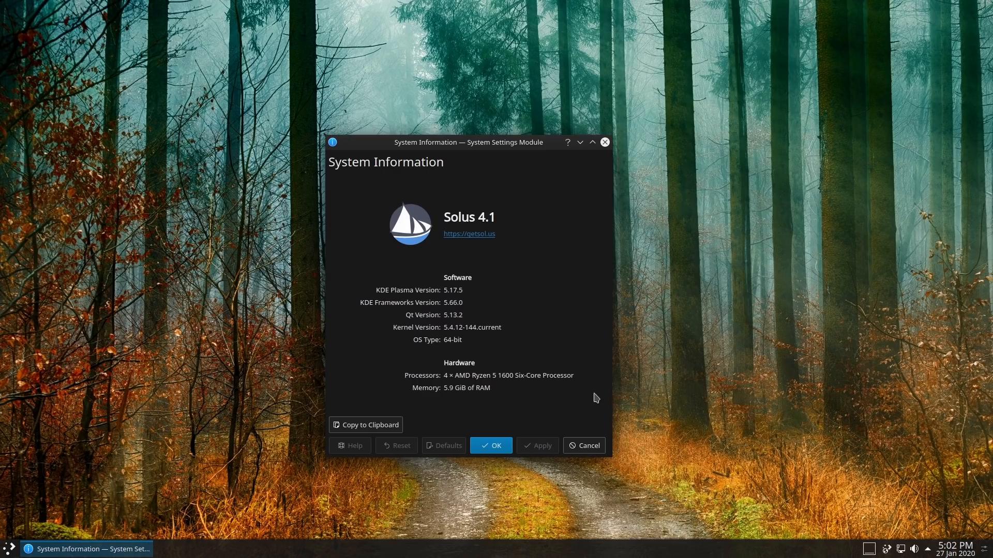
mouse_move(571, 298)
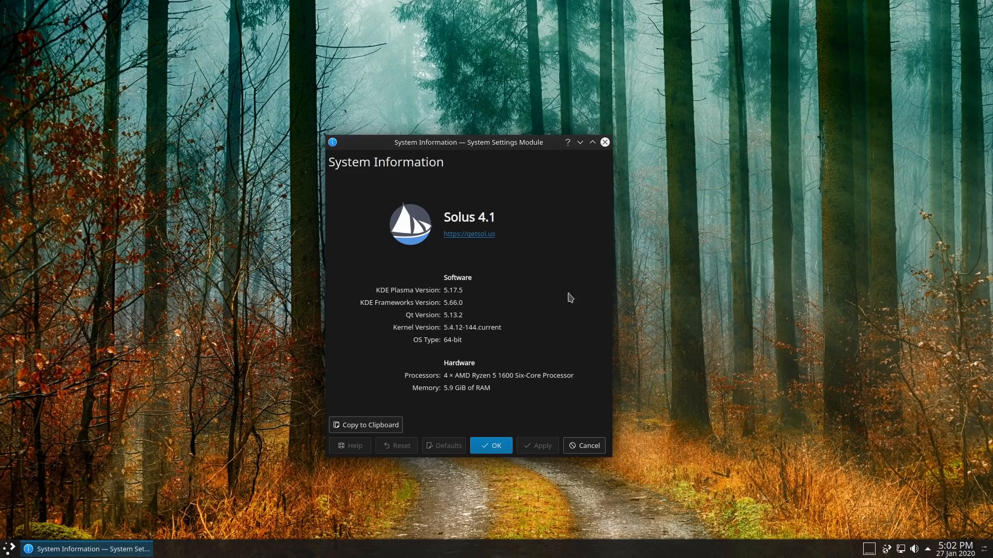
mouse_move(496, 320)
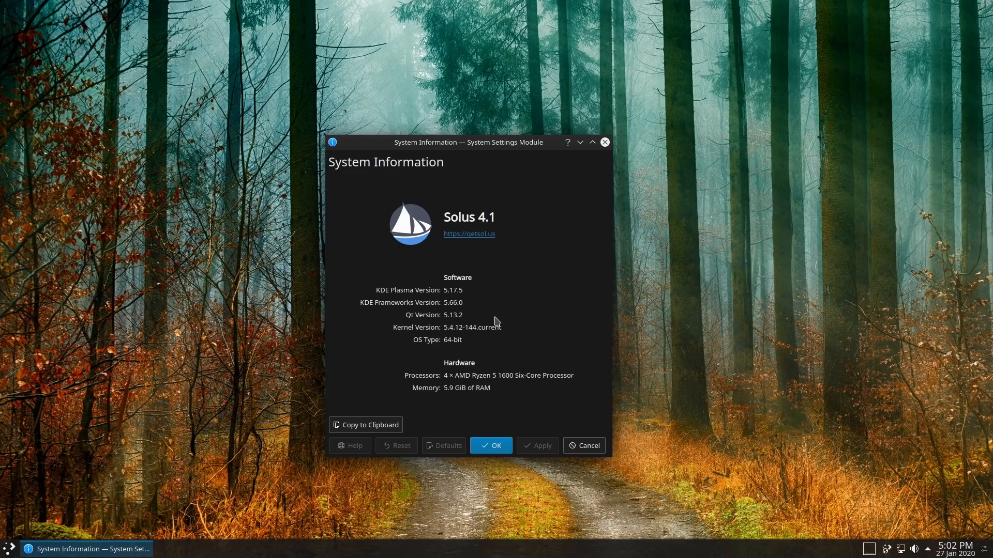
mouse_move(465, 287)
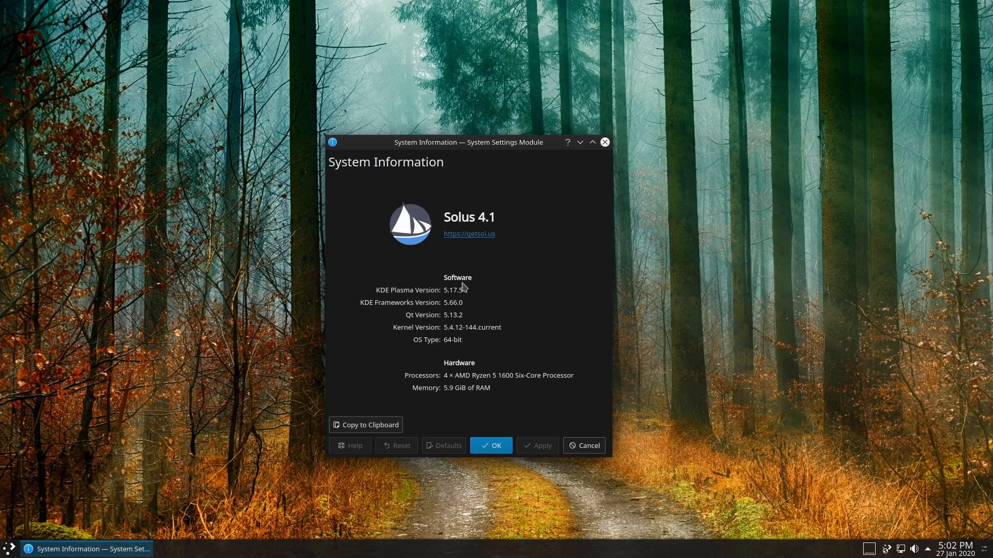
mouse_move(494, 335)
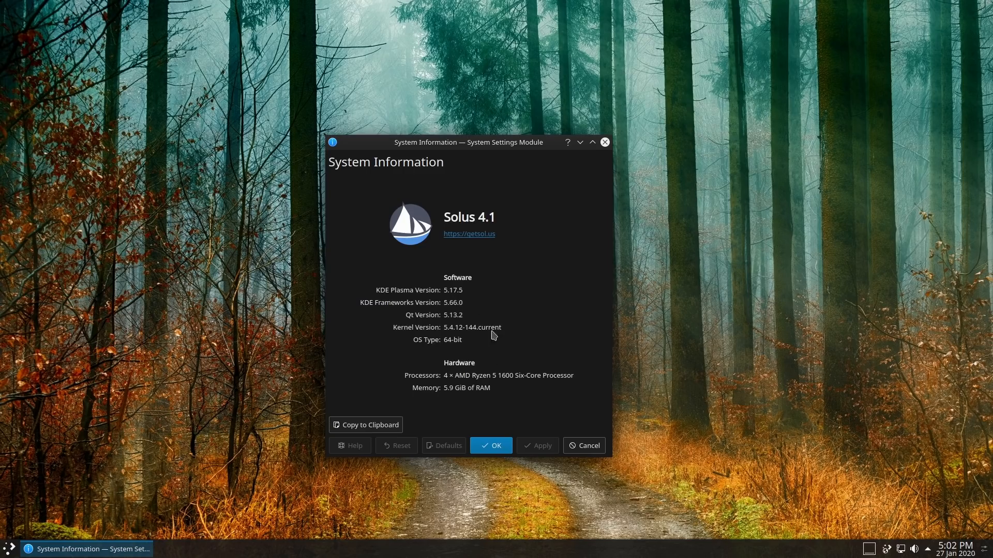
mouse_move(485, 242)
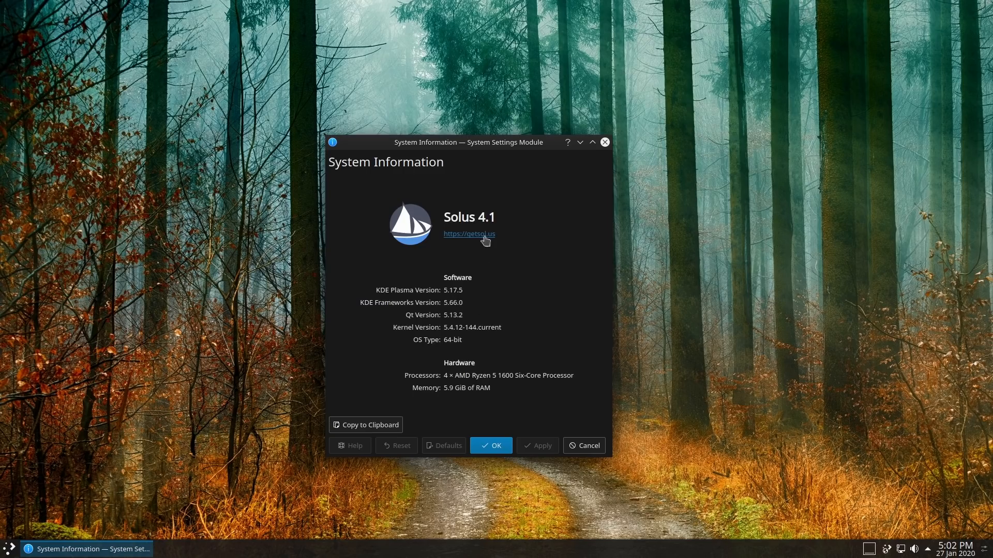
click(6, 549)
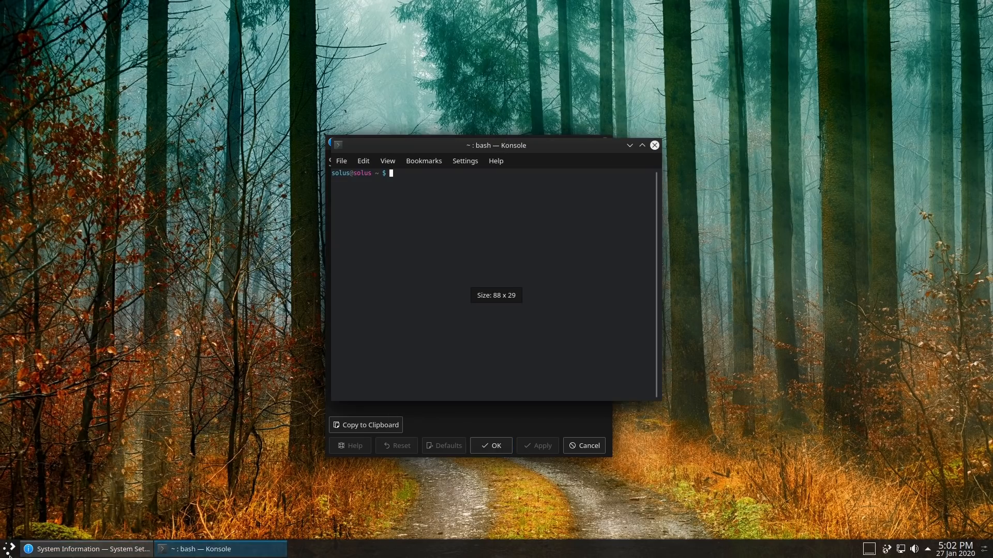
Run uname -r in Konsole to confirm kernel 5.4.12-144.current, then close the windows
text(uname -r)
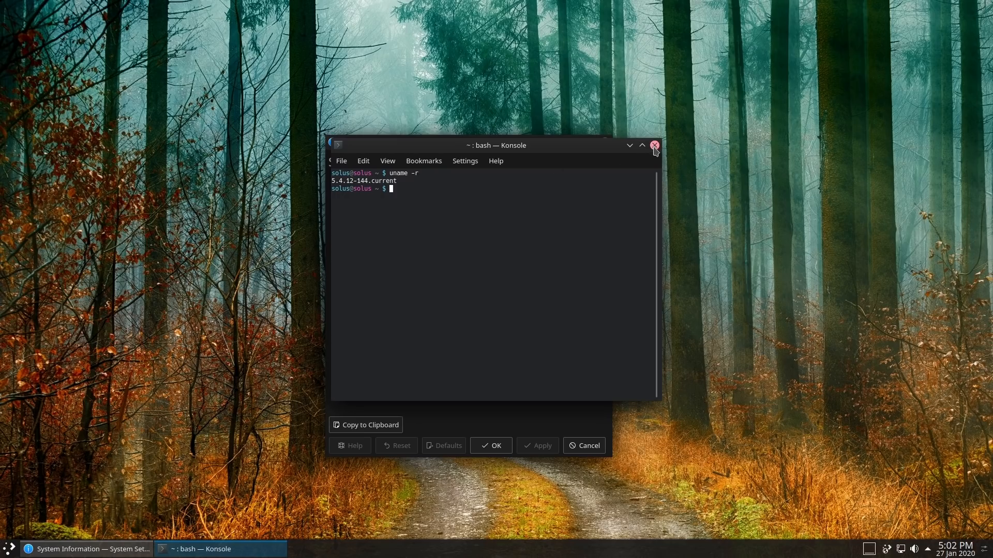
click(656, 144)
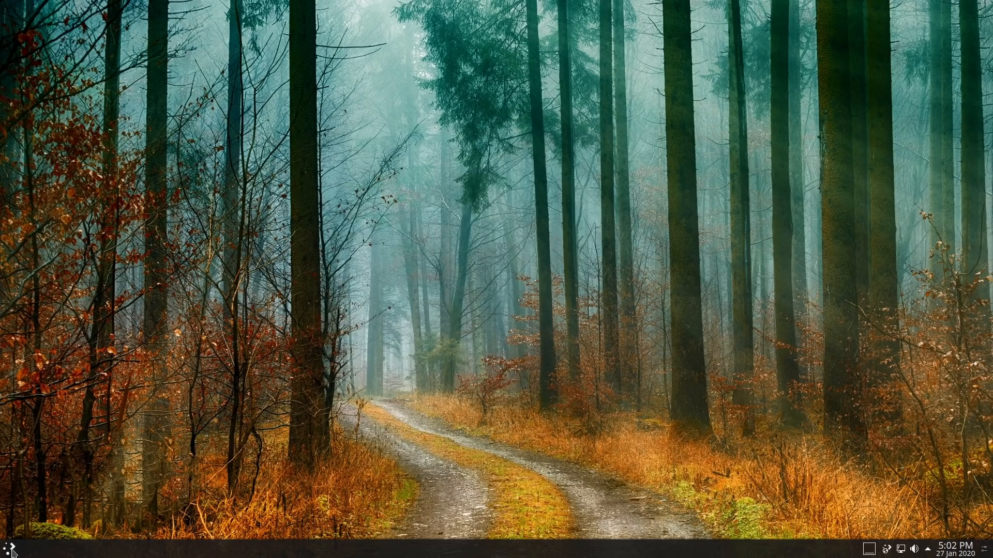
click(5, 552)
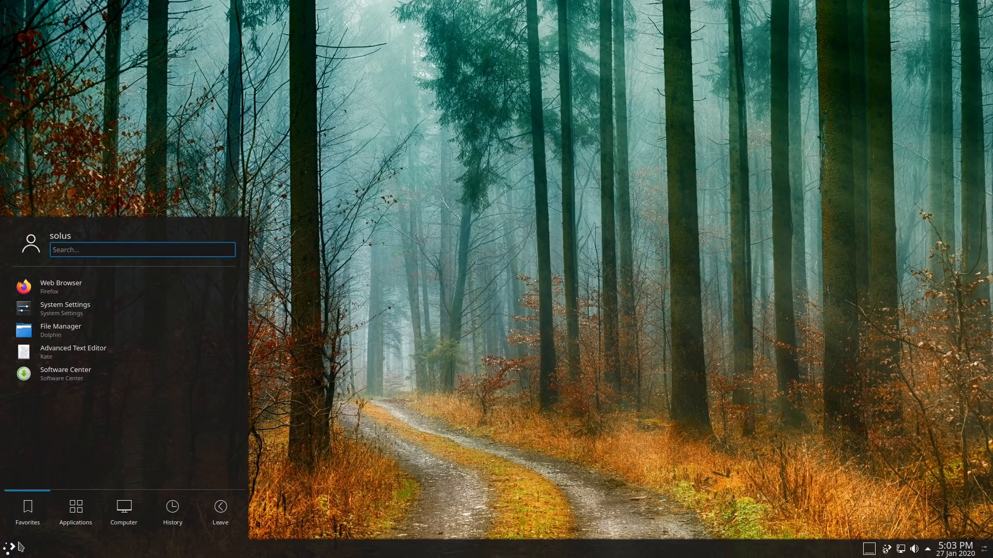
Review the Online Accounts new-account choices ownCloud and Google, then cancel without adding one
text(onlin)
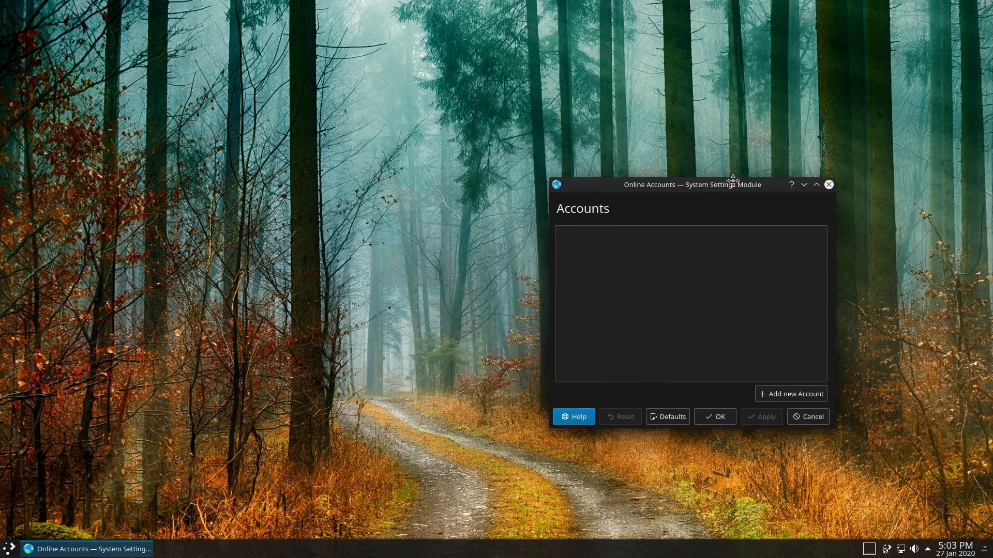
click(790, 394)
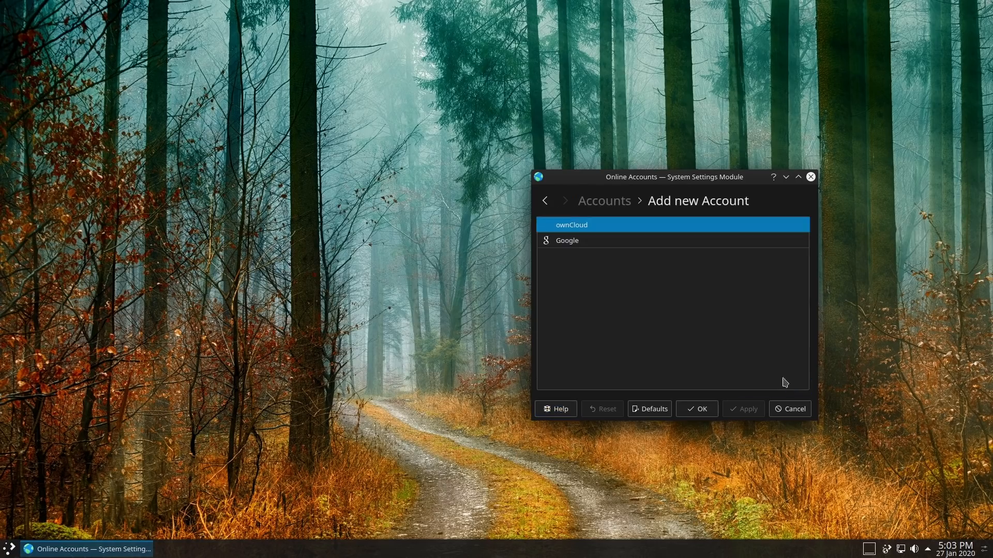
mouse_move(630, 244)
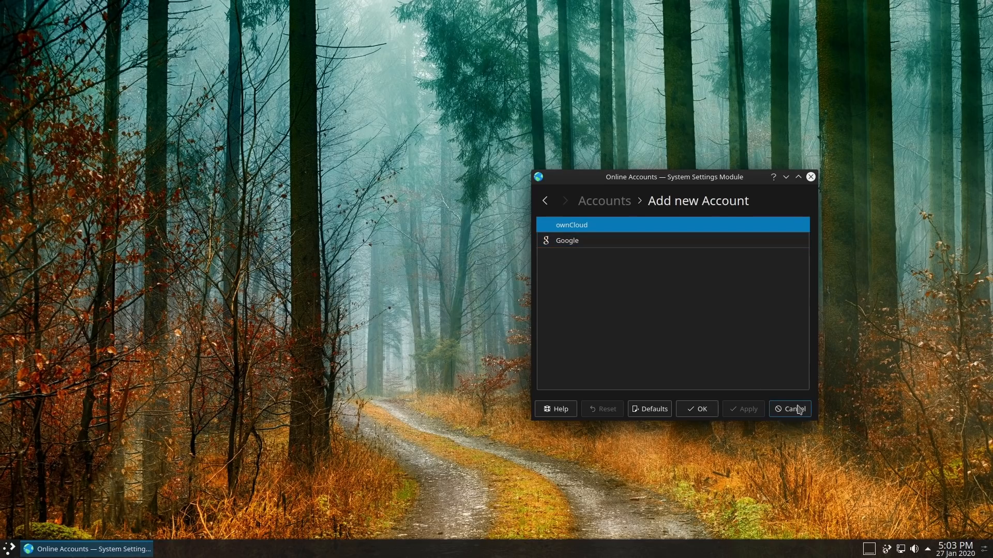
click(790, 409)
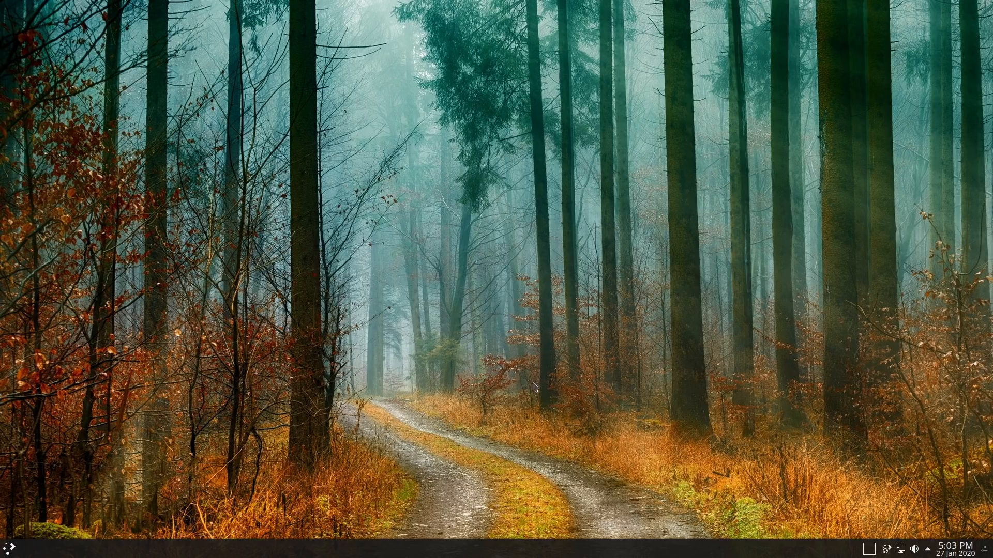
mouse_move(17, 552)
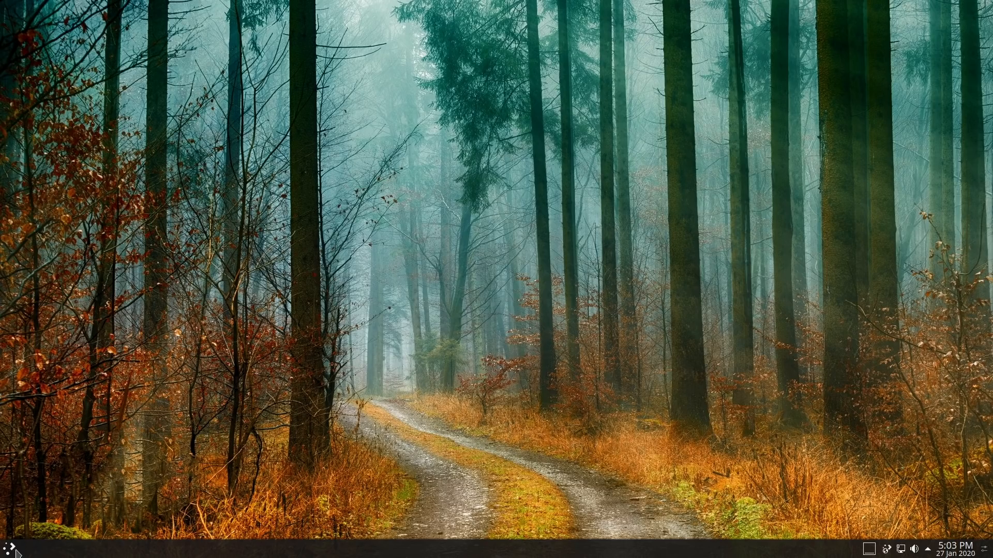
Launch System Settings from the application launcher onto its overview page
click(6, 546)
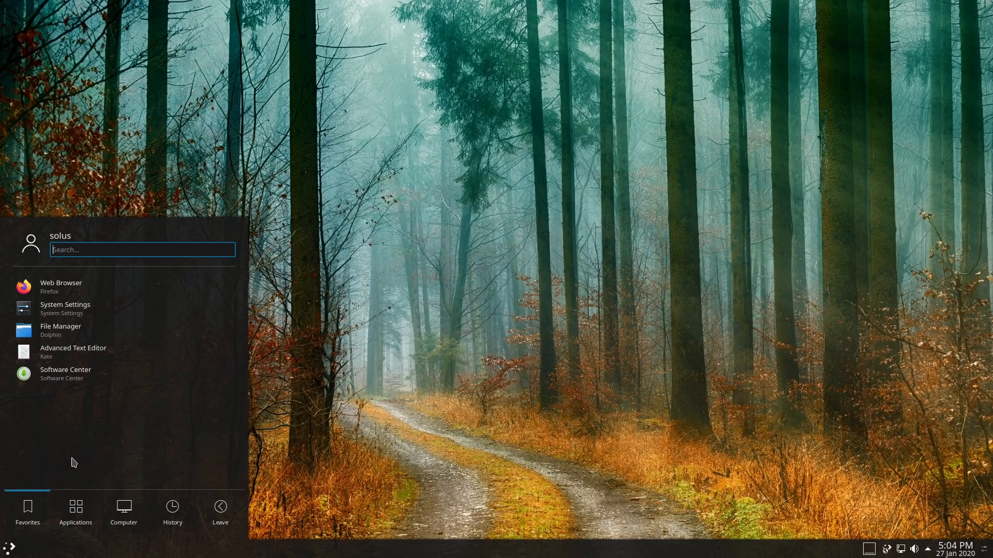
click(65, 308)
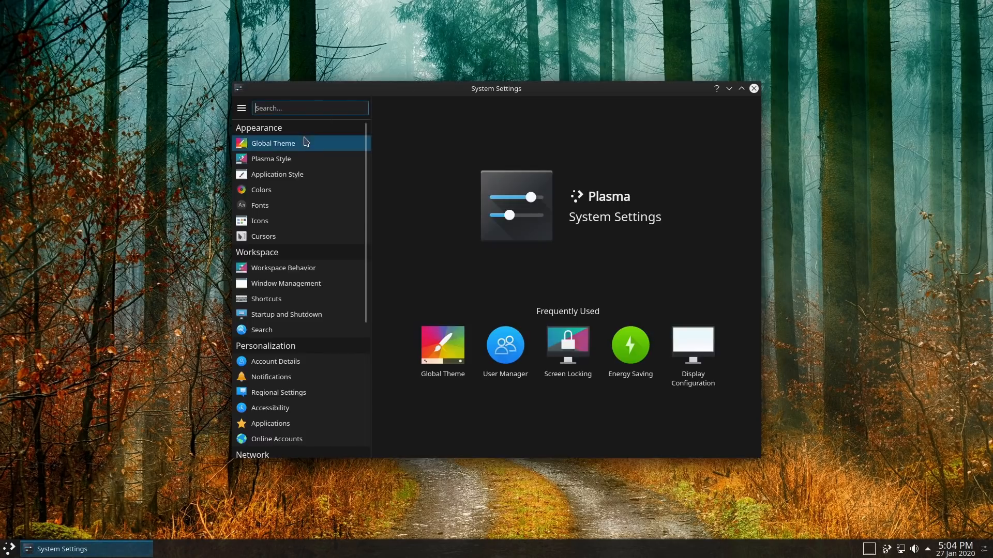
Browse the Global Theme, Plasma Style and Colors pages of System Settings
click(273, 143)
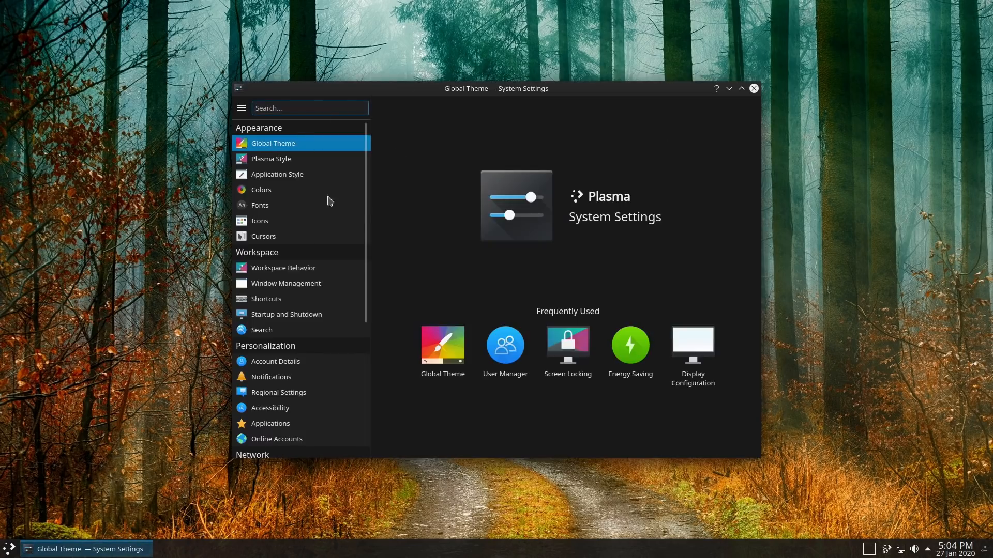
click(273, 143)
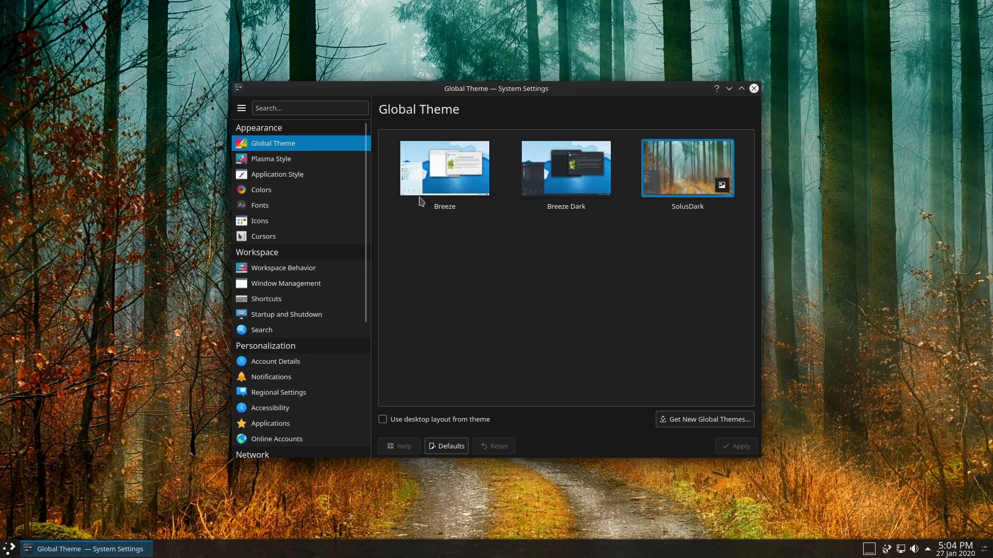
click(271, 160)
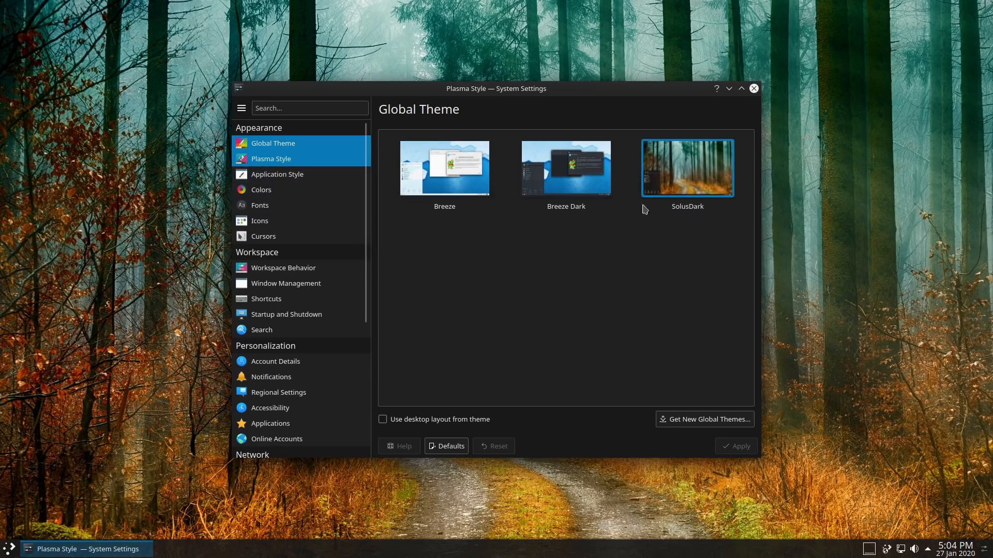
click(271, 159)
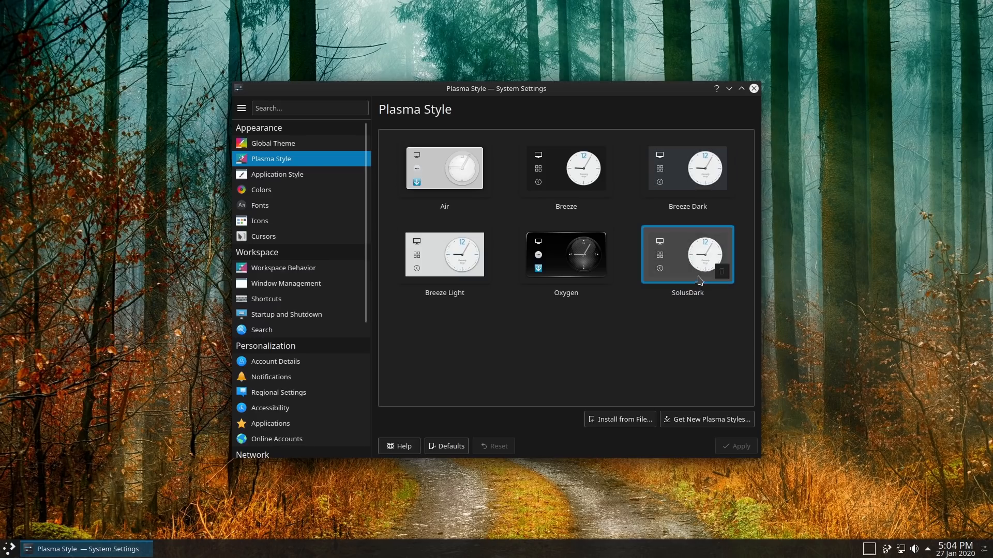
click(261, 190)
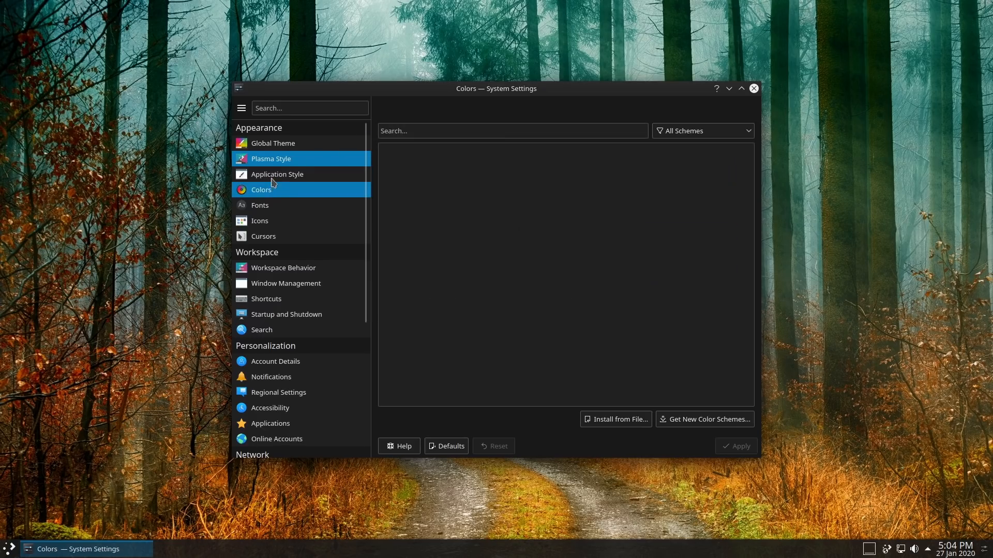
Browse the Application Style and GNOME/GTK Application Style pages, then go to Icons
click(277, 174)
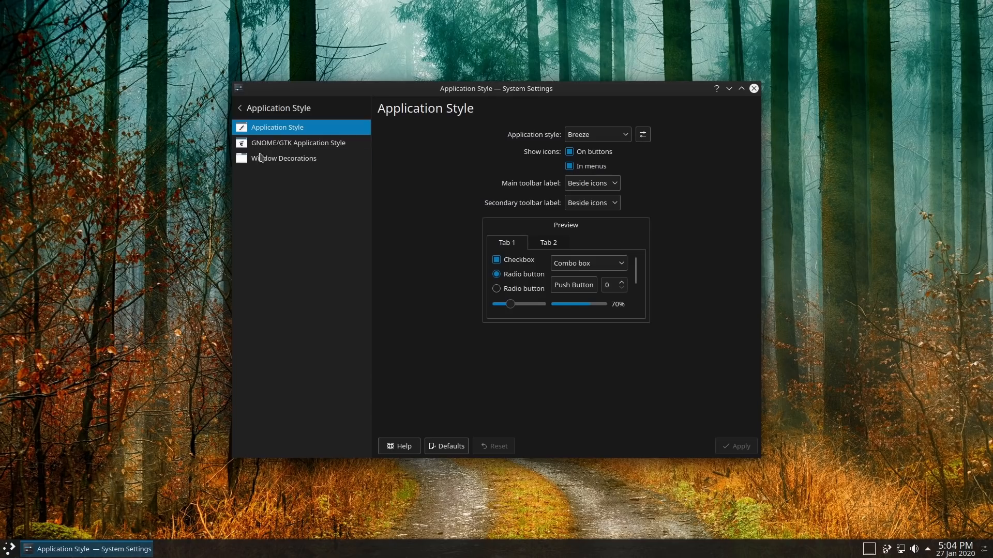
click(298, 143)
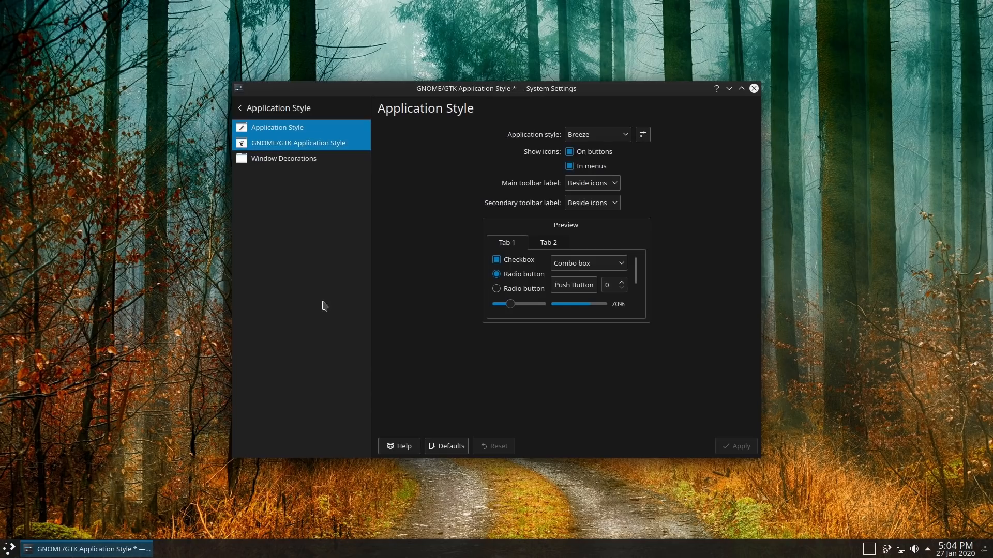
click(298, 143)
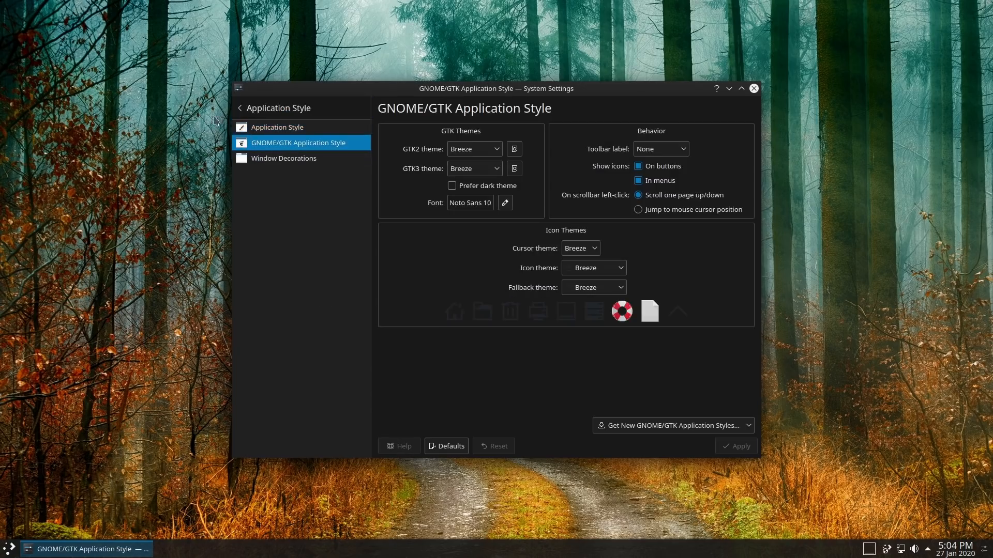
click(240, 108)
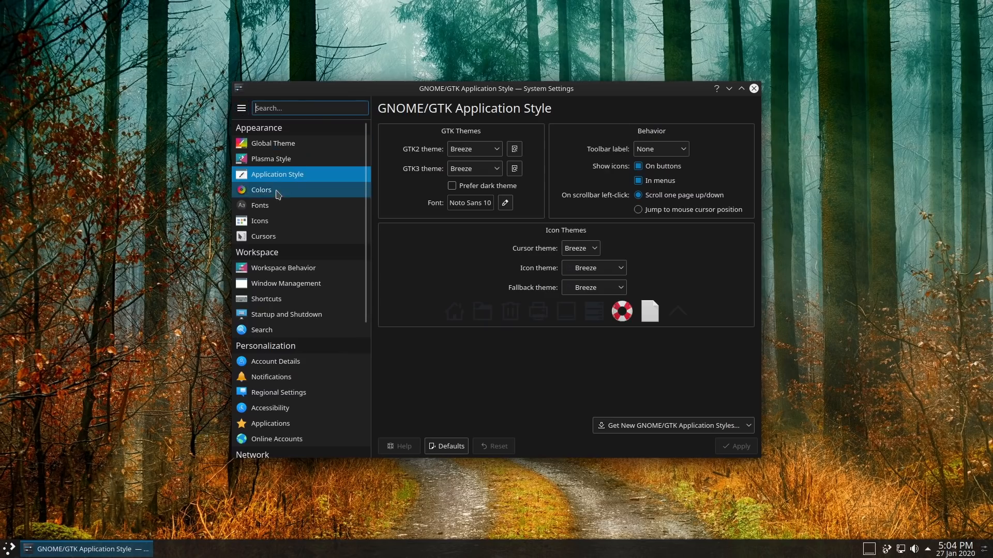
click(260, 220)
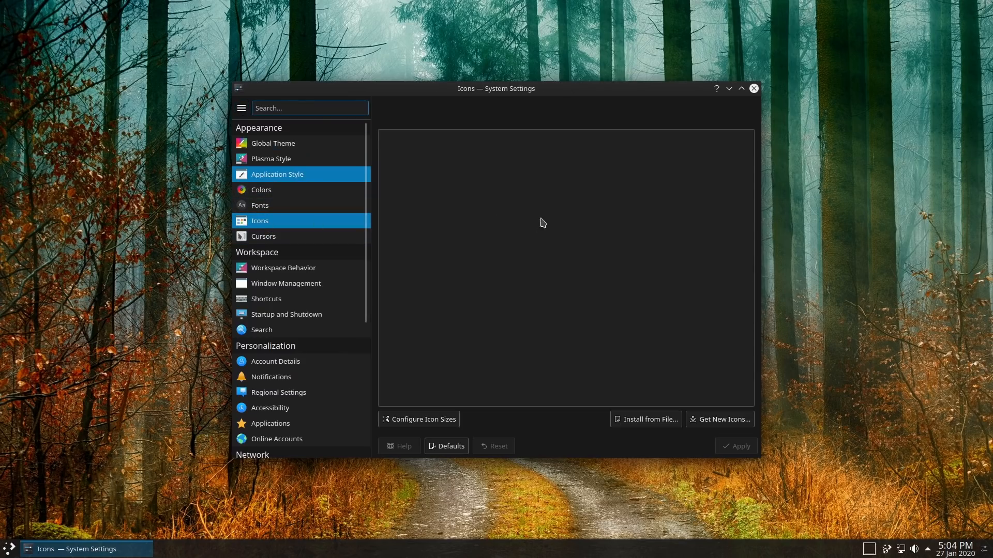
Apply the SolusSC icon theme and check it in the application launcher
click(260, 220)
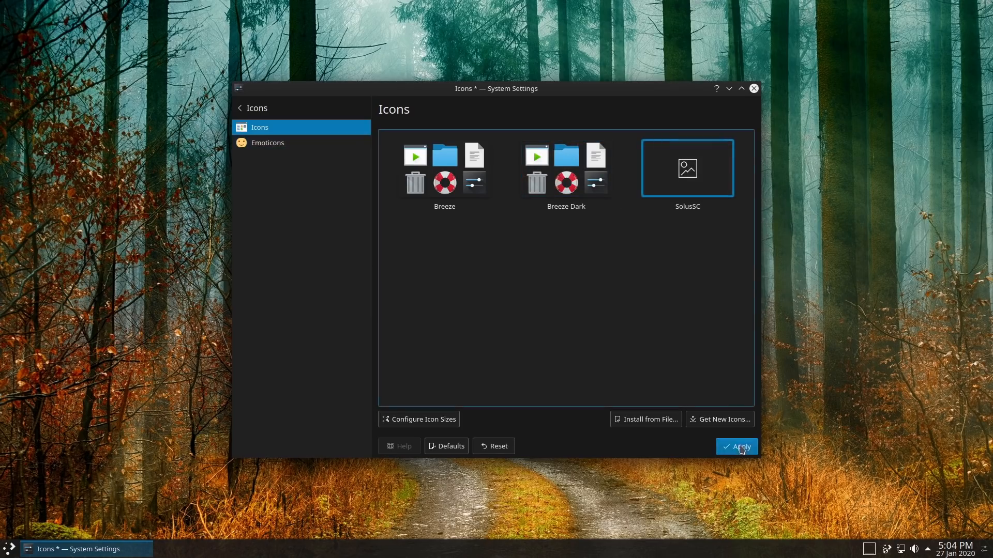
click(743, 447)
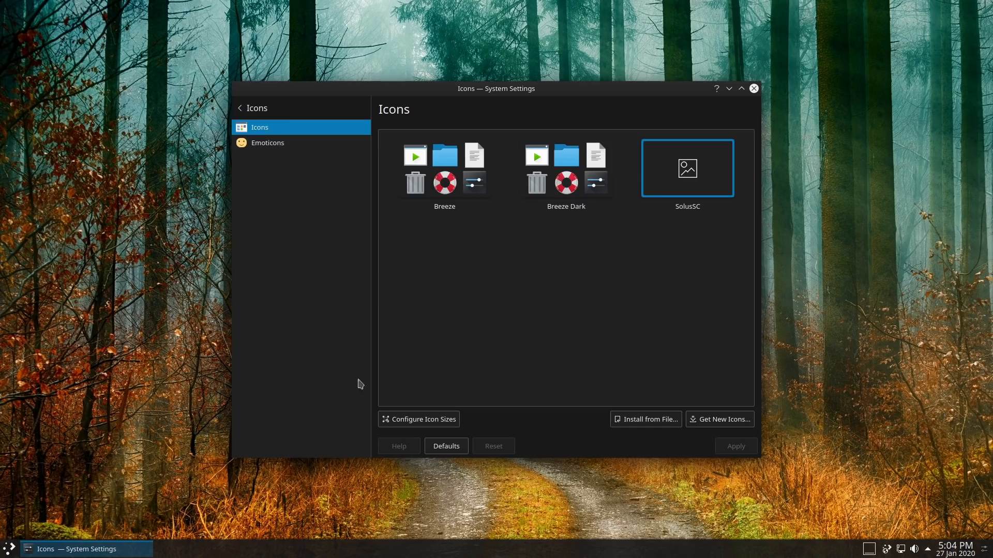
click(7, 549)
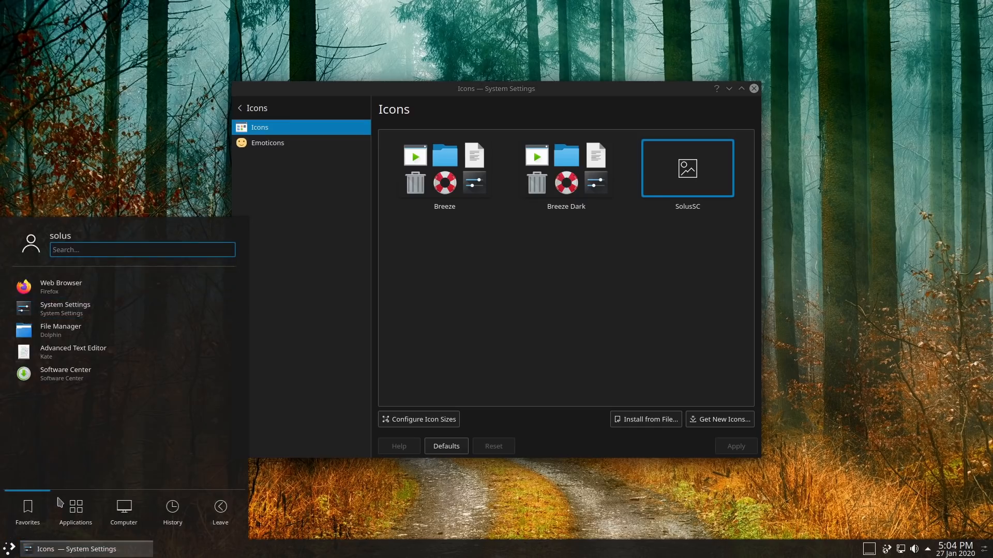
click(75, 509)
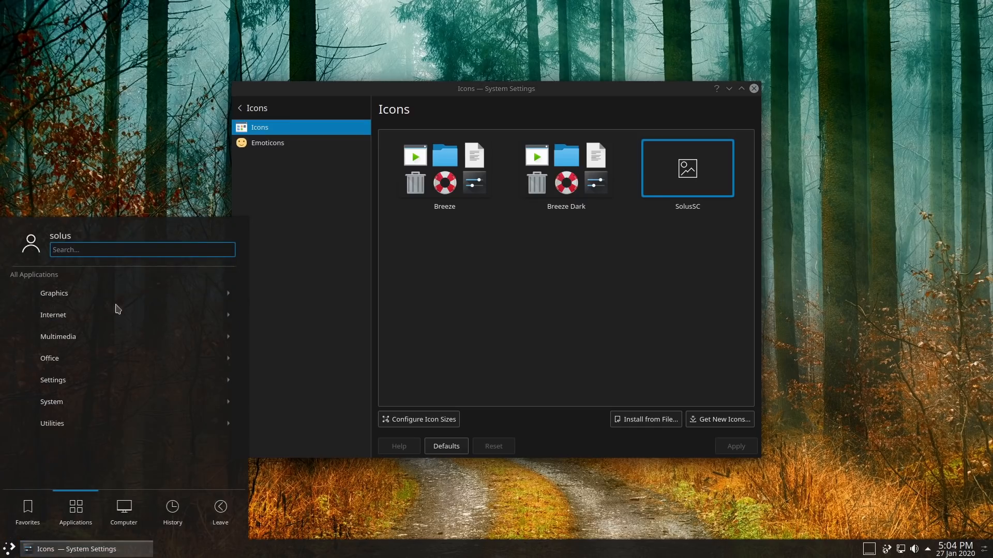
mouse_move(92, 318)
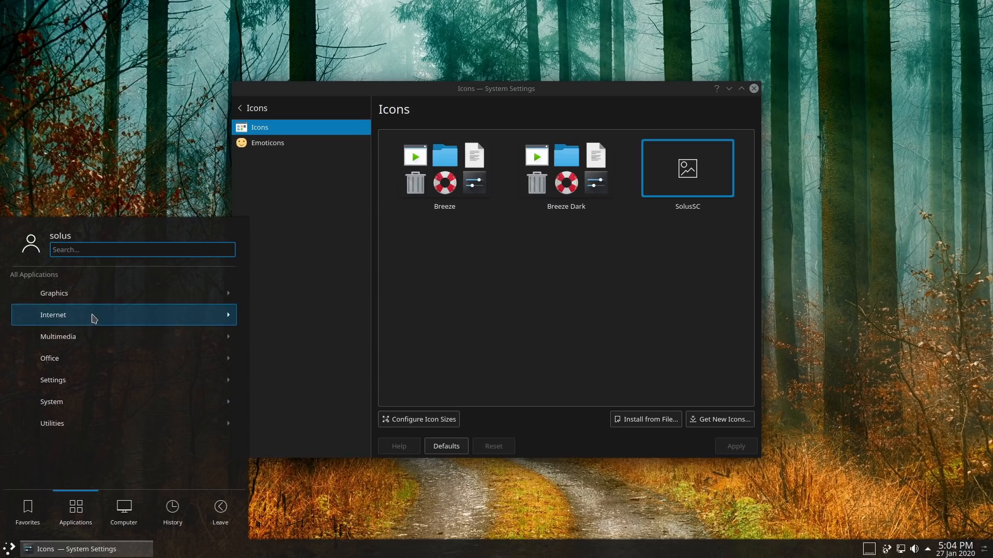
mouse_move(100, 295)
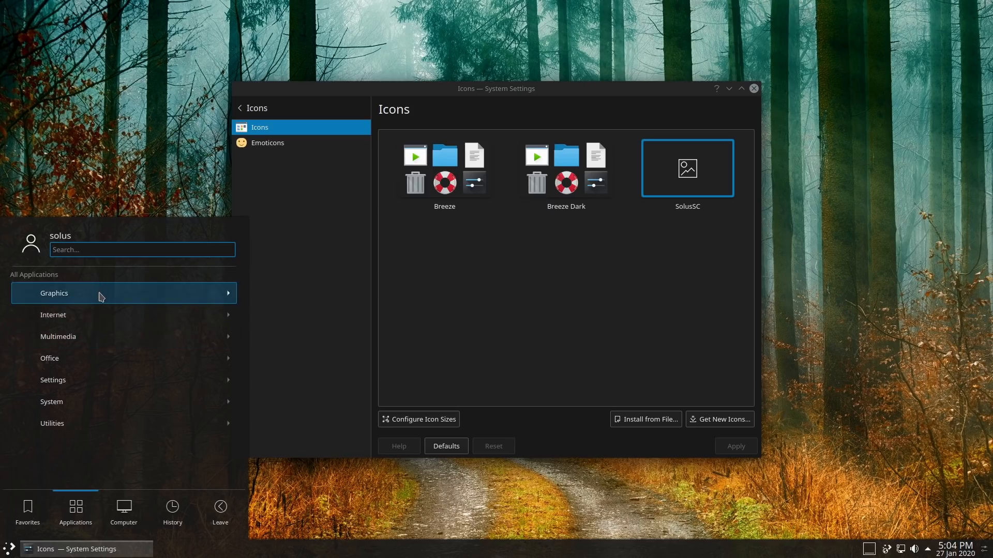
Switch the icon theme back to Breeze Dark and apply it
click(54, 293)
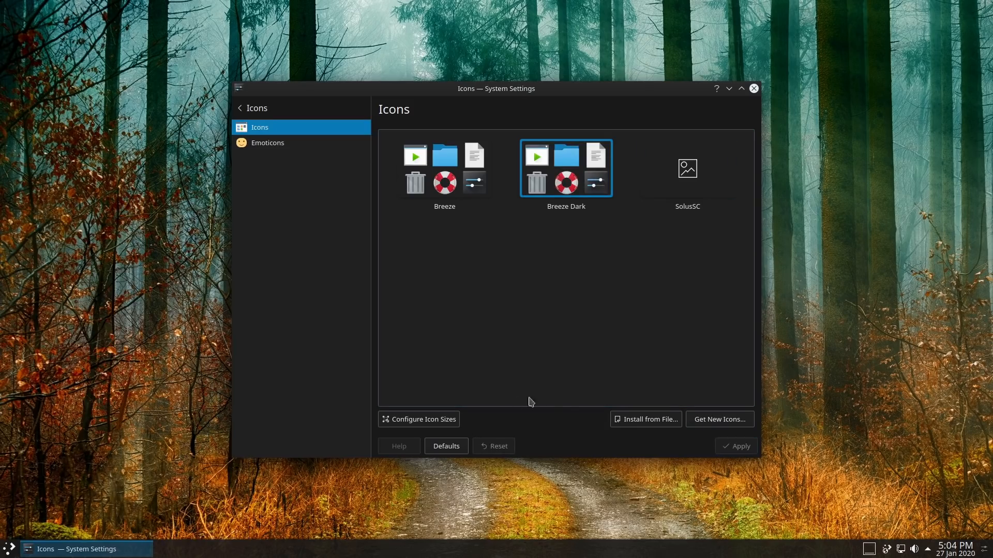
click(6, 550)
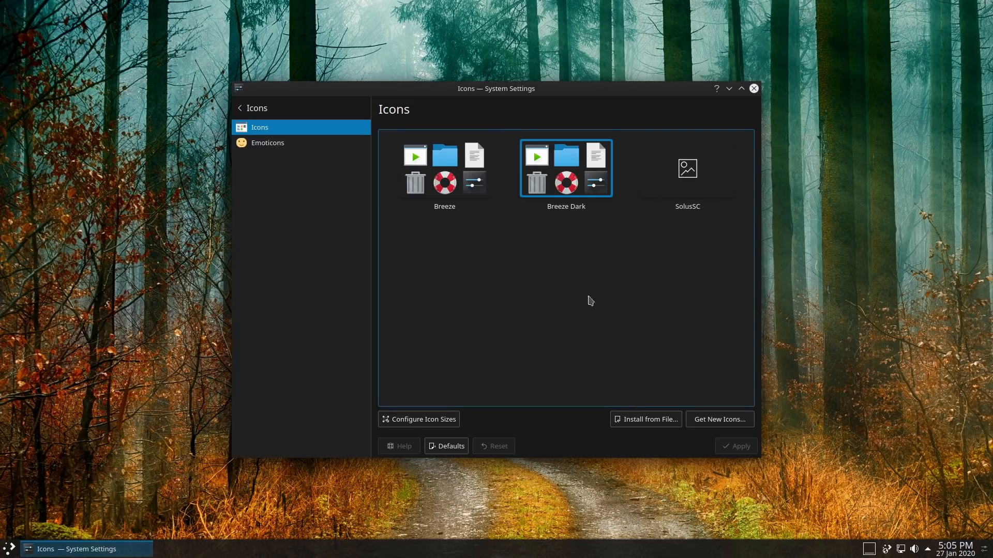
click(238, 86)
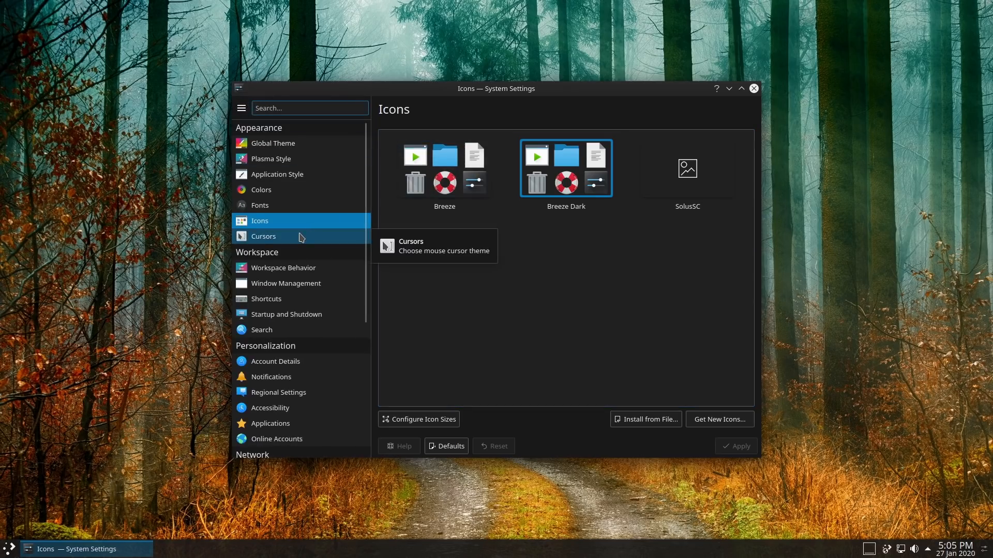
mouse_move(507, 217)
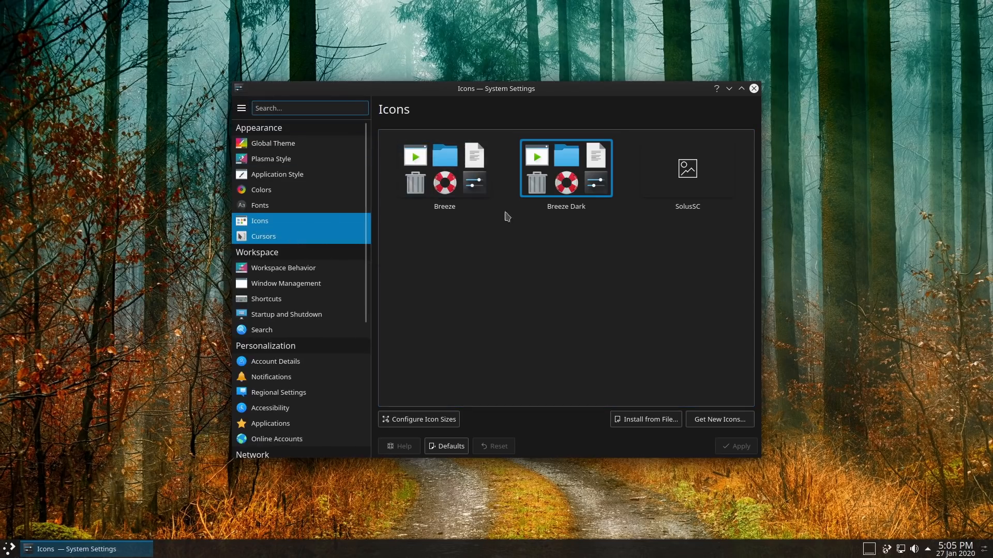
View the Cursors page showing only Breeze, then close the settings window
click(264, 236)
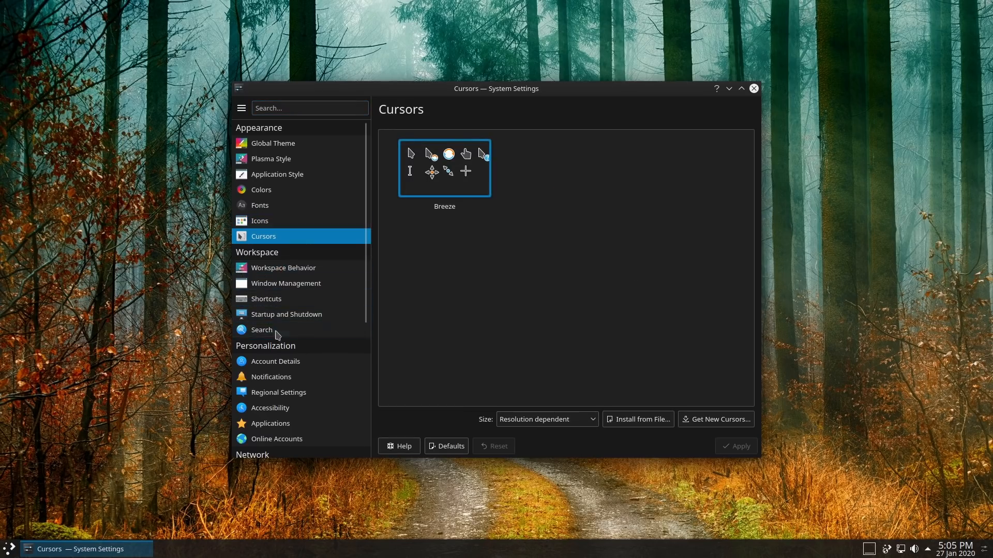
mouse_move(289, 364)
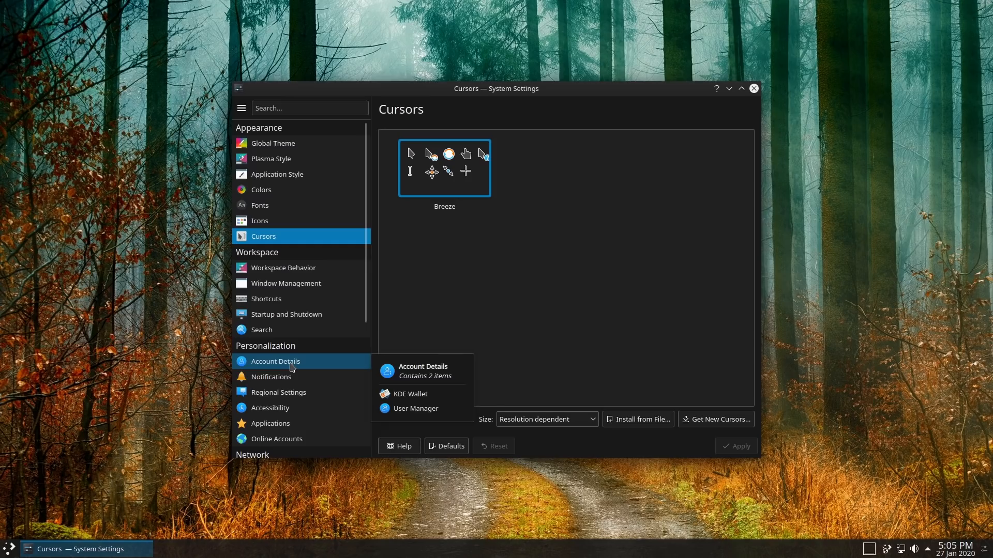
mouse_move(315, 368)
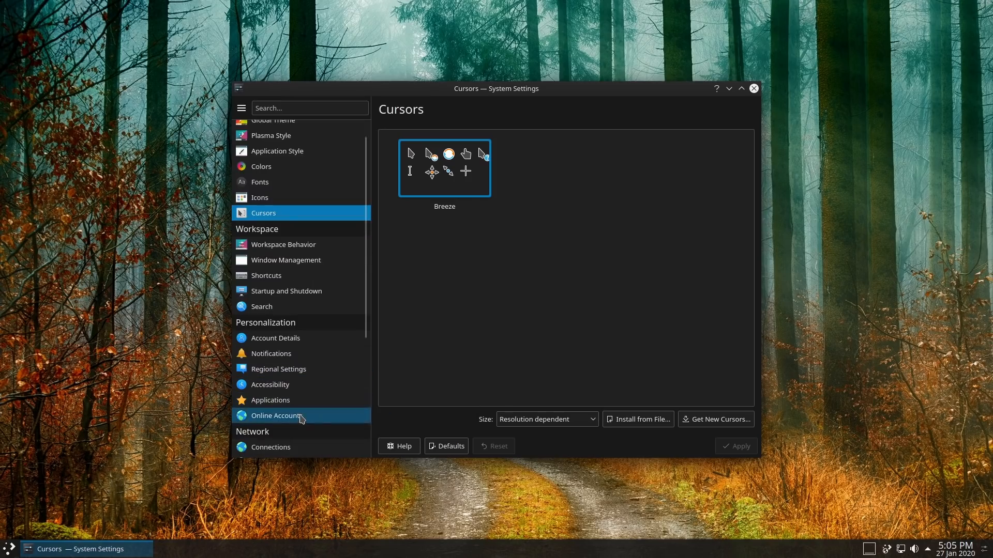
scroll(down, 3)
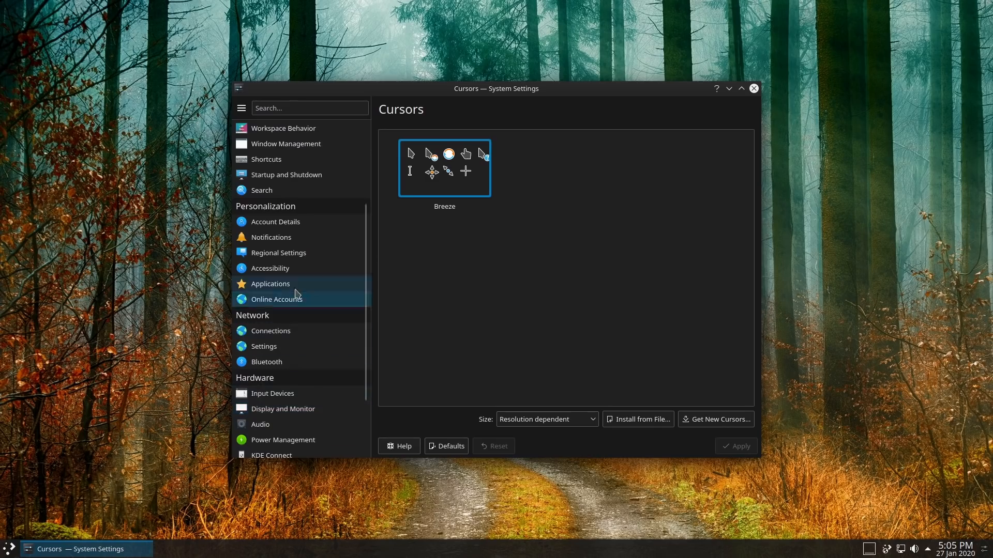
scroll(down, 3)
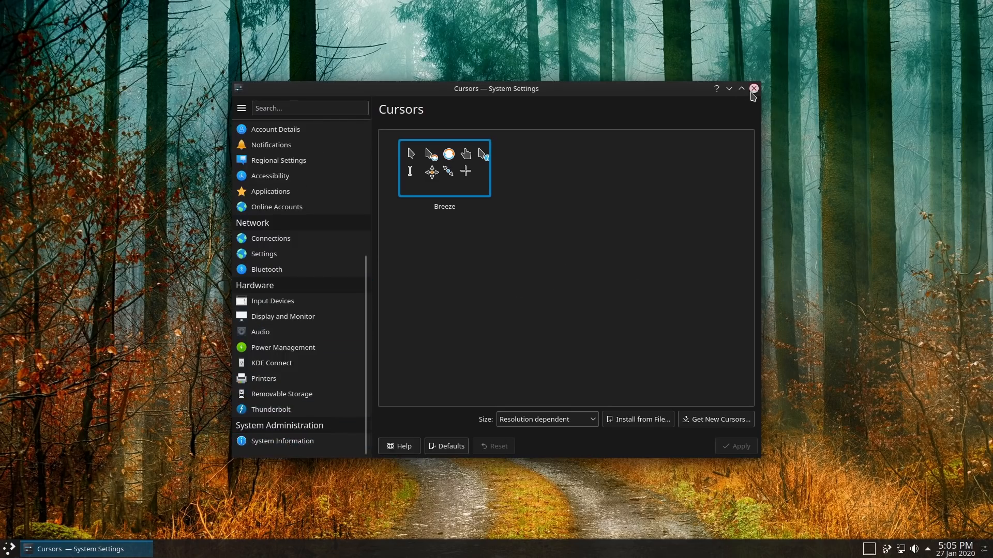
click(752, 89)
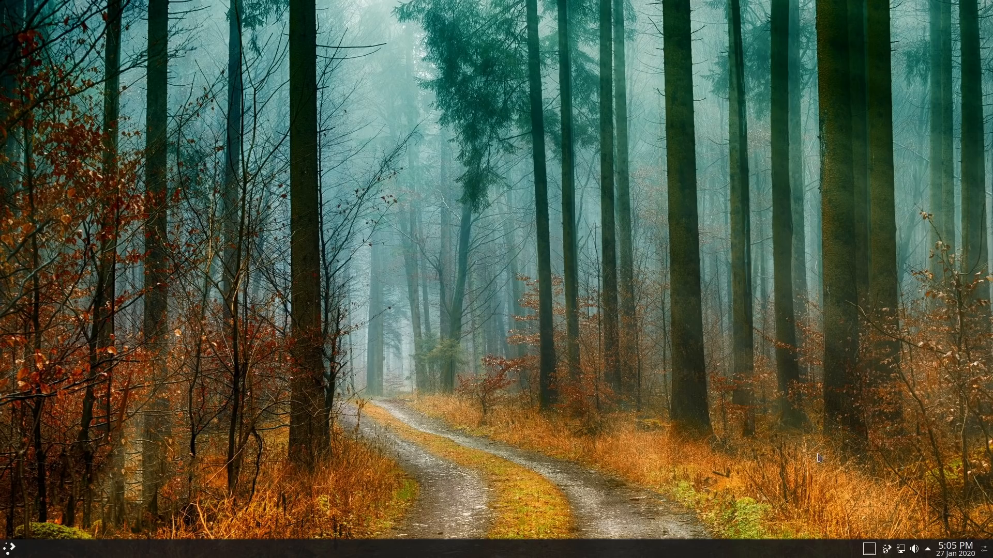
mouse_move(730, 287)
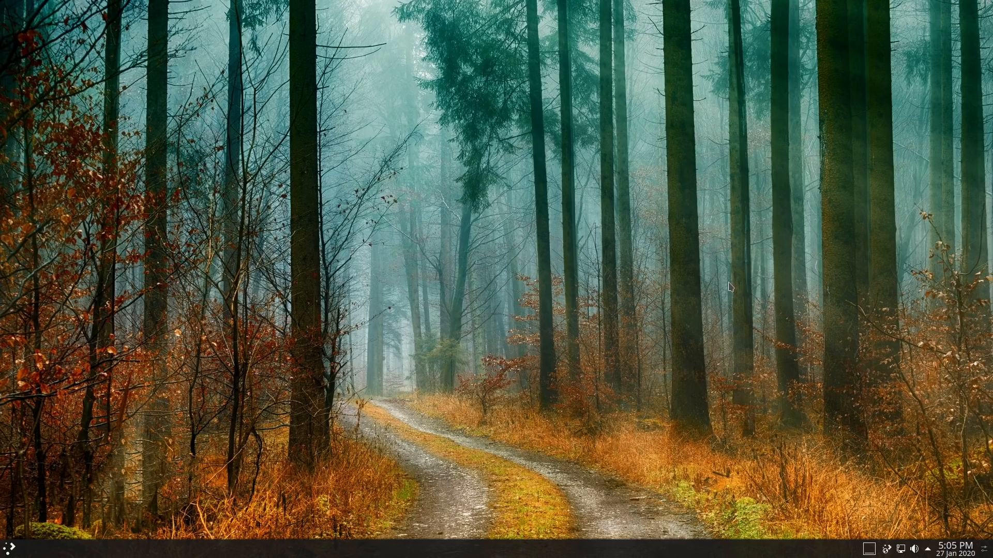